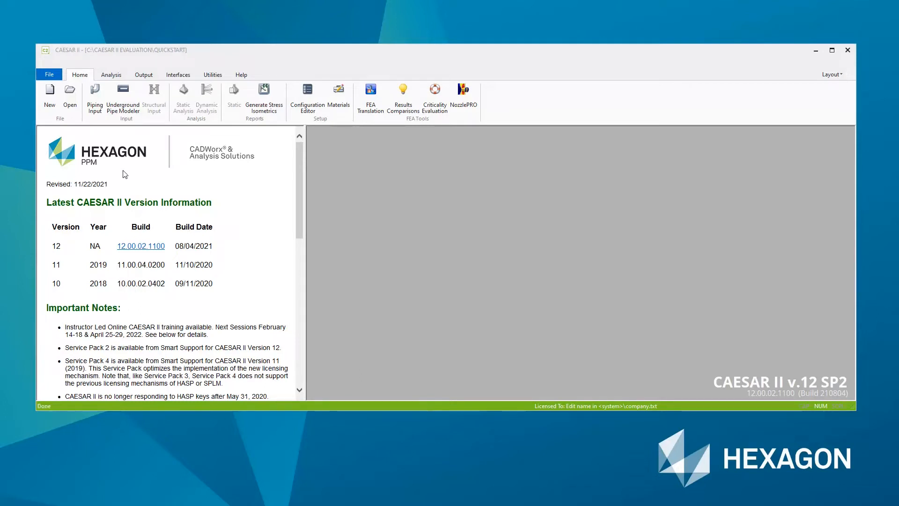
mouse_move(128, 175)
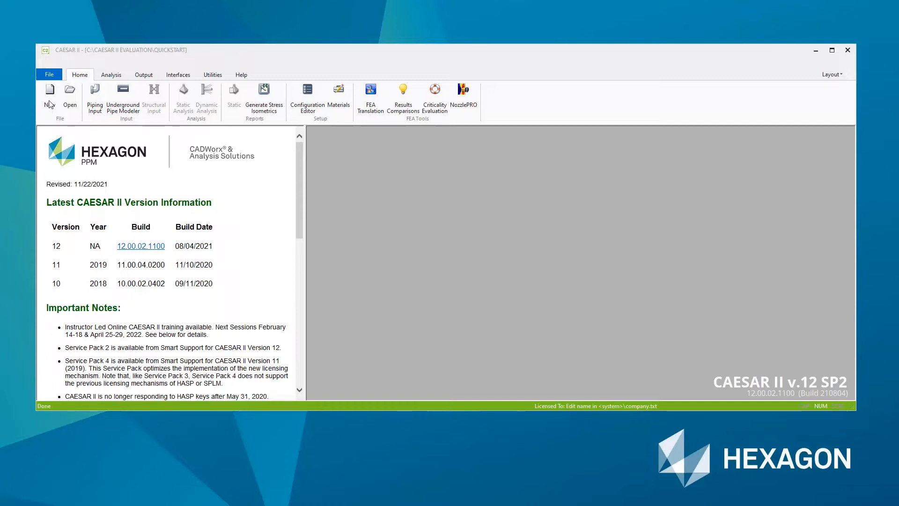
Create the new piping job EVAL_1 and accept the reviewed current units
click(49, 92)
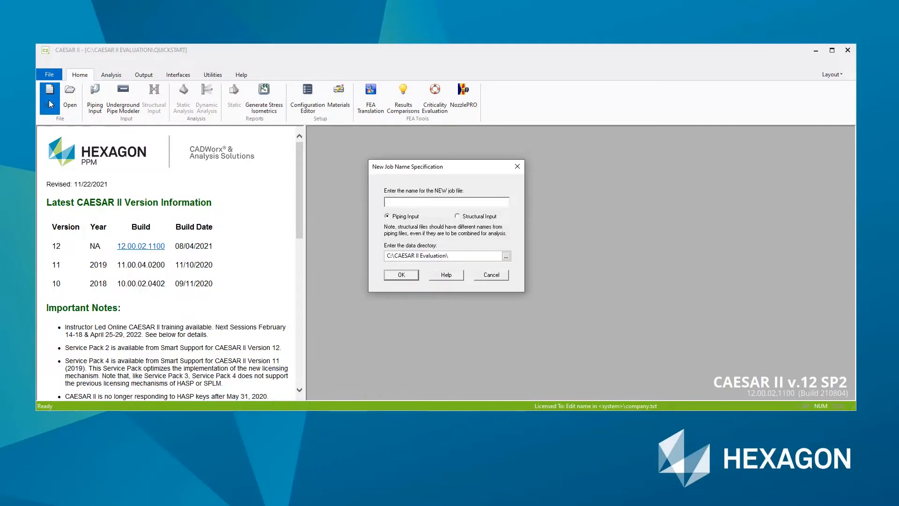
click(445, 202)
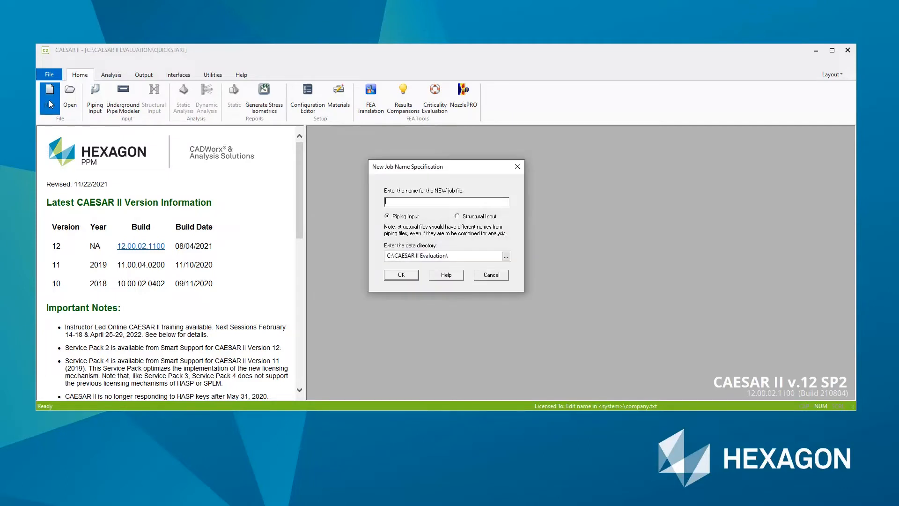
text(EVAL_1)
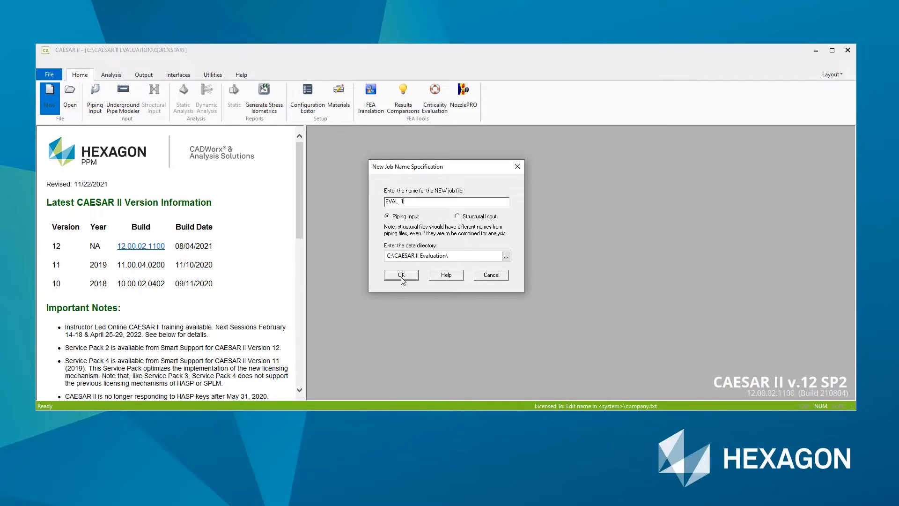
click(401, 274)
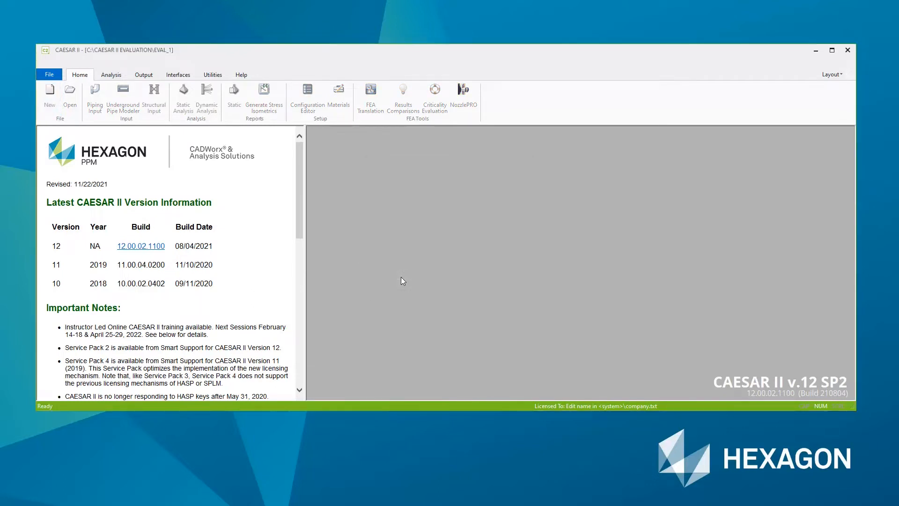
mouse_move(660, 369)
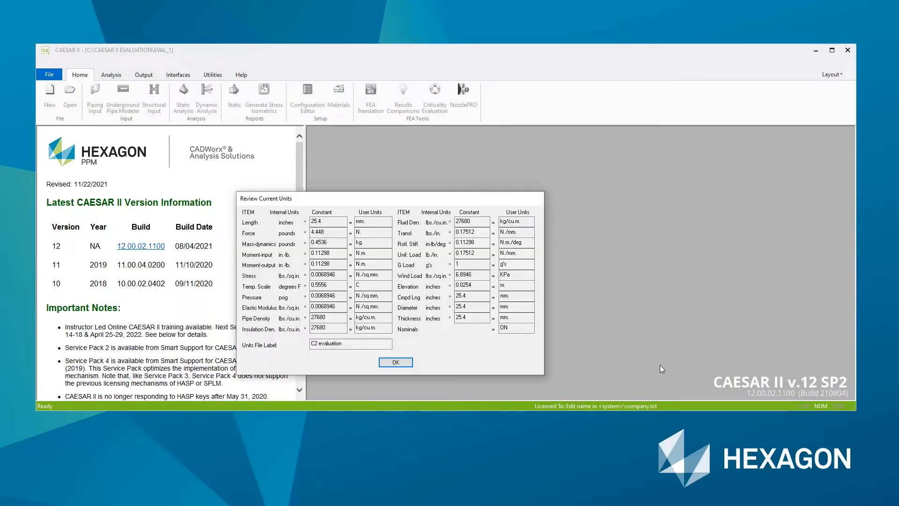
mouse_move(530, 344)
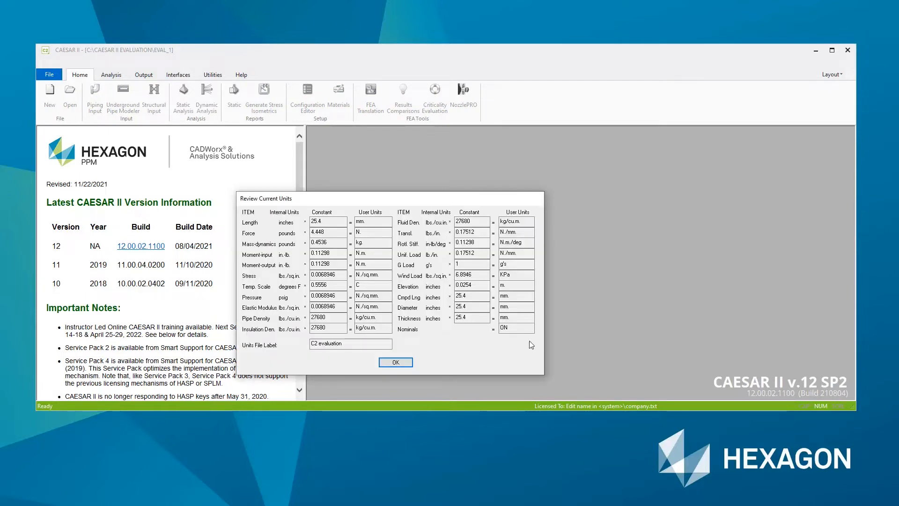
click(347, 343)
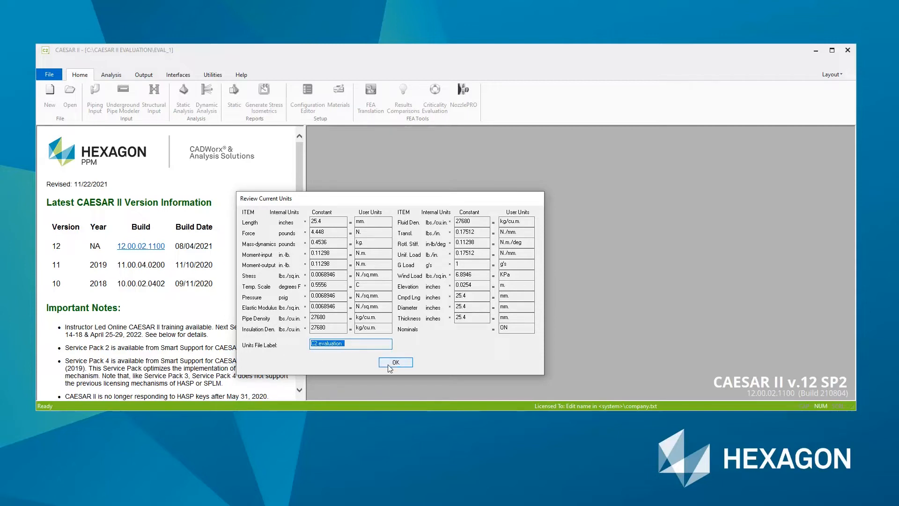
click(395, 362)
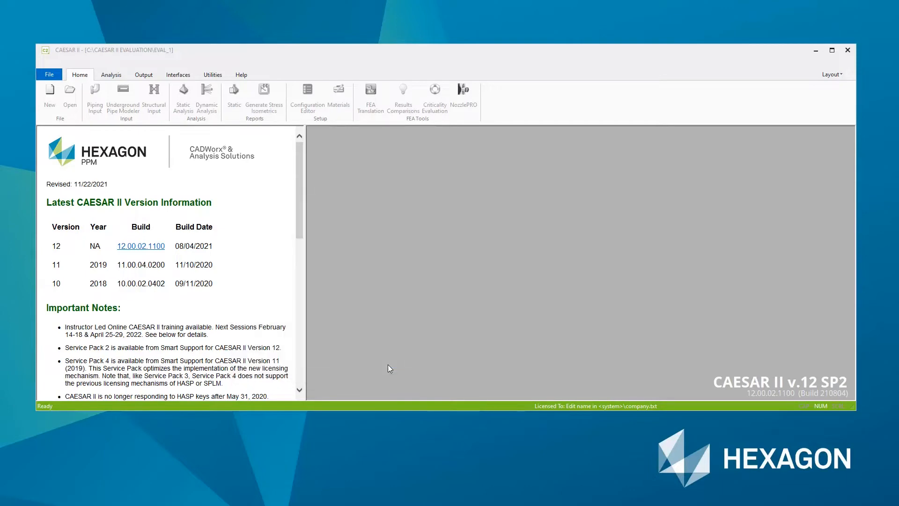
click(94, 97)
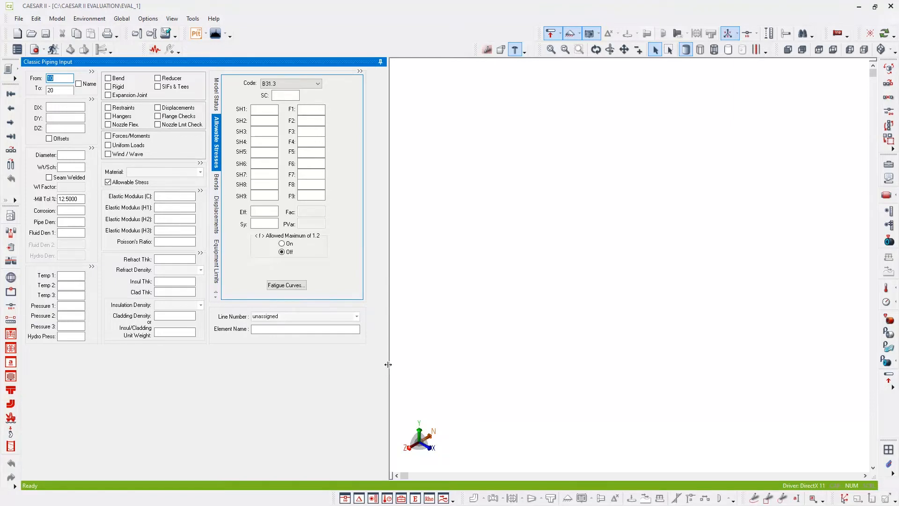
mouse_move(122, 232)
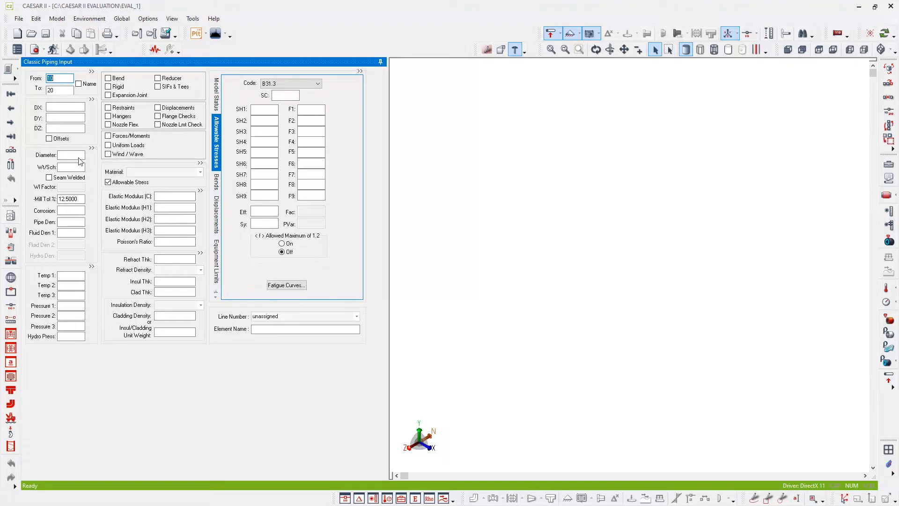
Enter diameter 6 (168.275) and schedule S (7.112 wall) for element 10–20
click(70, 155)
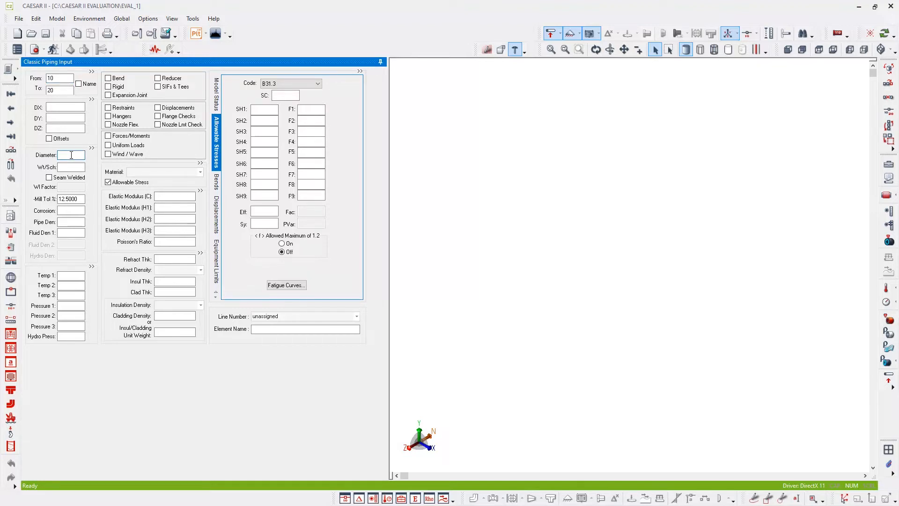
text(68.2750)
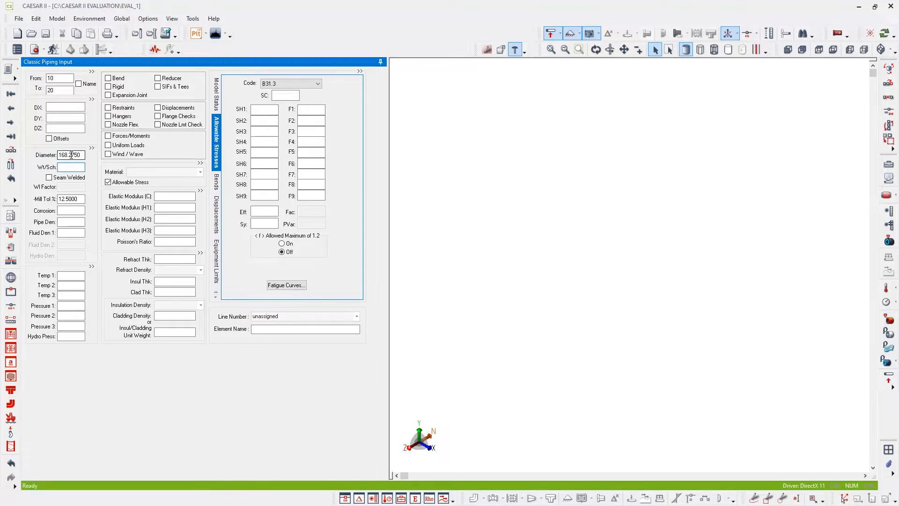
text(S)
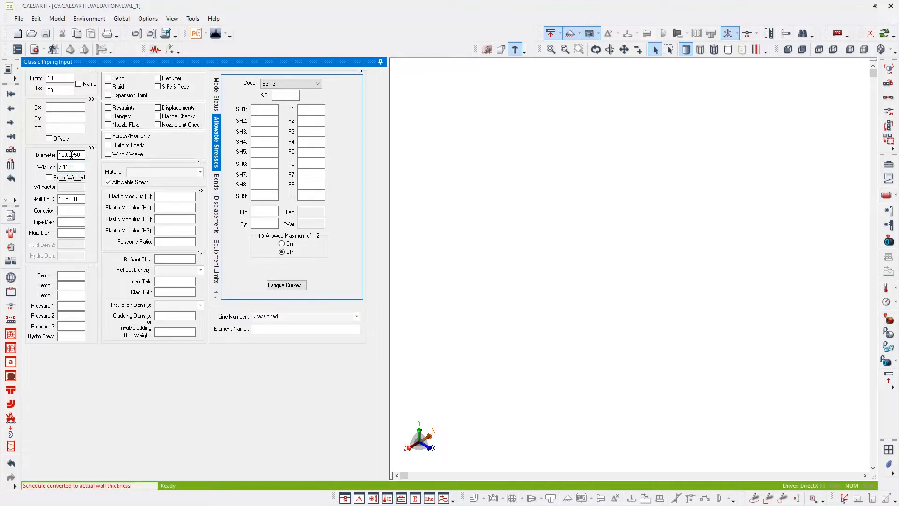
click(163, 171)
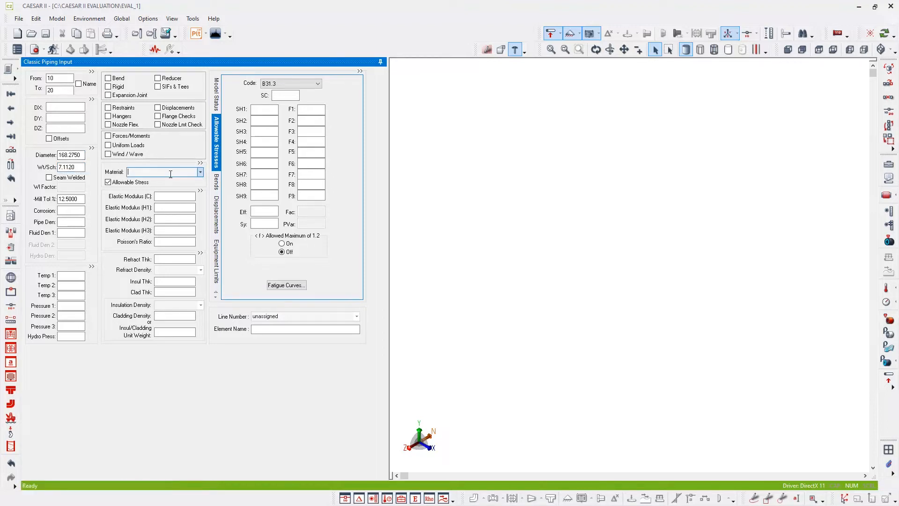
Assign material 1.0425S-16-100 to element 10–20 from the material list
click(199, 172)
text(1)
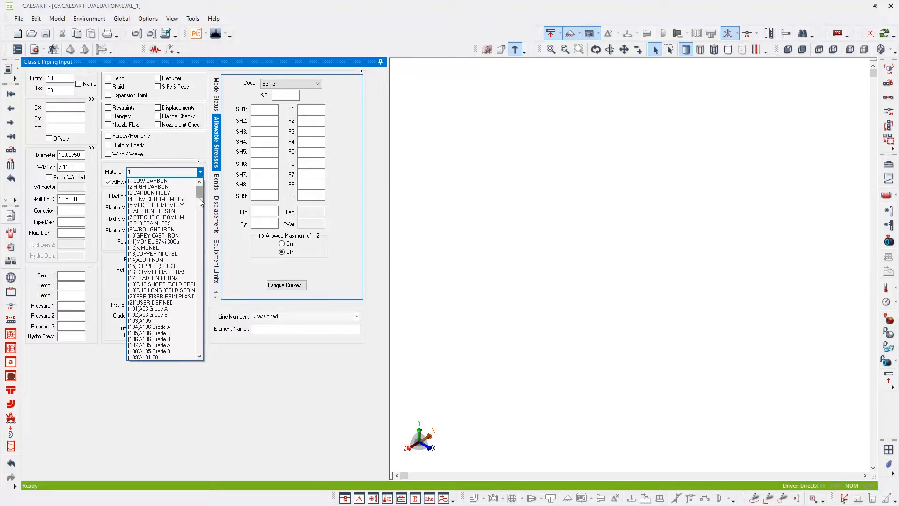
text(.0425)
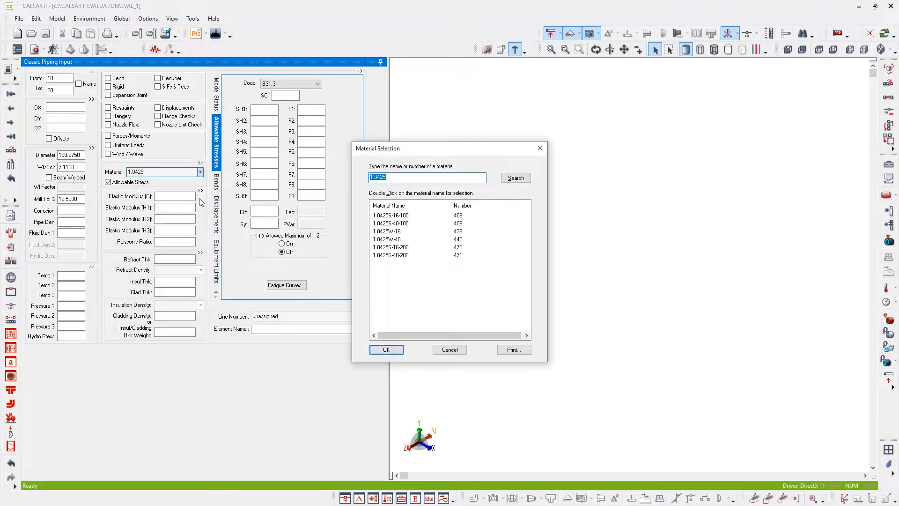
mouse_move(398, 205)
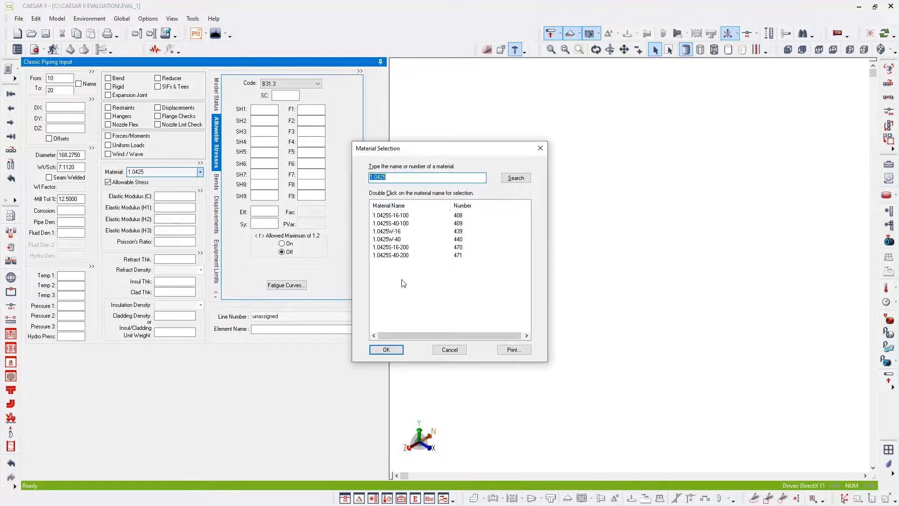
mouse_move(376, 222)
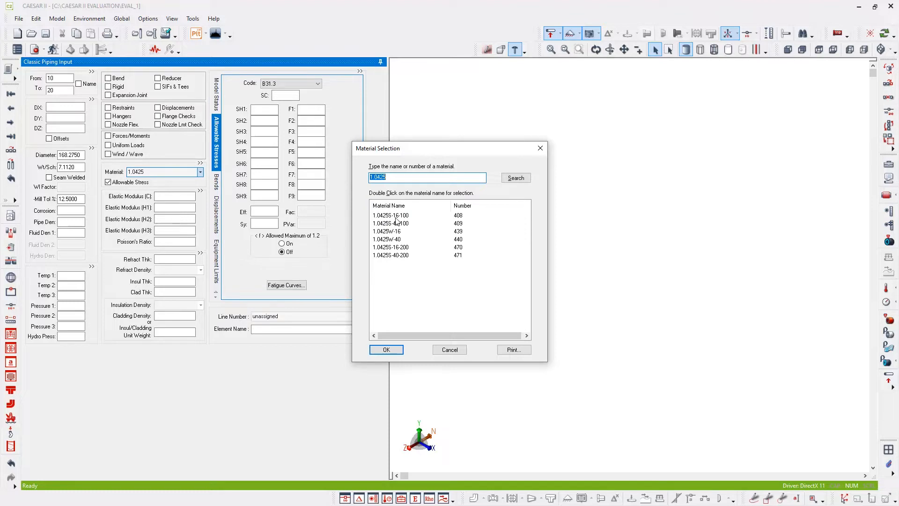
mouse_move(398, 219)
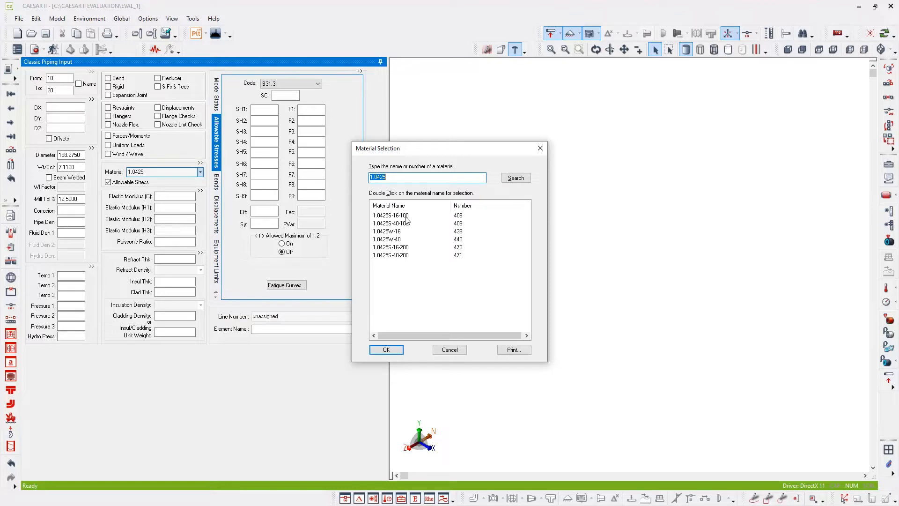
mouse_move(407, 220)
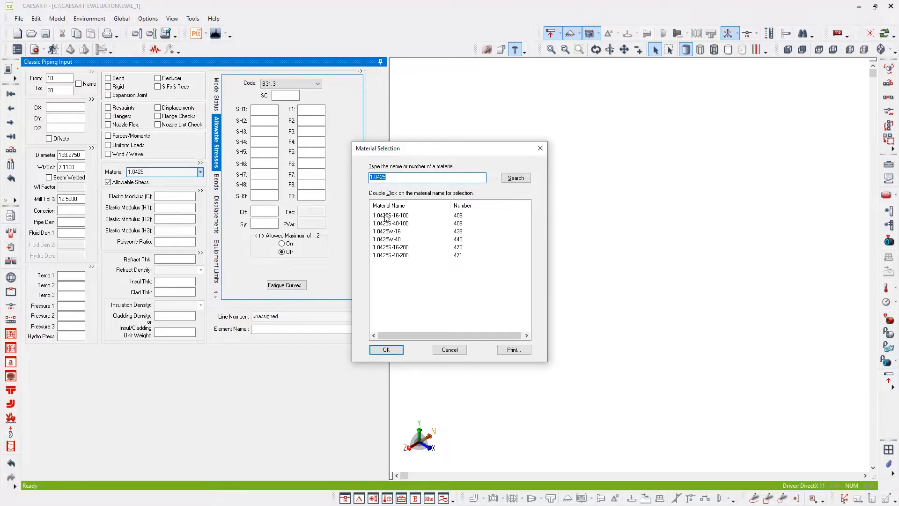
click(391, 215)
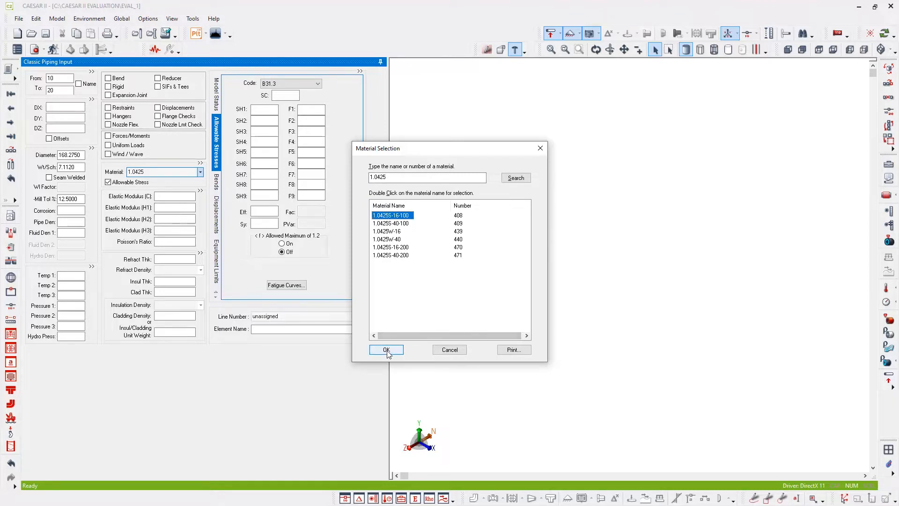
click(385, 349)
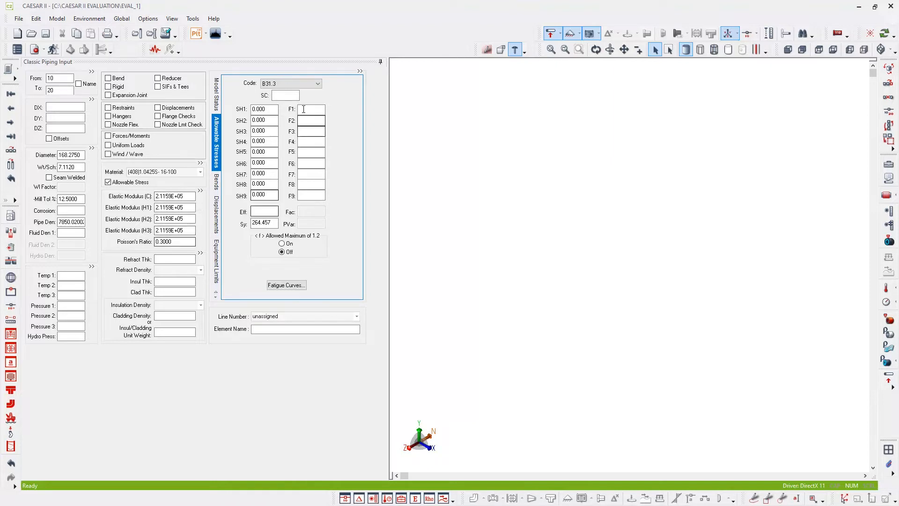
mouse_move(270, 110)
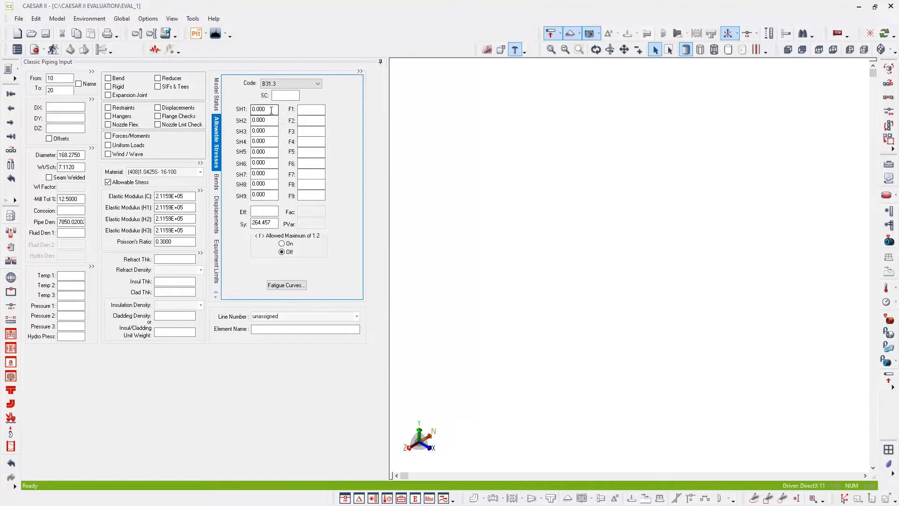
Set the piping code to EN 13480, giving allowable stresses of 136.659
click(290, 83)
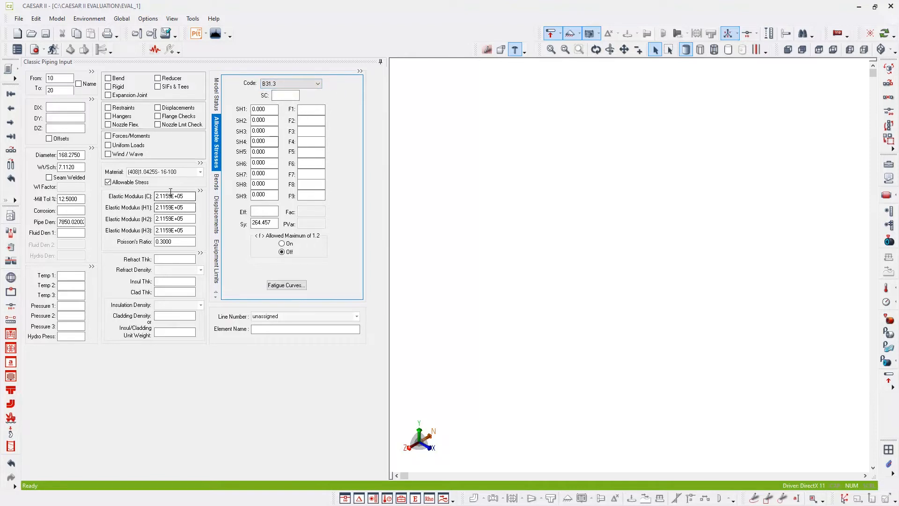
click(318, 84)
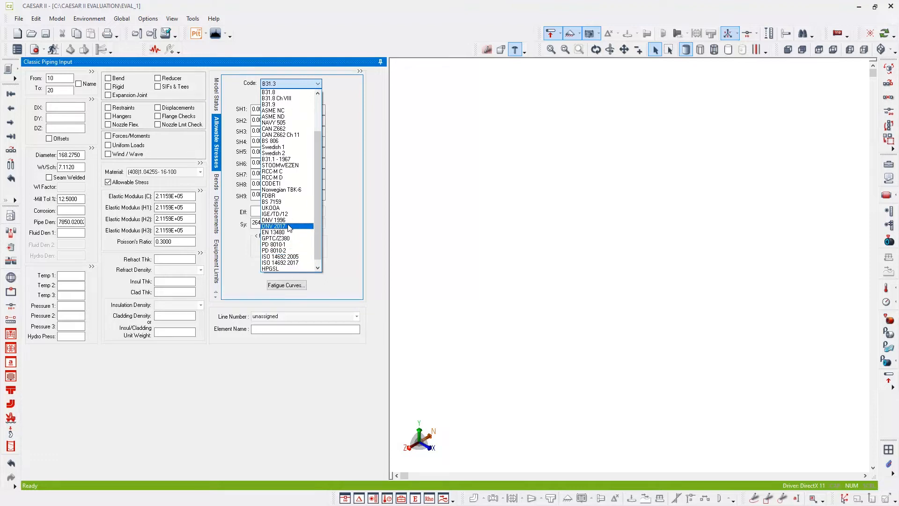
click(274, 232)
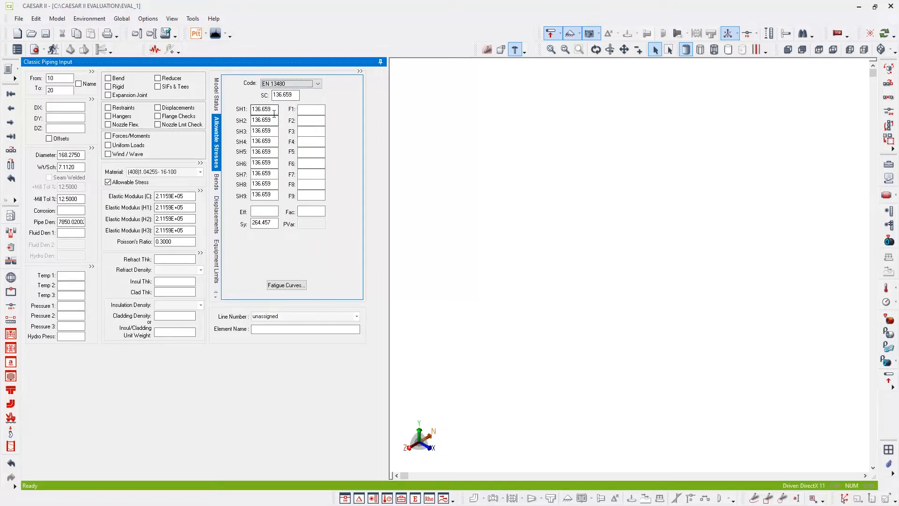
mouse_move(83, 338)
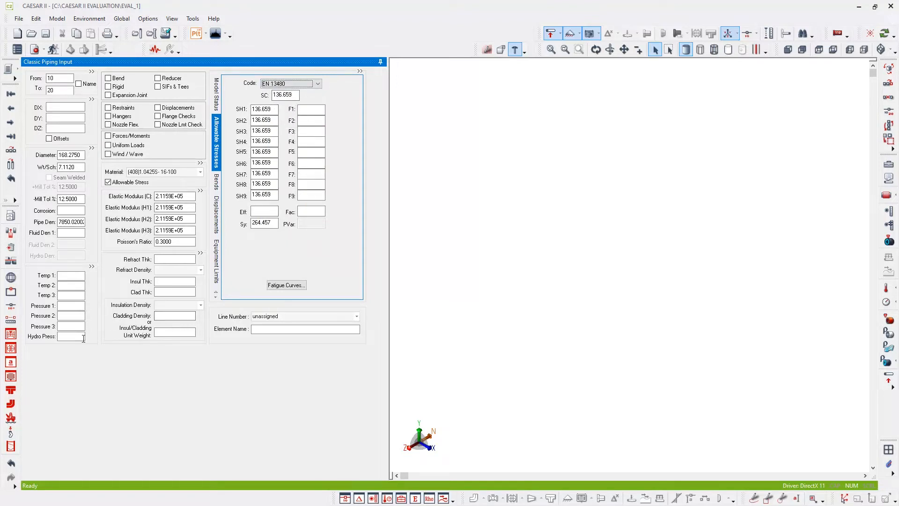
Give element 10–20 temperature 220, pressure 5 and DZ 900 mm
click(71, 275)
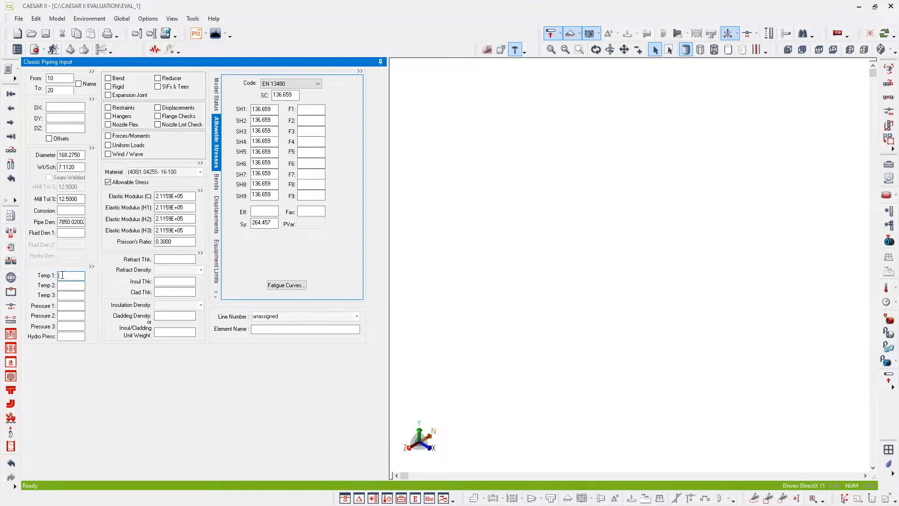
text(220.0000)
click(71, 305)
text(5.0000)
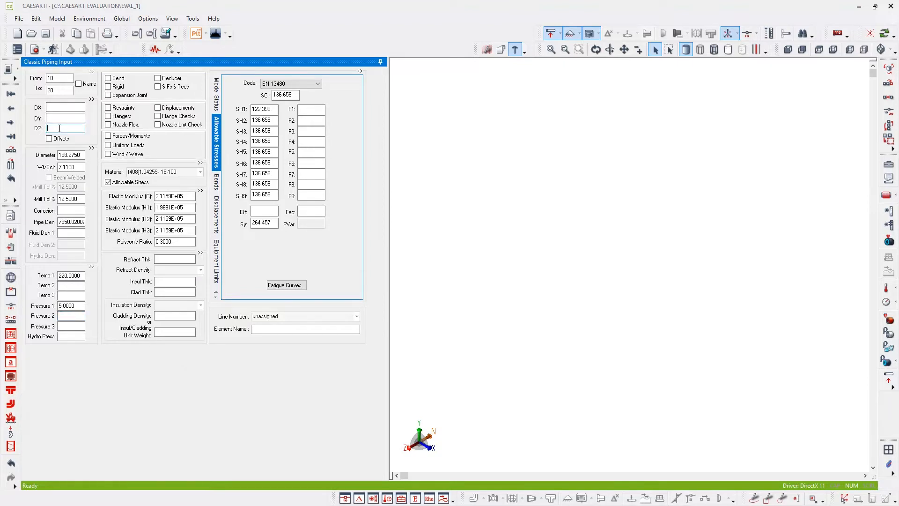
text(900.000 mm)
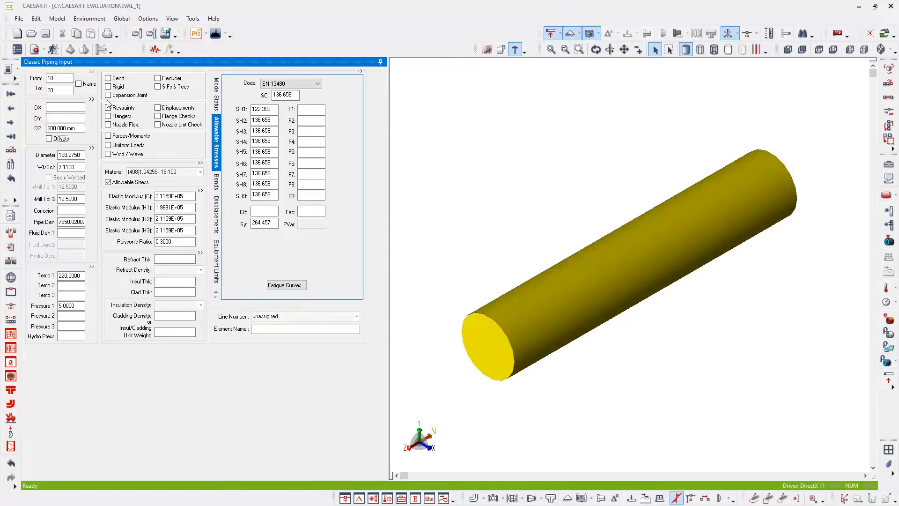
mouse_move(108, 116)
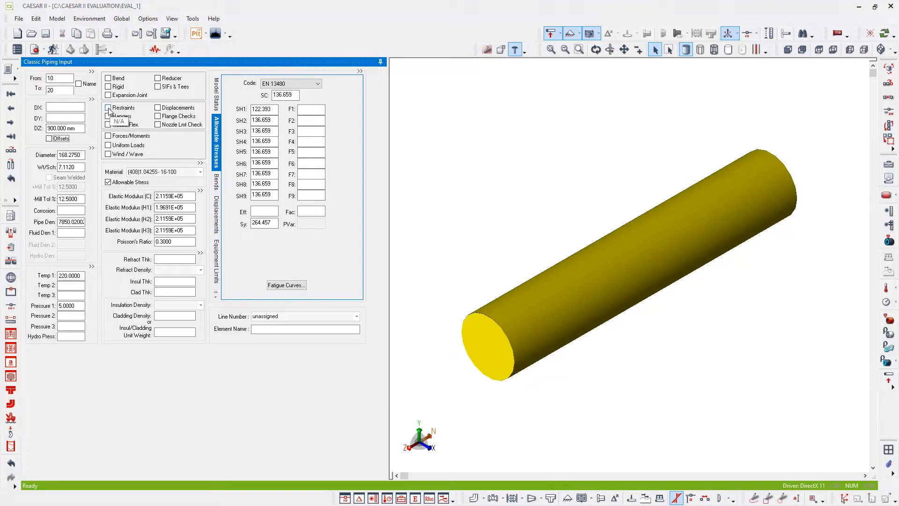
Add an ANC anchor restraint at node 10
click(108, 108)
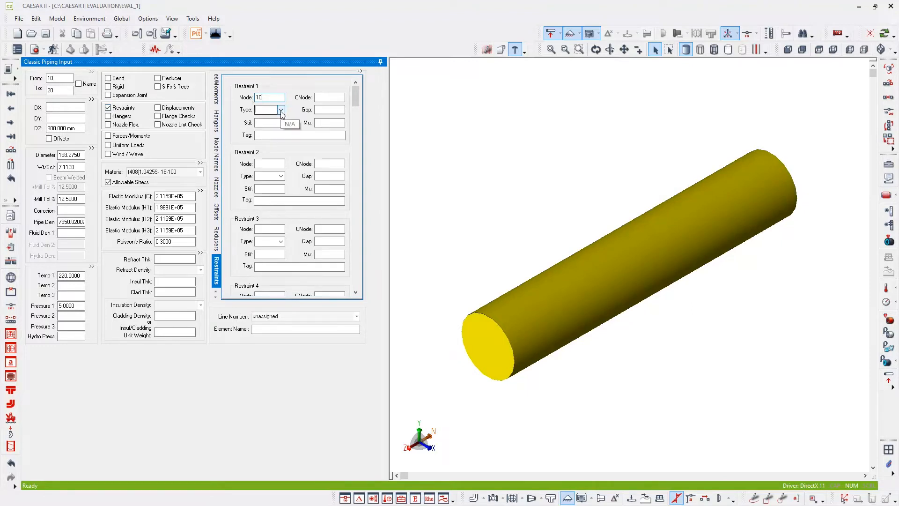
click(281, 109)
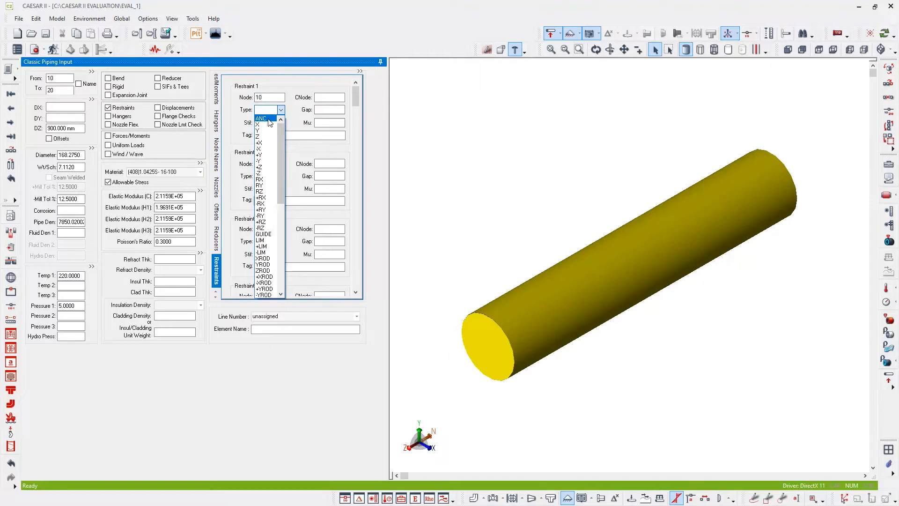
click(261, 118)
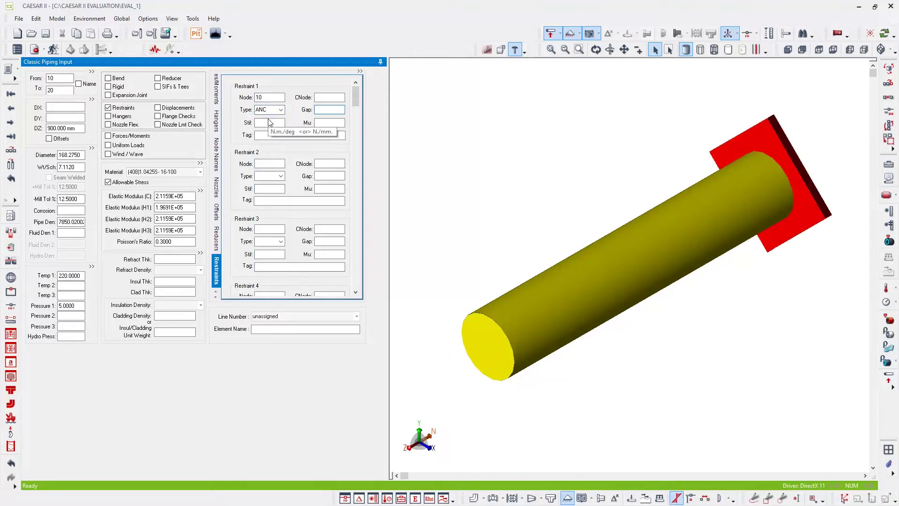
click(329, 109)
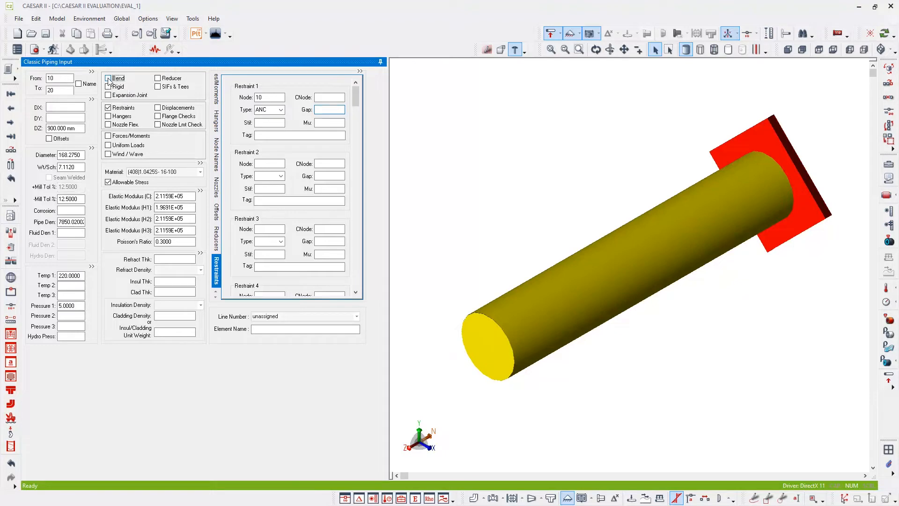
Flag element 10–20 as a long-radius bend with nodes 19 and 18
click(109, 77)
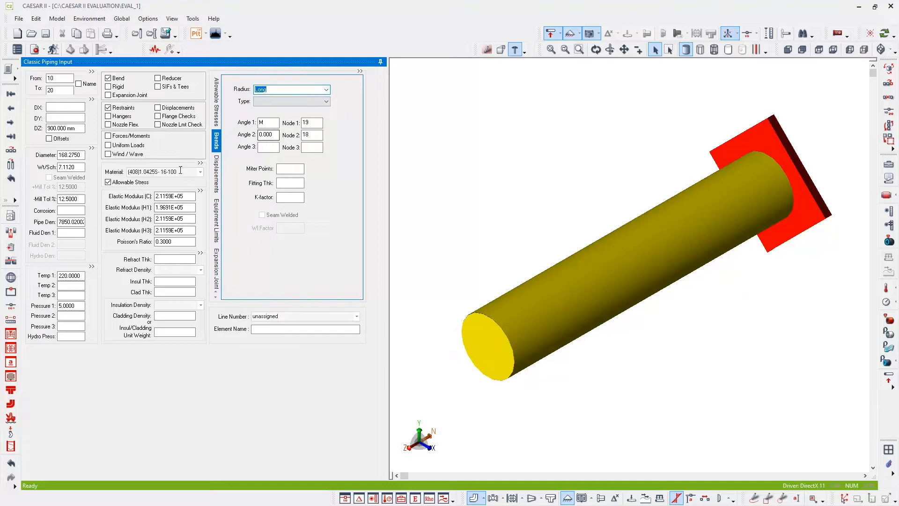
mouse_move(550, 296)
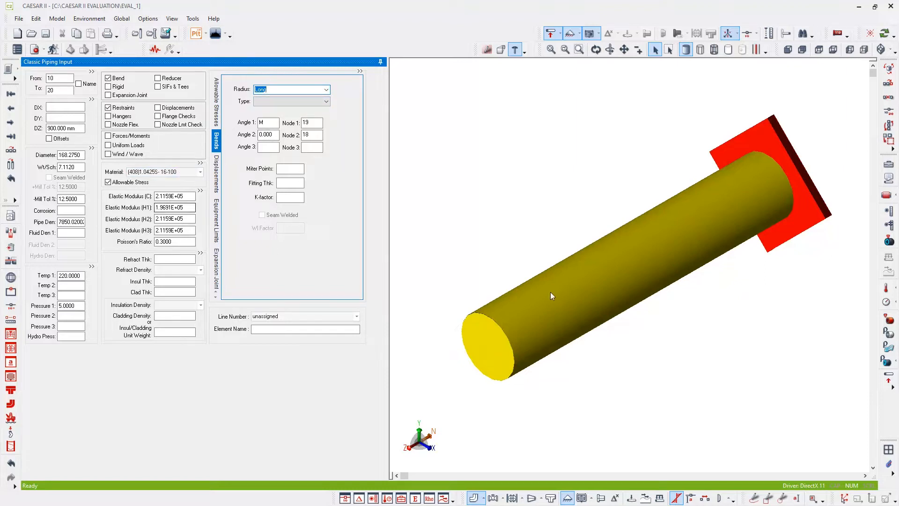
mouse_move(439, 413)
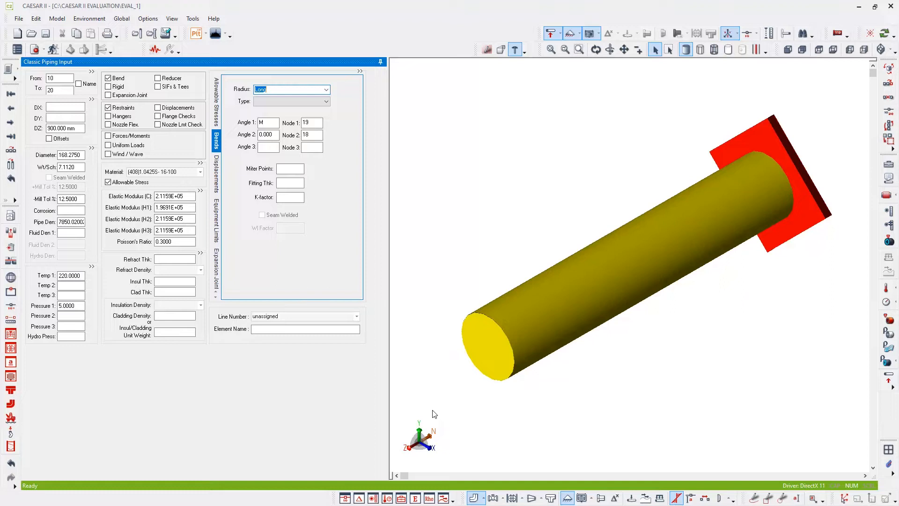
mouse_move(3, 159)
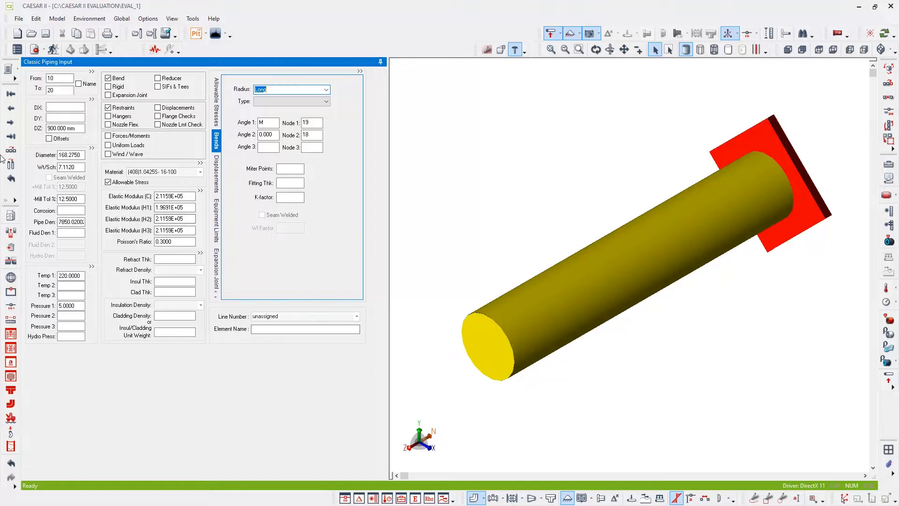
mouse_move(10, 150)
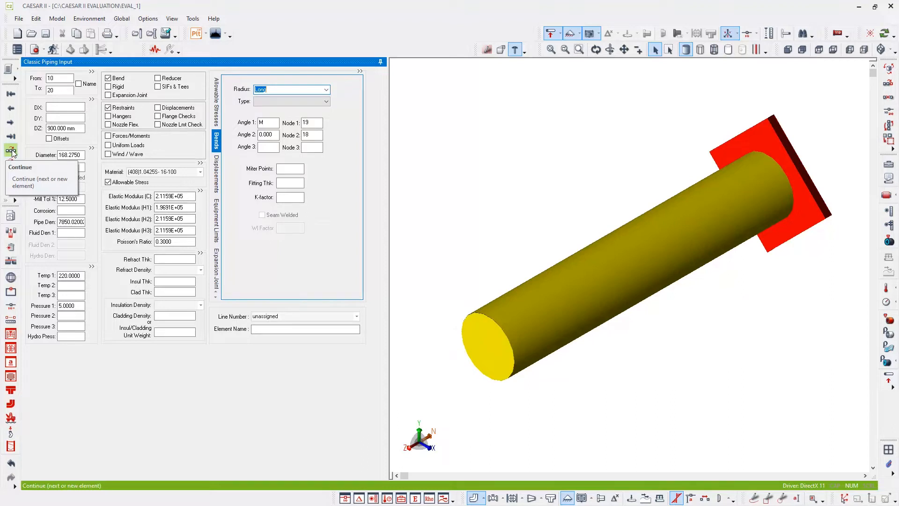
Create element 20–30 with DX 1250 mm
click(10, 151)
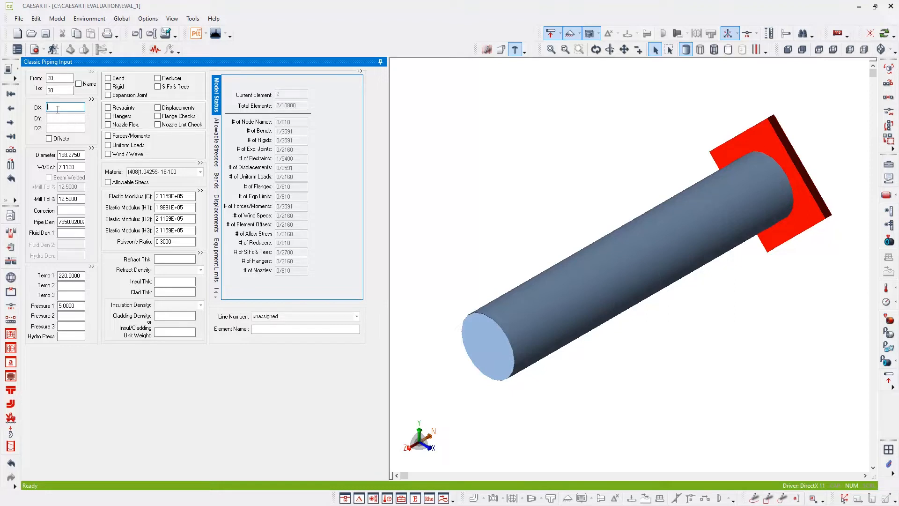
text(1250.000 mm)
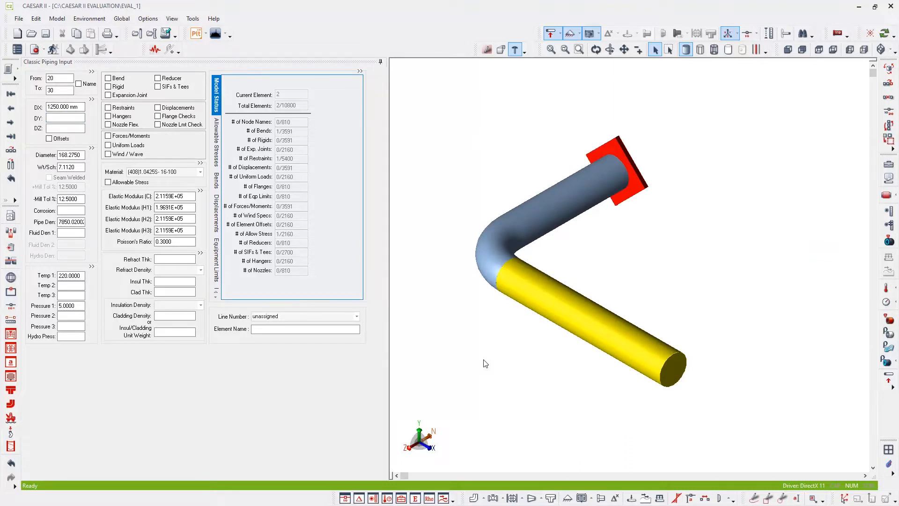
mouse_move(749, 34)
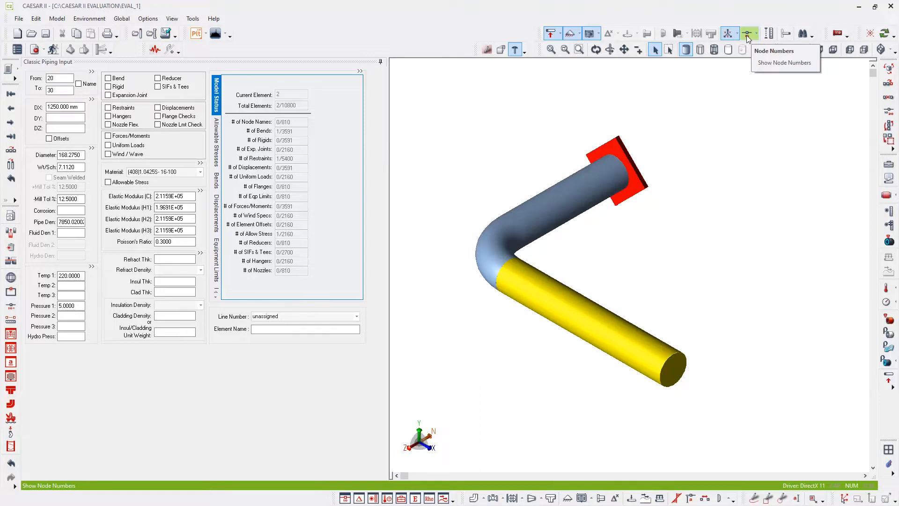
Show node numbers and add a Y support at node 30
click(748, 33)
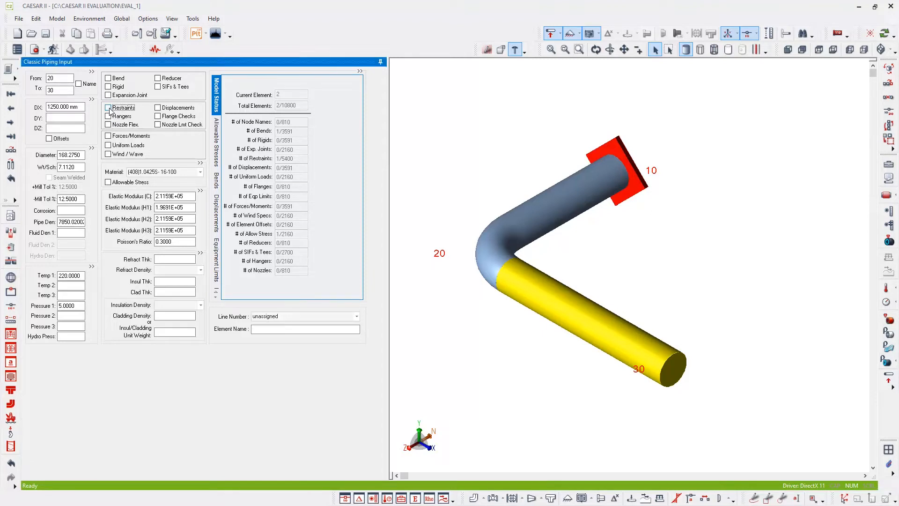
click(109, 107)
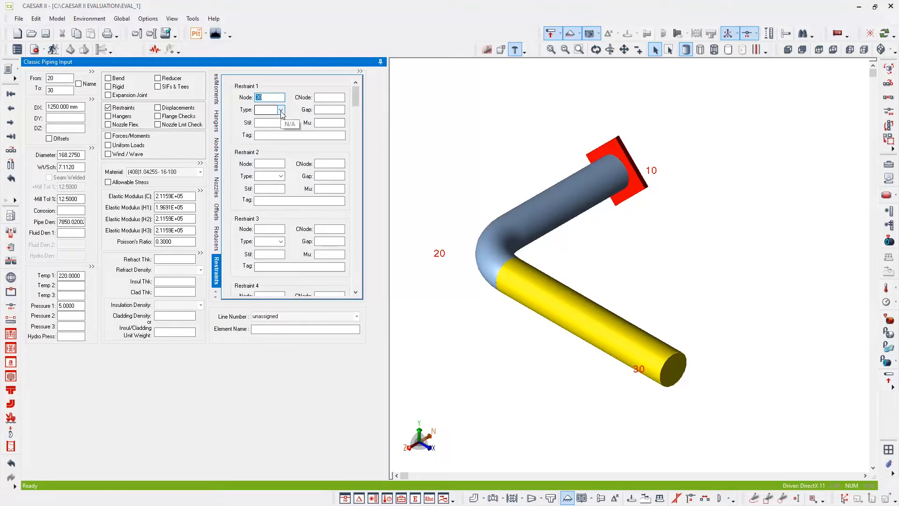
click(281, 110)
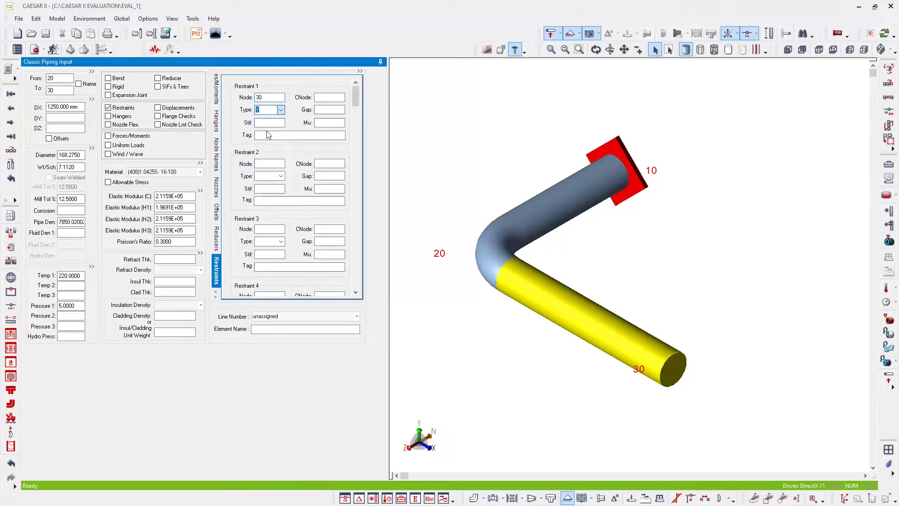
click(280, 109)
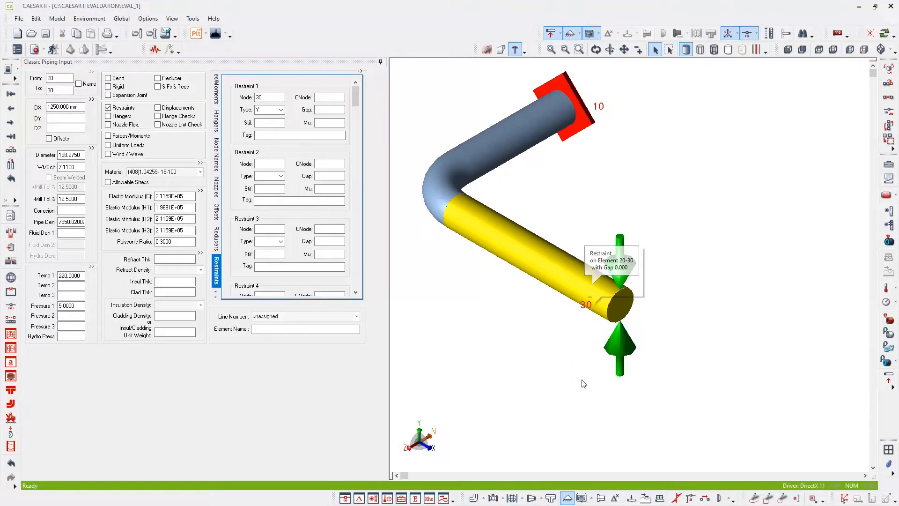
mouse_move(518, 406)
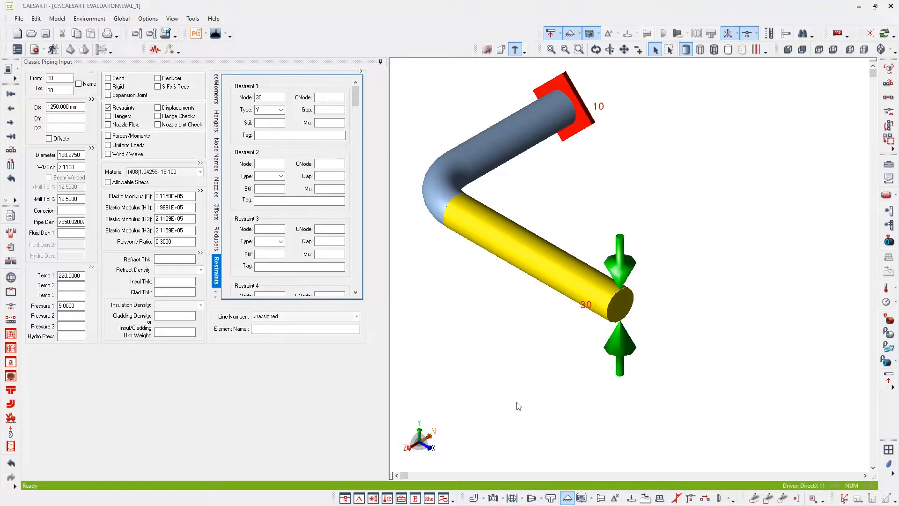
Add a second GUIDE restraint at node 30
click(270, 164)
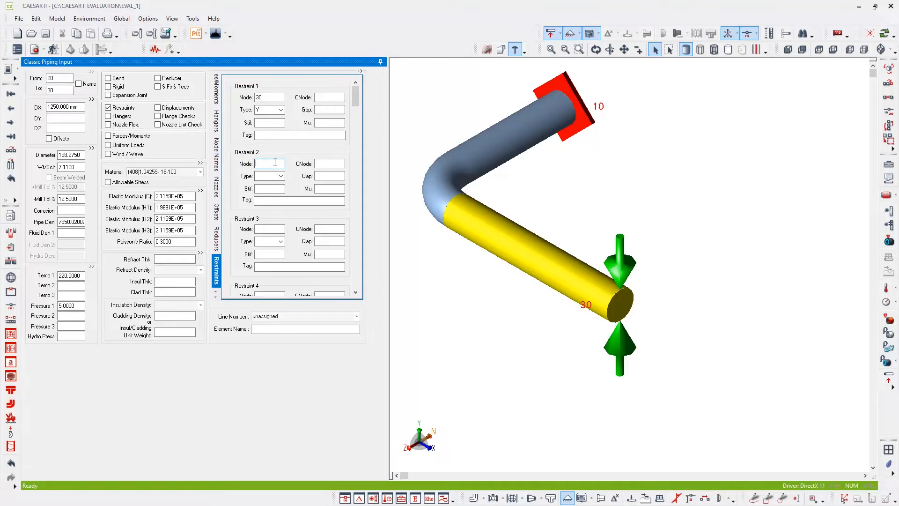
text(30)
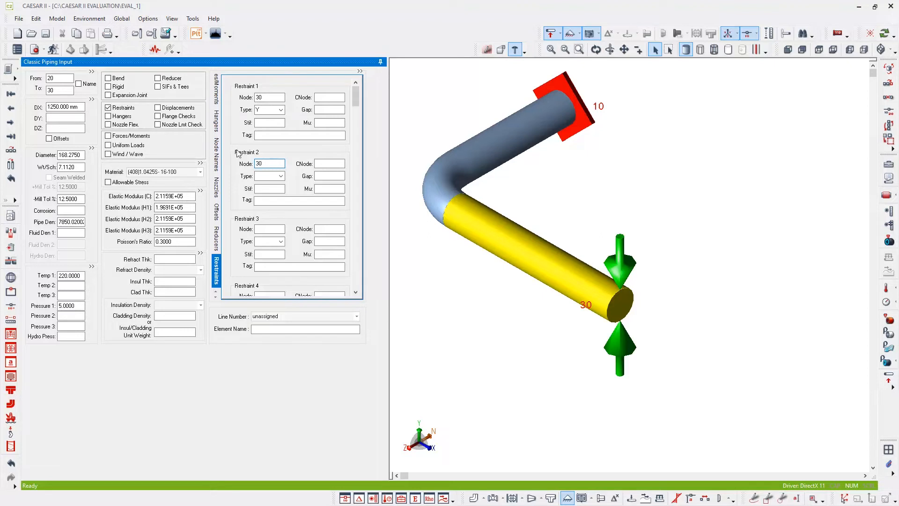
click(280, 176)
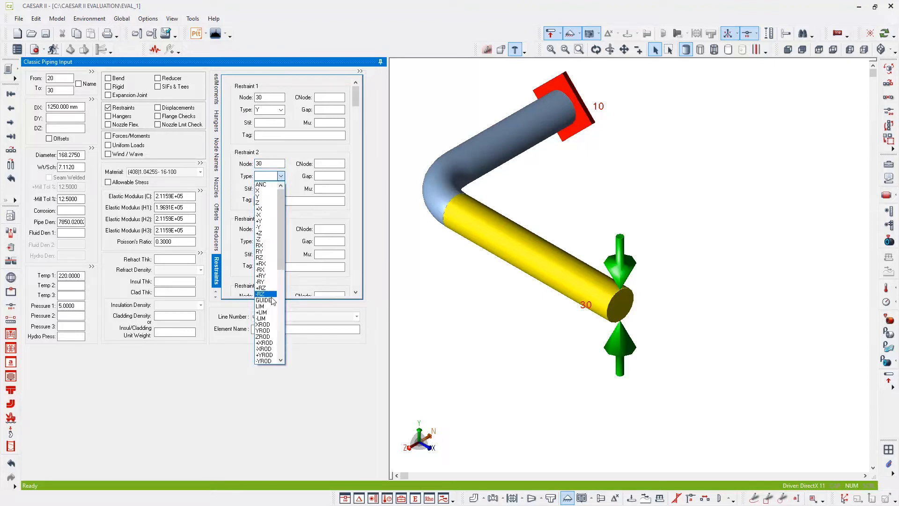
click(264, 300)
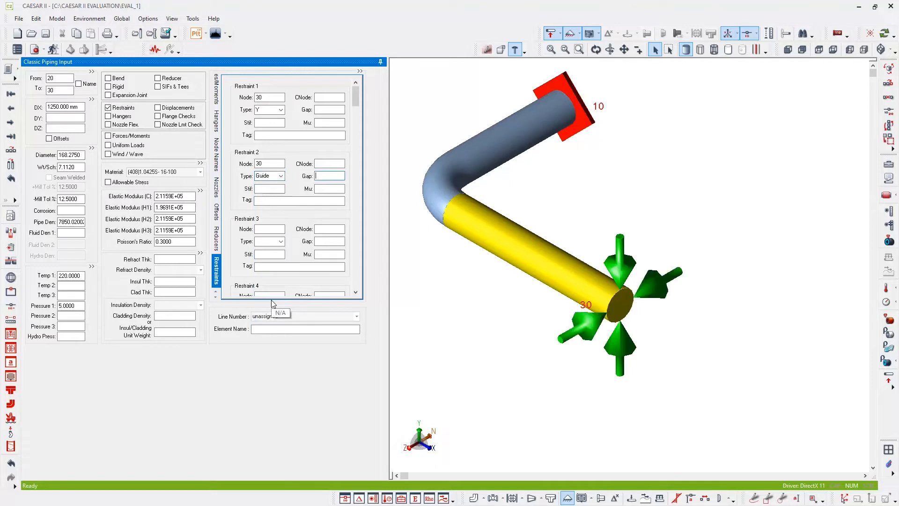
mouse_move(713, 391)
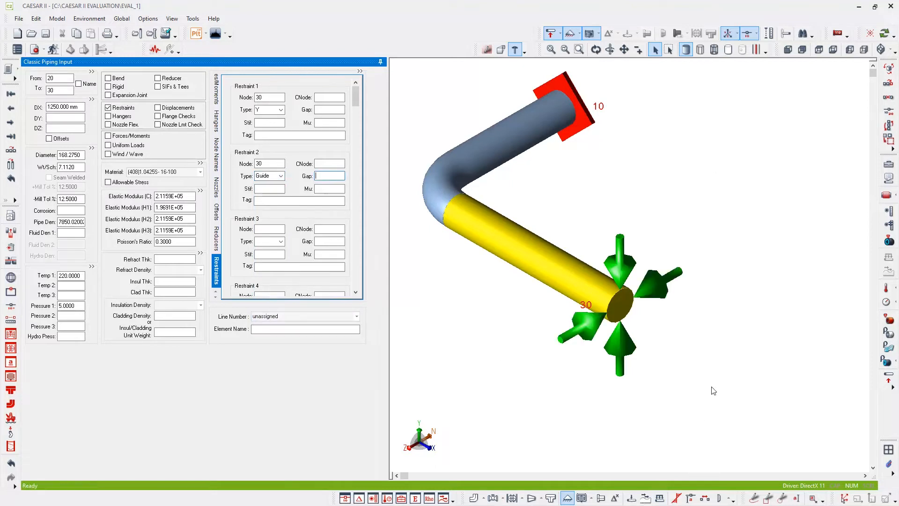
mouse_move(718, 378)
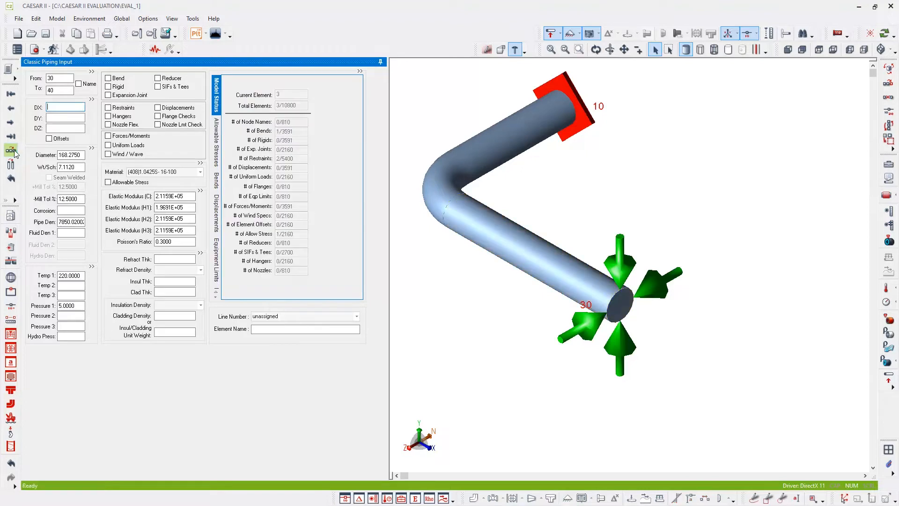
Give element 30–40 DX 4000 mm with Y and guide restraints at node 40
click(65, 107)
text(4000.000)
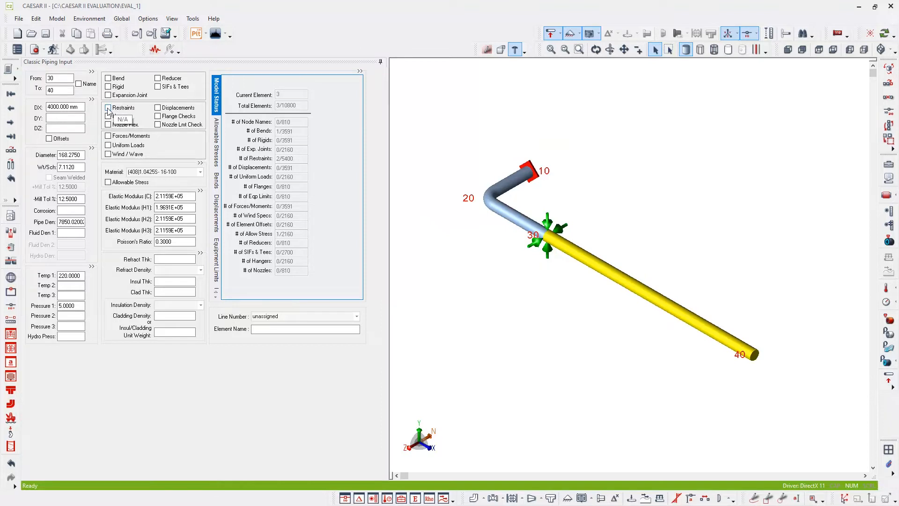
click(108, 108)
text(G)
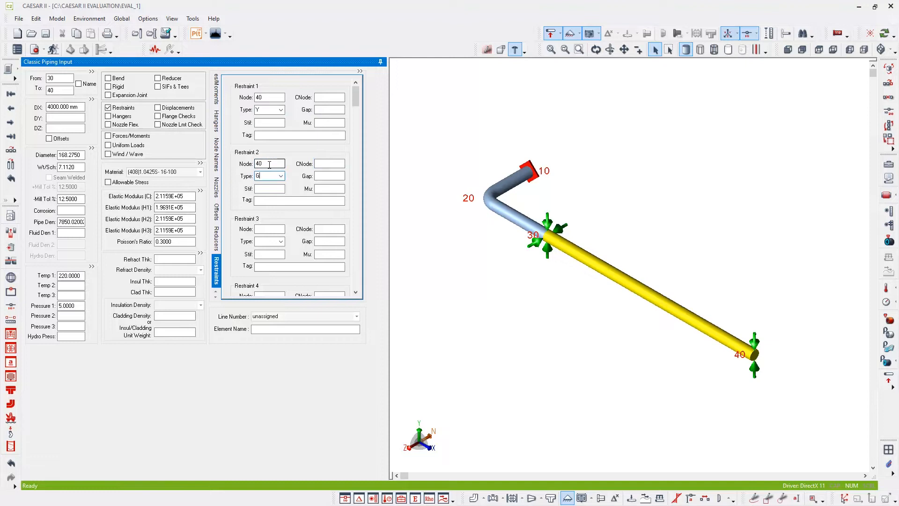
click(266, 176)
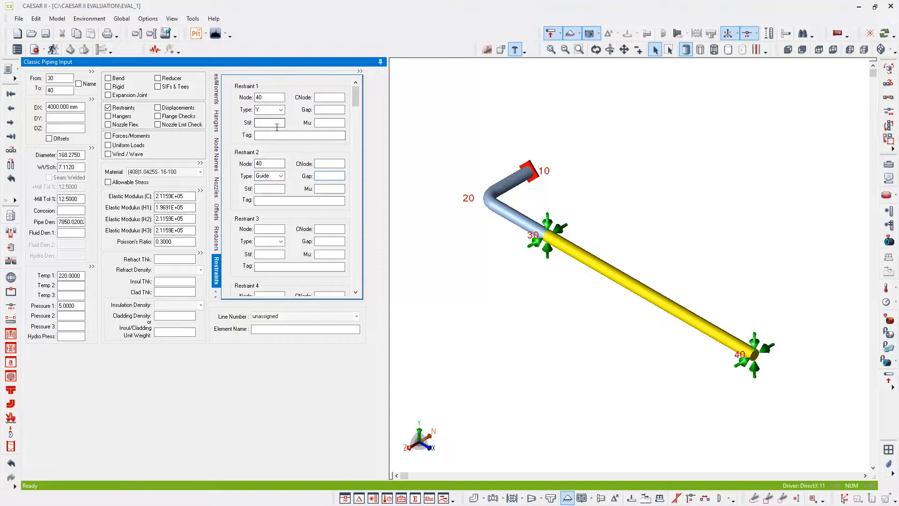
click(329, 176)
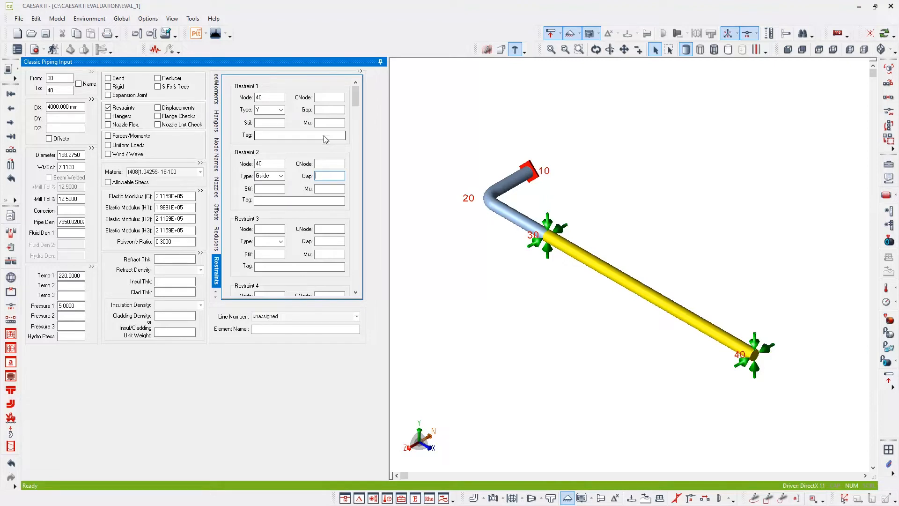
mouse_move(10, 151)
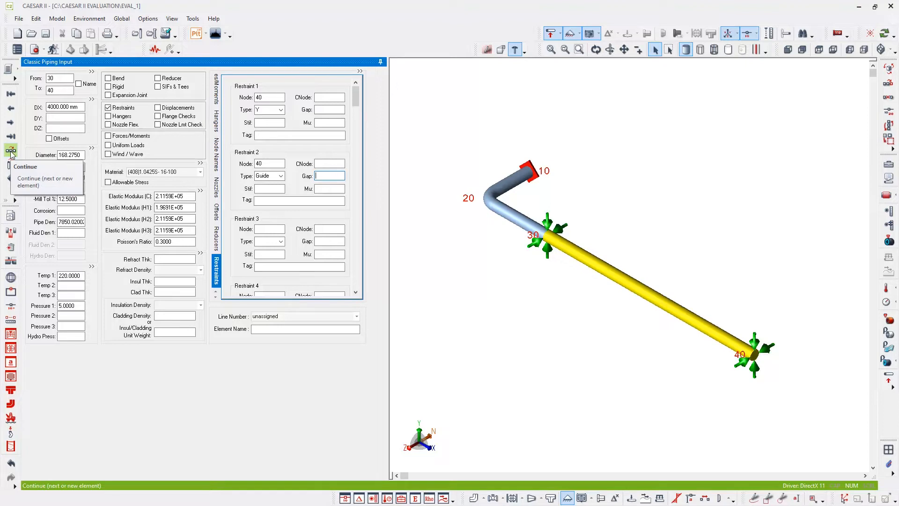
mouse_move(11, 164)
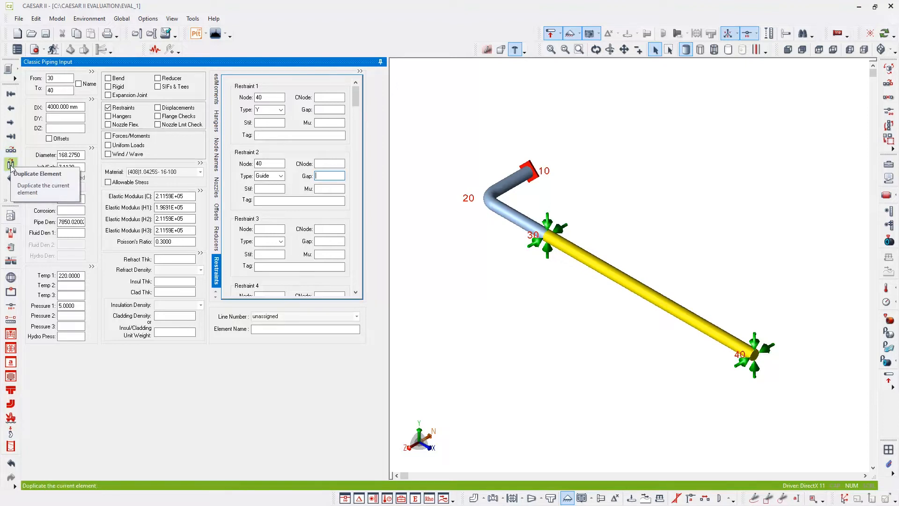
Duplicate element 30–40 to create element 40–50
click(10, 164)
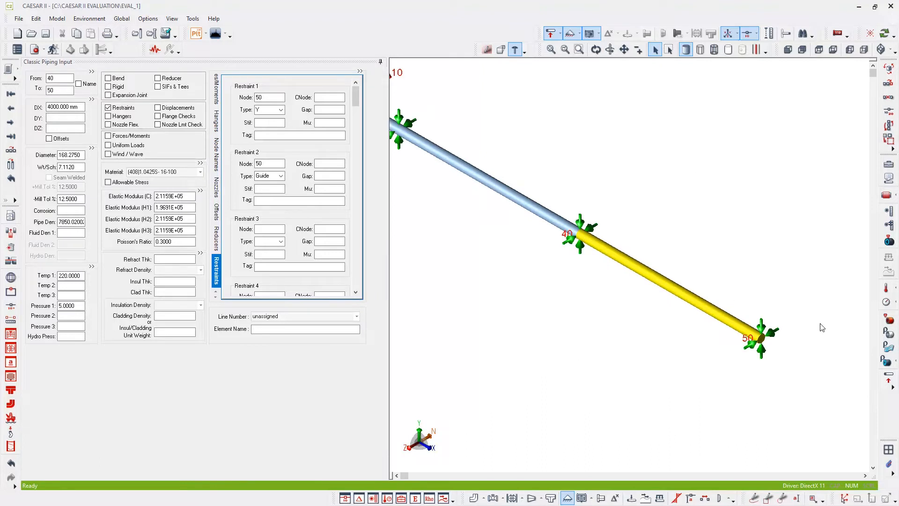
mouse_move(711, 411)
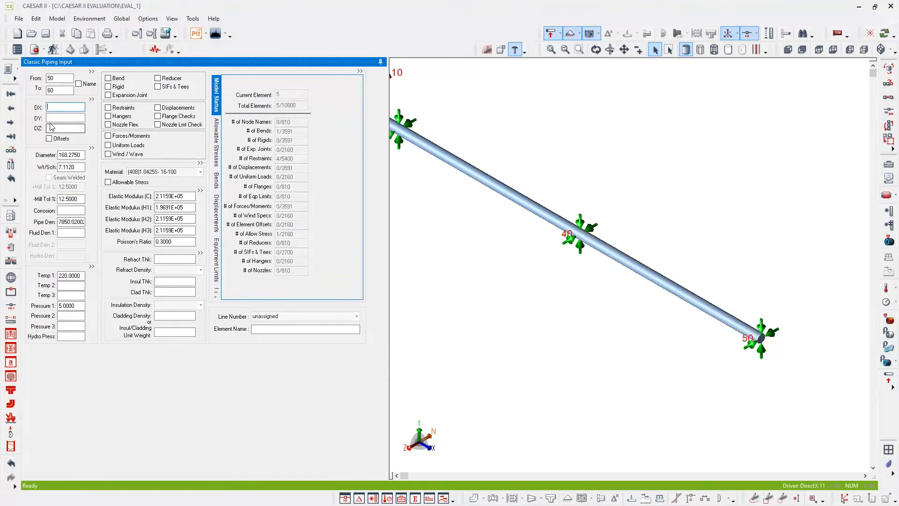
Add a 3000 mm run to node 60 and a 1200 mm run to node 70, each ending in a bend
text(3000)
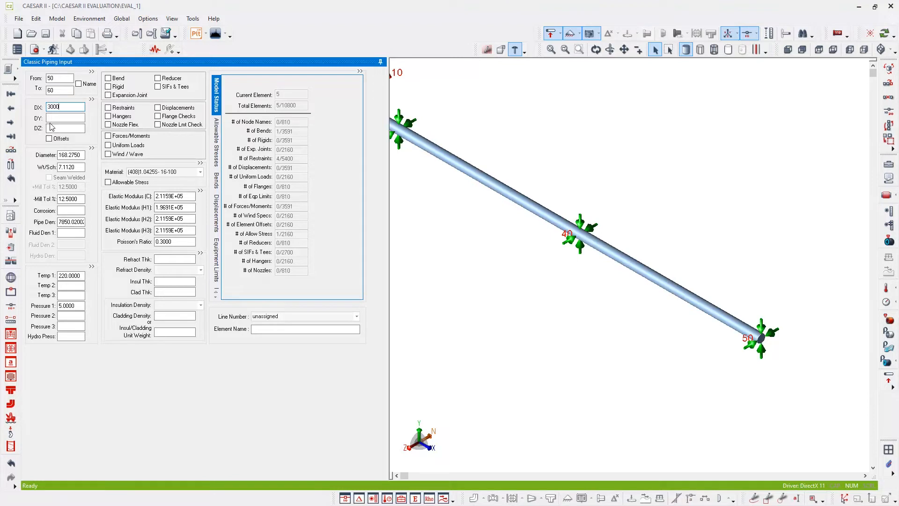
key(Return)
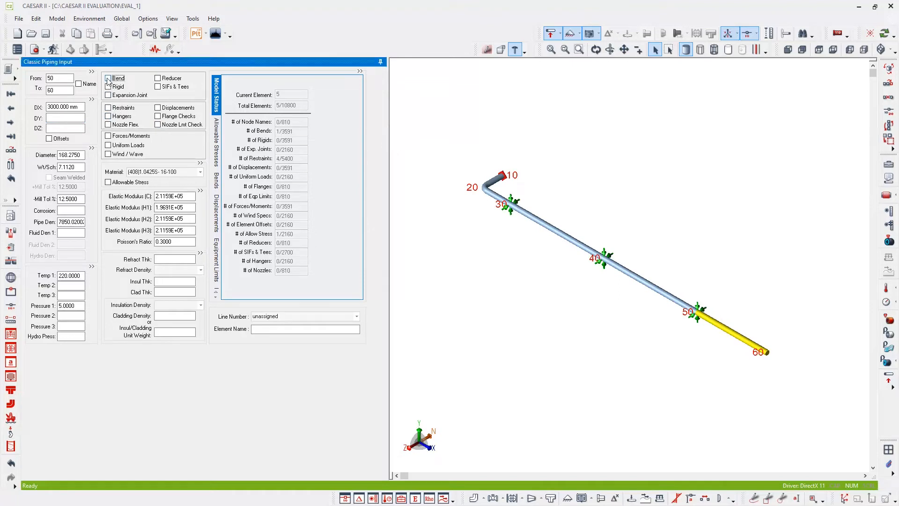
click(108, 78)
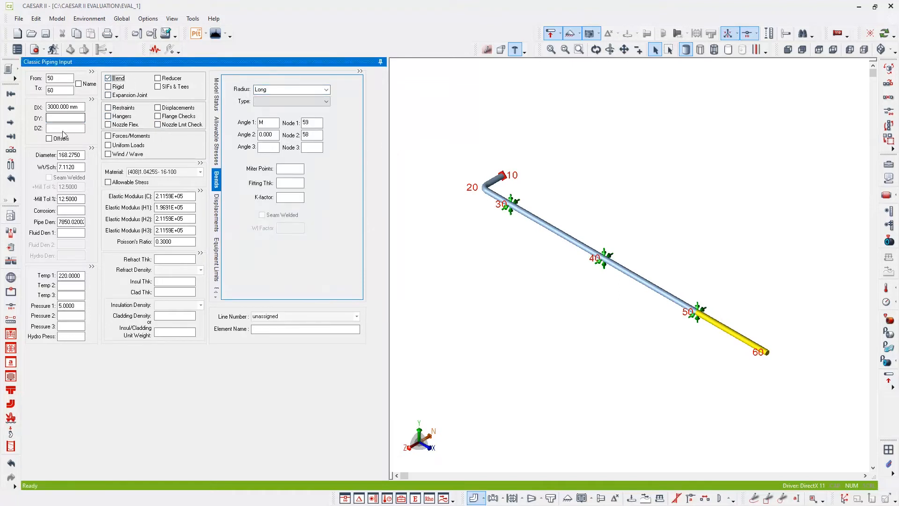
click(10, 155)
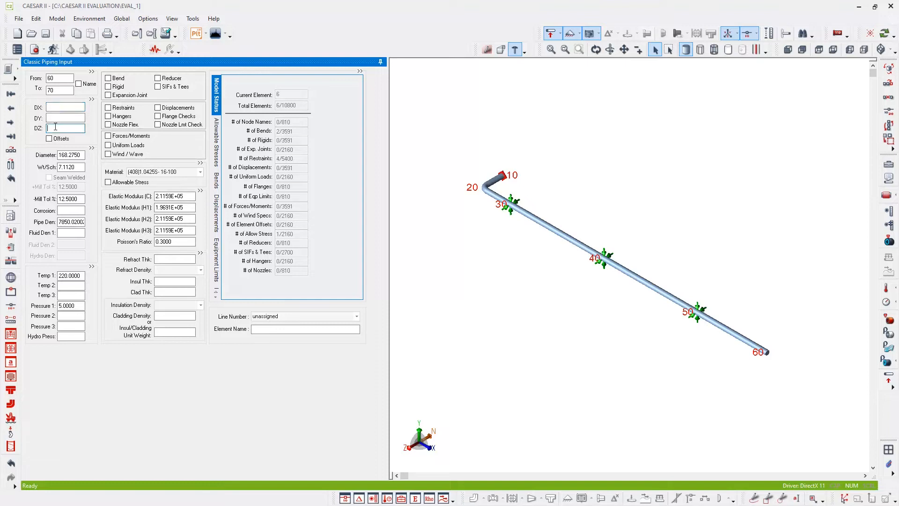
text(1200.000 mm)
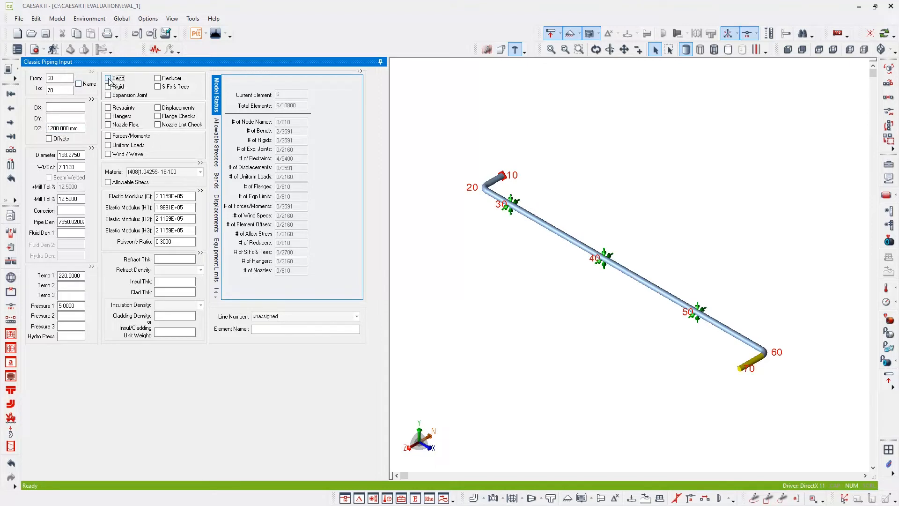
click(108, 77)
text(-2500.000)
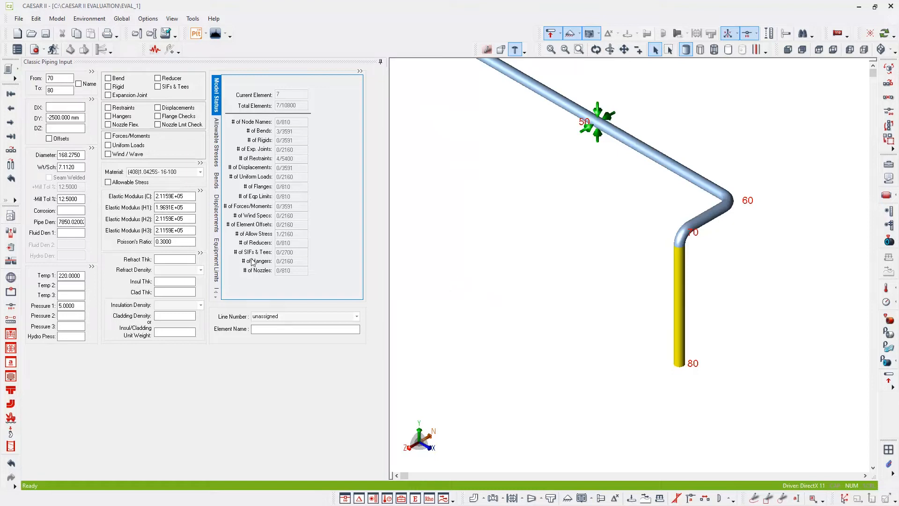
mouse_move(11, 151)
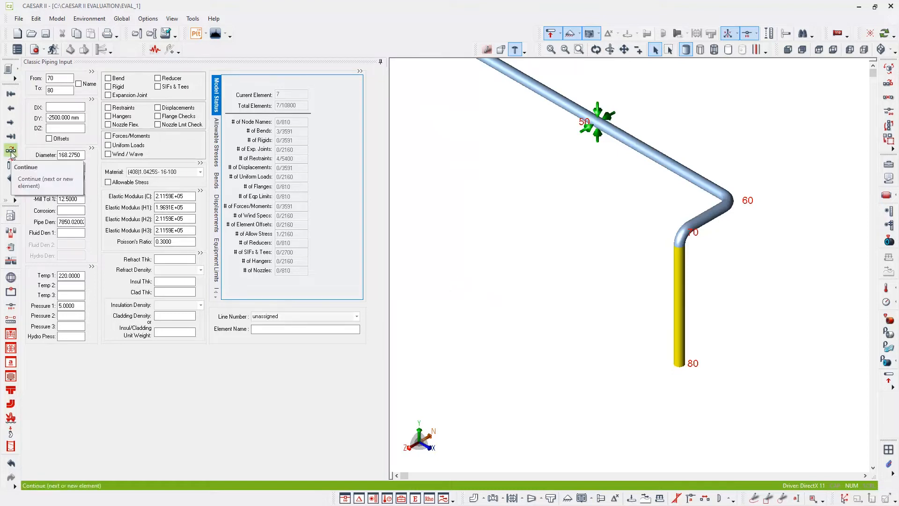
Create element 80–90 dropping 140 mm from node 80
click(11, 151)
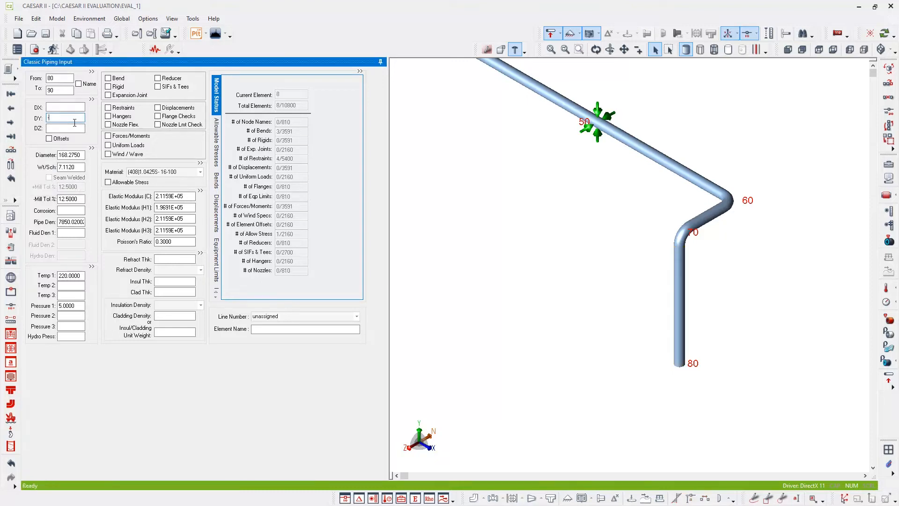
text(-140)
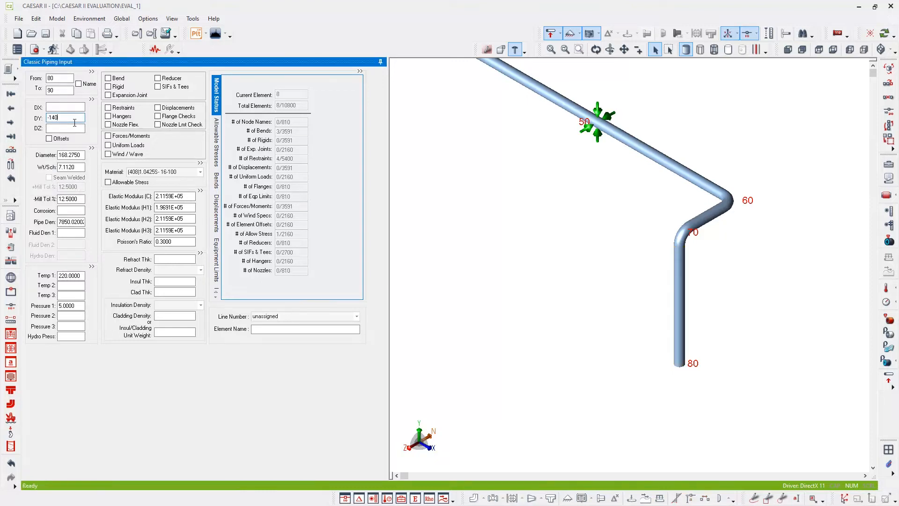
key(Return)
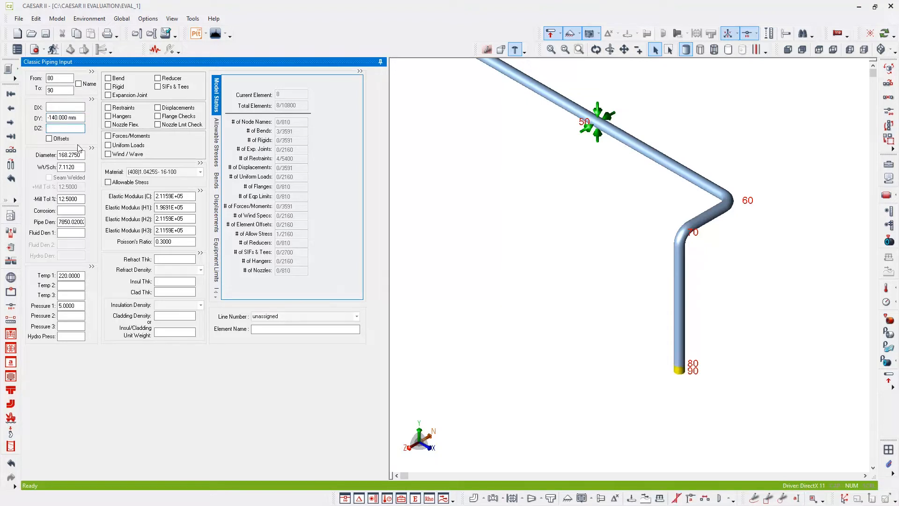
click(65, 128)
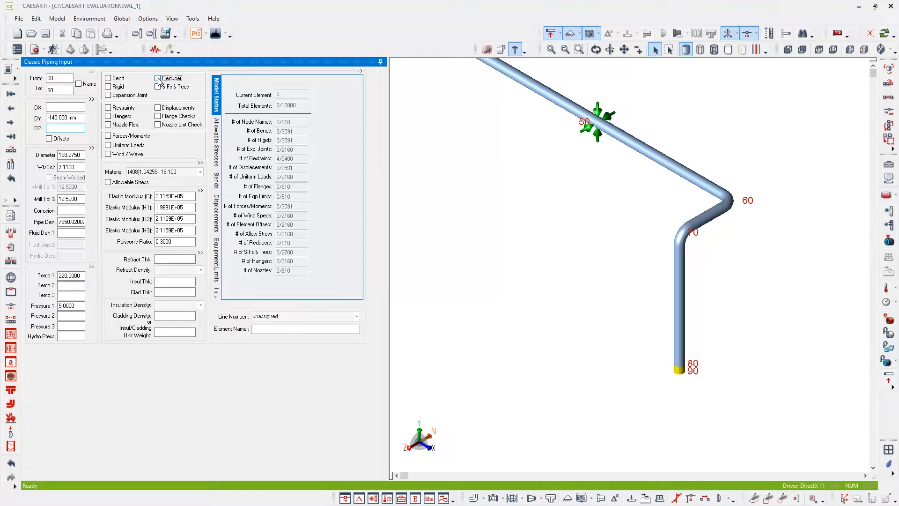
Make element 80–90 a reducer with 4 in second diameter and schedule S thickness
click(158, 78)
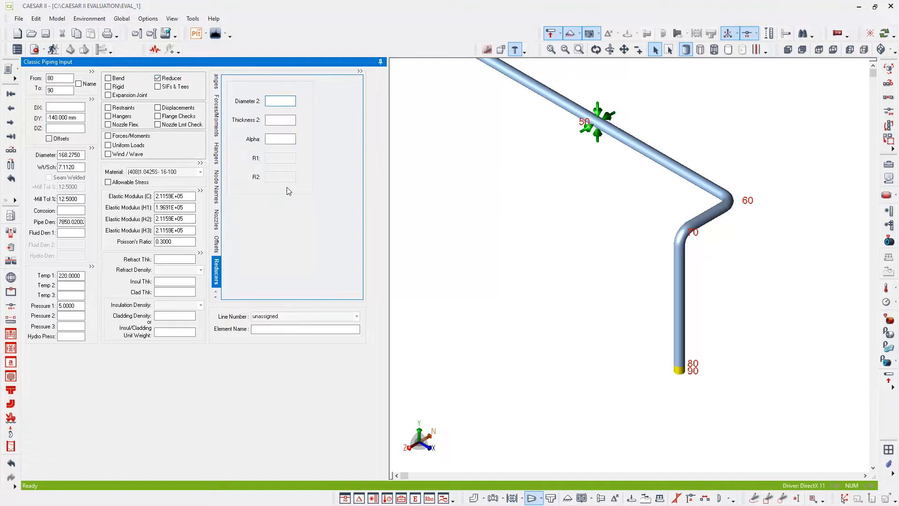
click(280, 101)
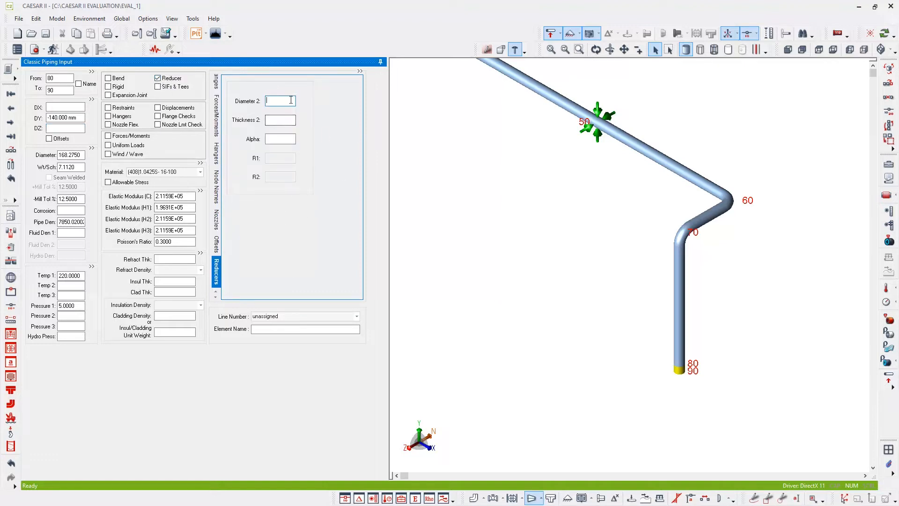
mouse_move(280, 100)
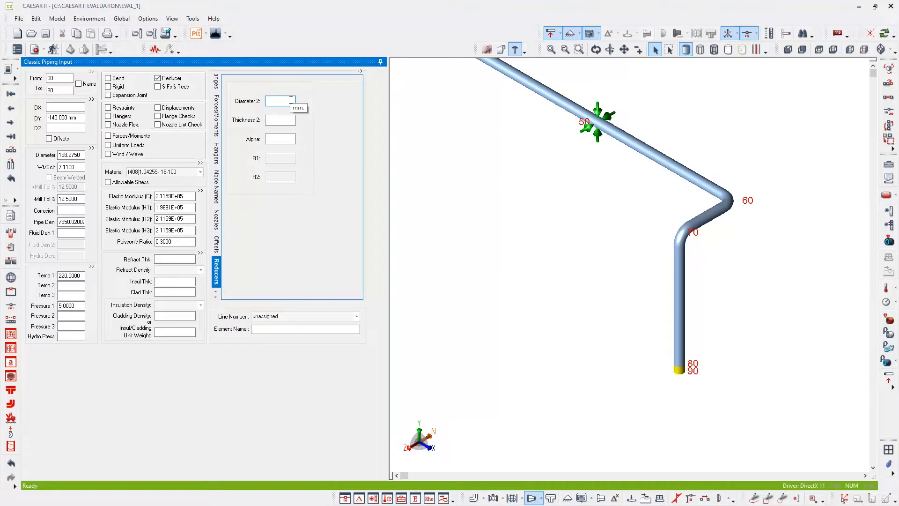
text(4.300)
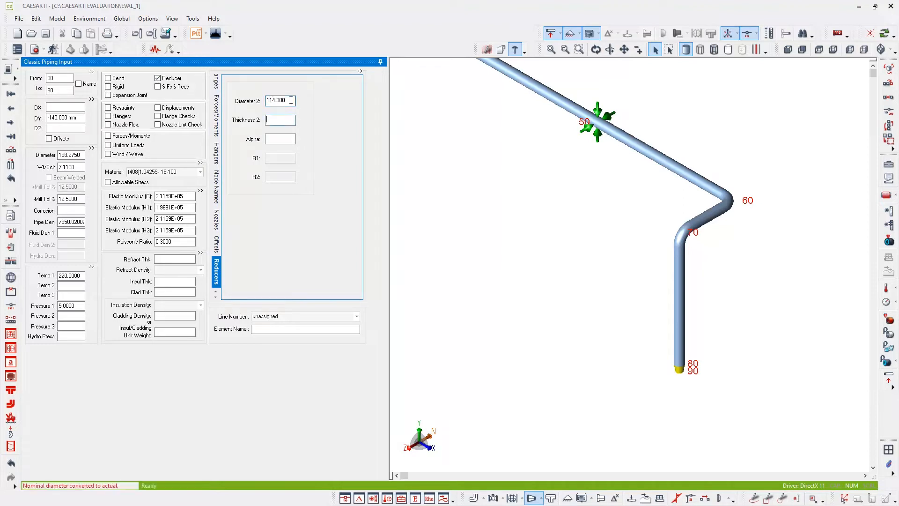
text(S)
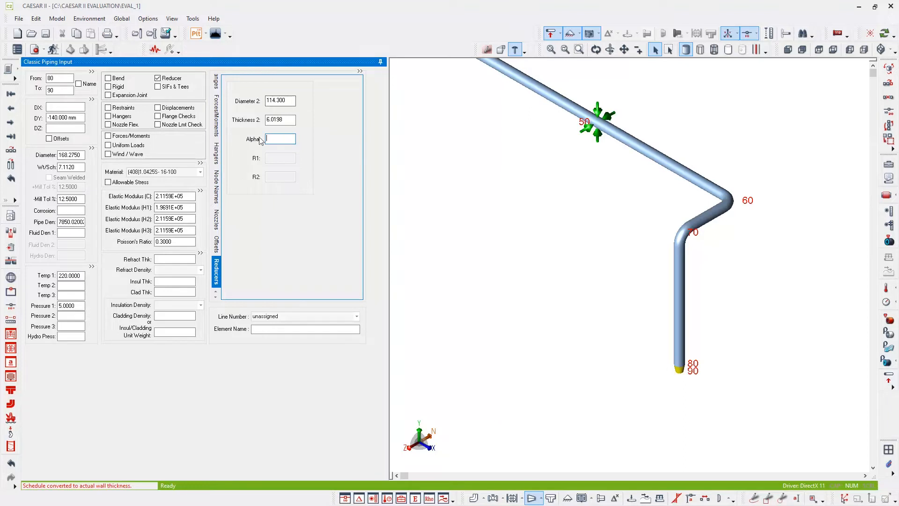
click(280, 139)
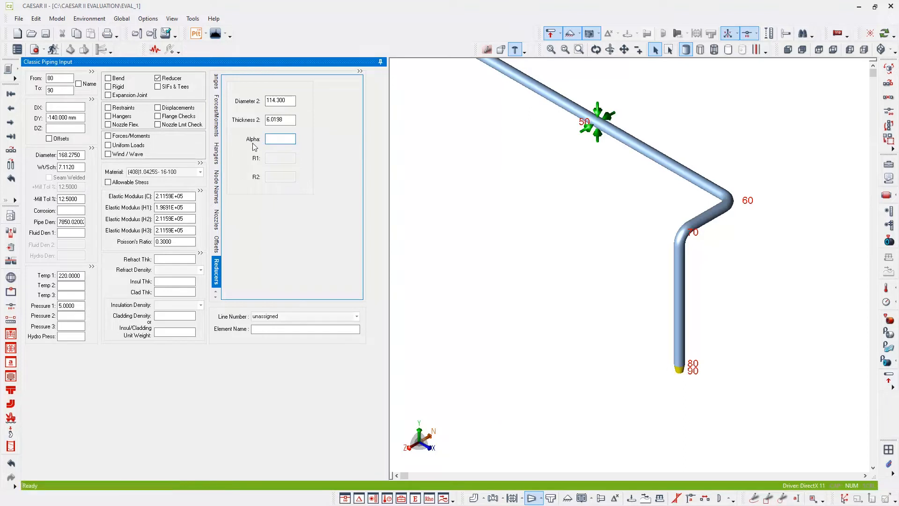
mouse_move(274, 150)
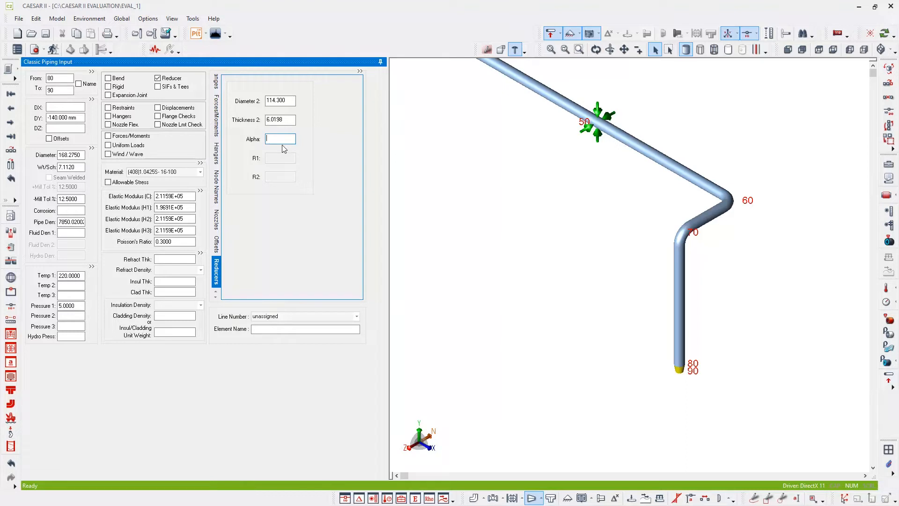
mouse_move(10, 151)
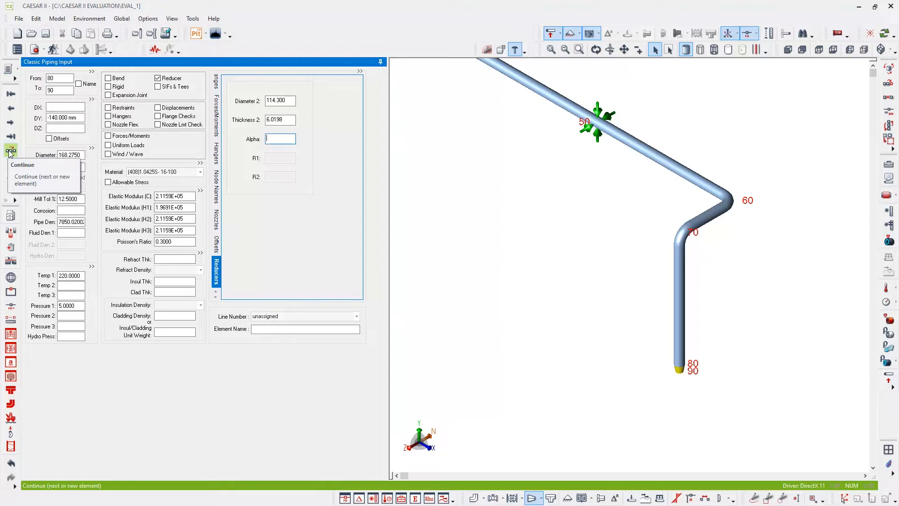
Start element 90–100, inheriting the 114.3 mm diameter and 6.0198 mm wall
click(10, 151)
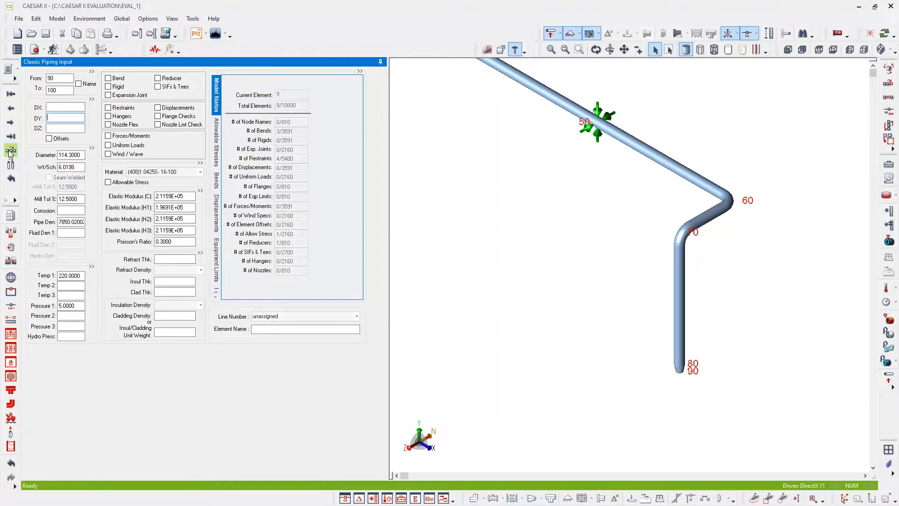
mouse_move(559, 339)
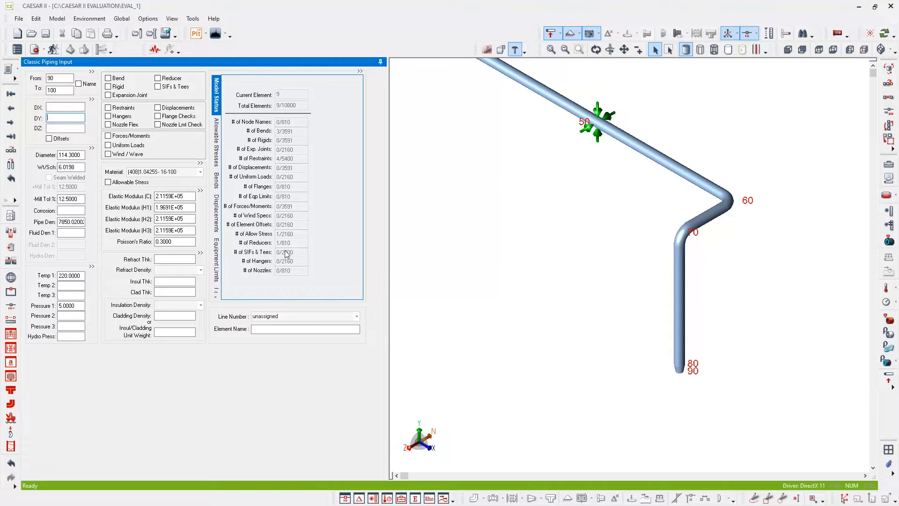
mouse_move(11, 334)
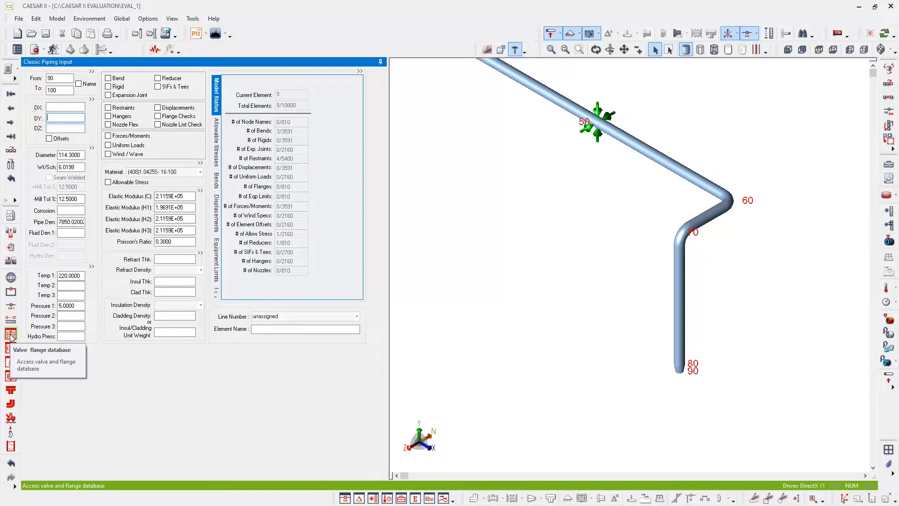
Make element 90–100 a rigid class-300 flanged-end flange from the valve/flange database
click(10, 334)
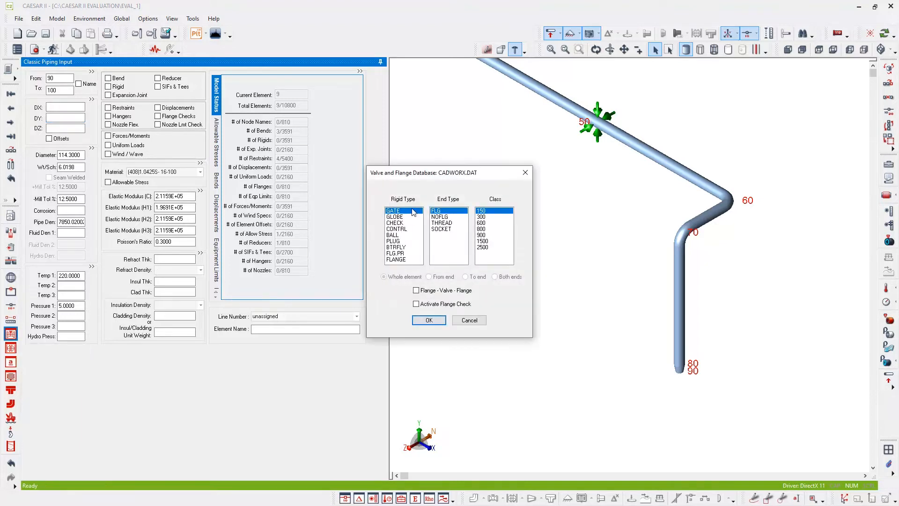
mouse_move(405, 263)
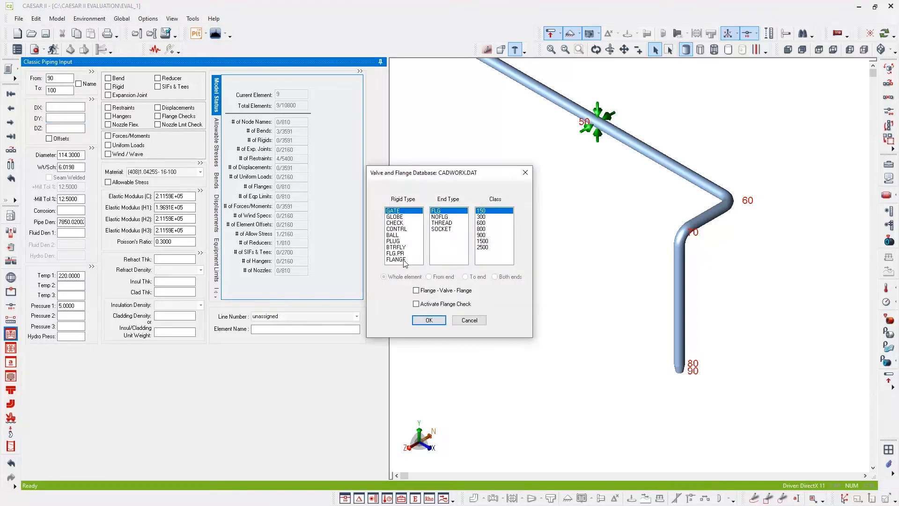
click(396, 259)
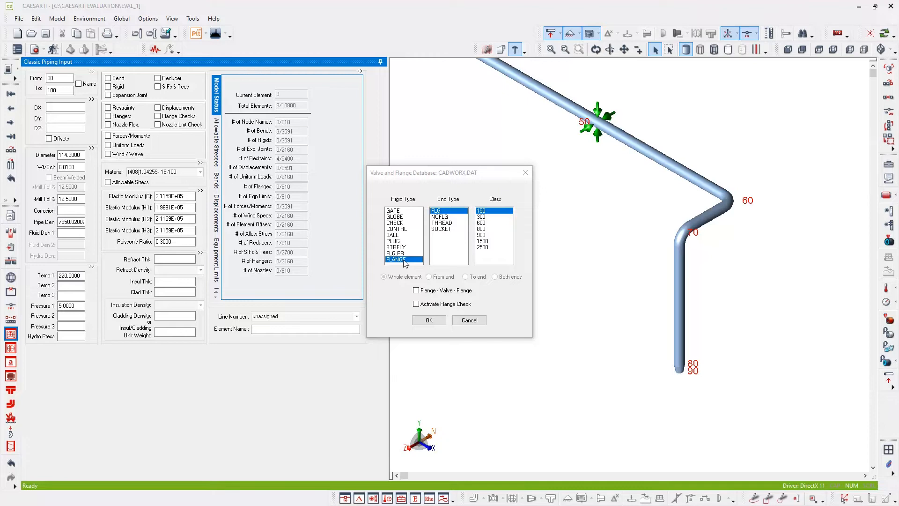
mouse_move(443, 236)
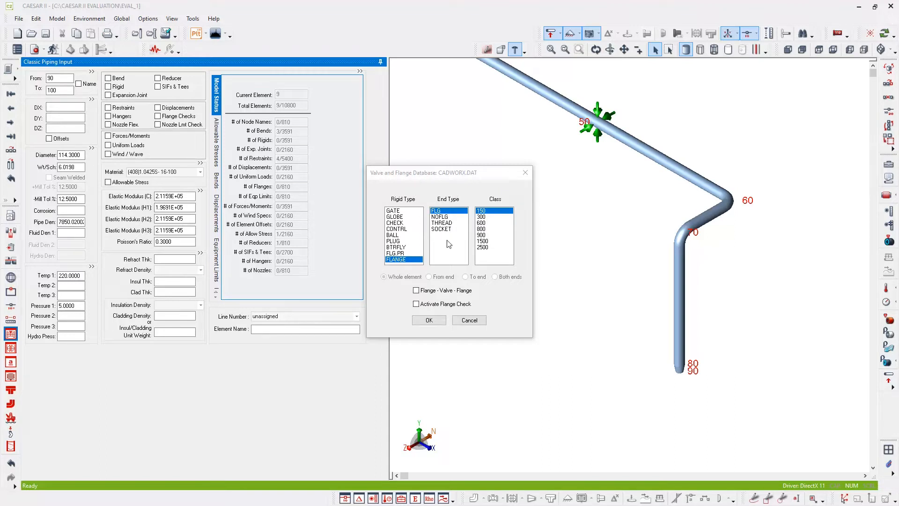
click(482, 223)
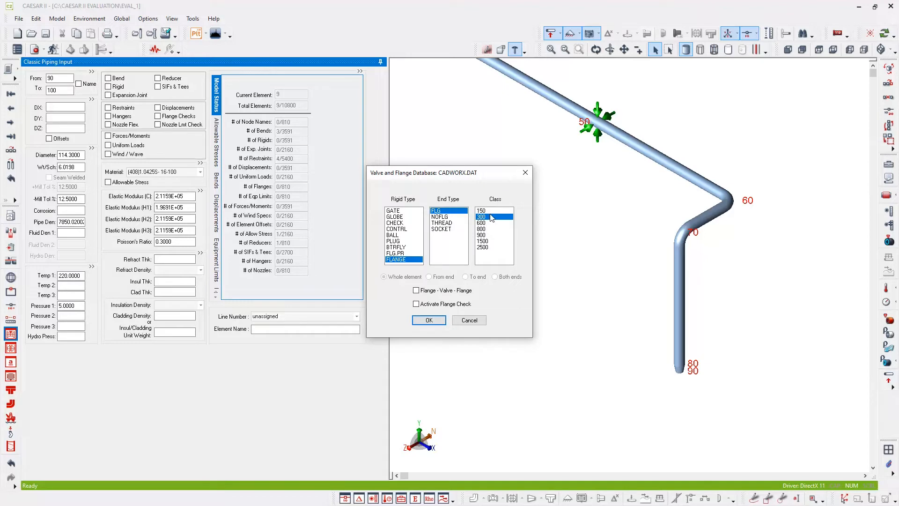
mouse_move(539, 278)
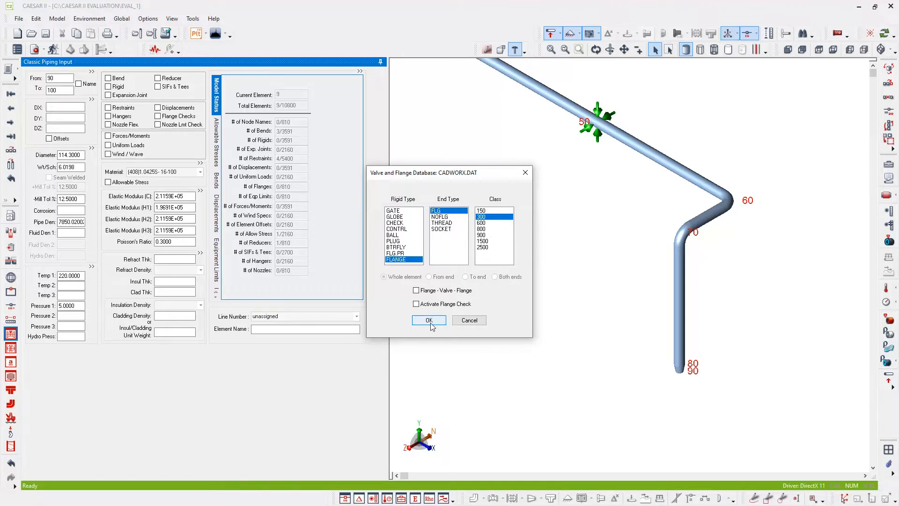
click(429, 319)
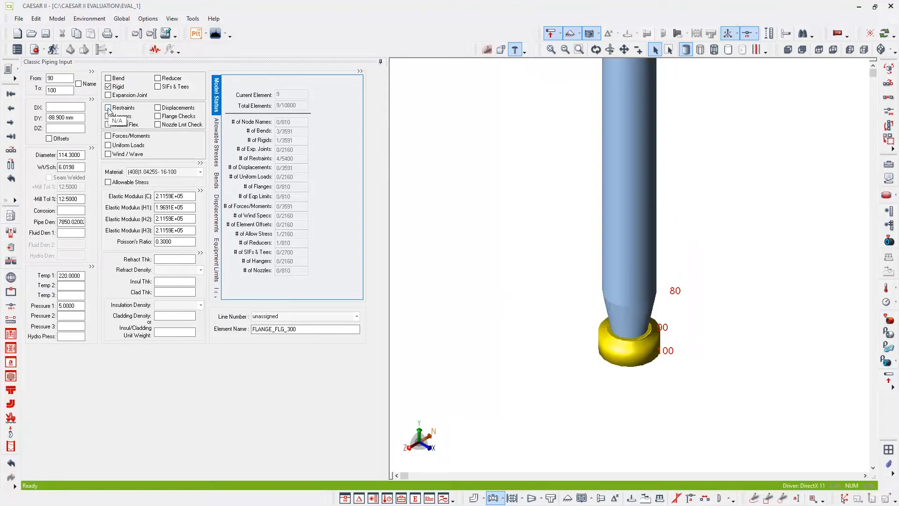
Give node 100 an ANC anchor restraint
click(108, 107)
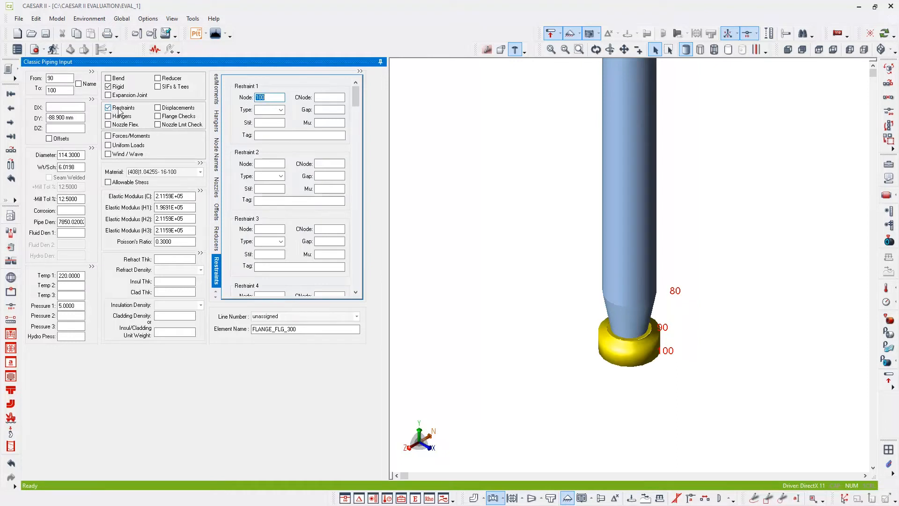
click(281, 109)
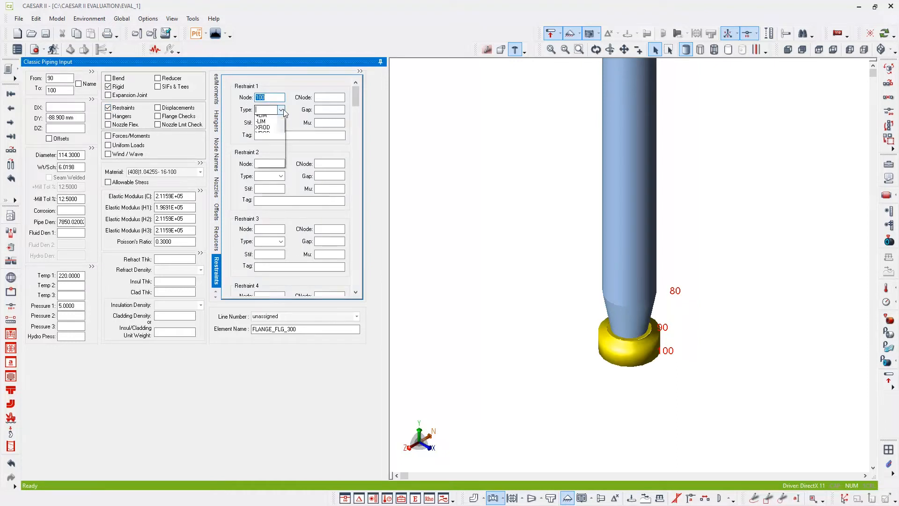
click(264, 117)
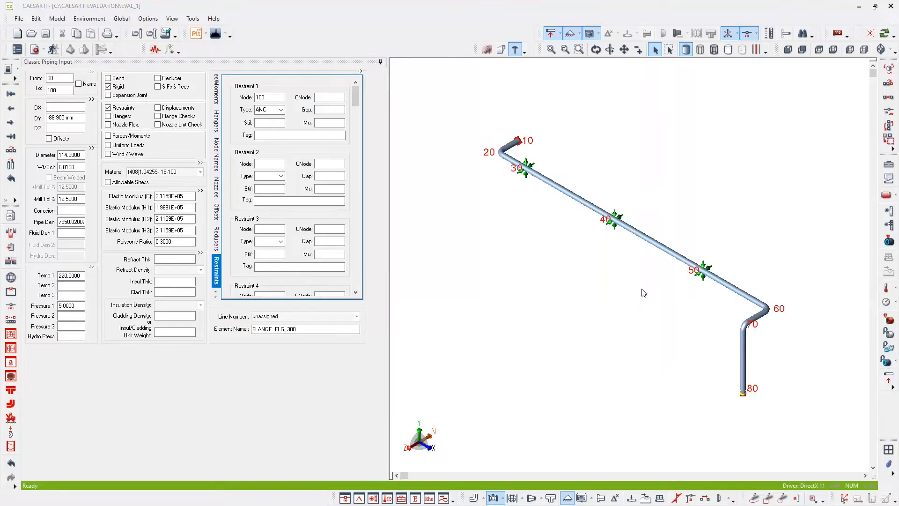
mouse_move(646, 359)
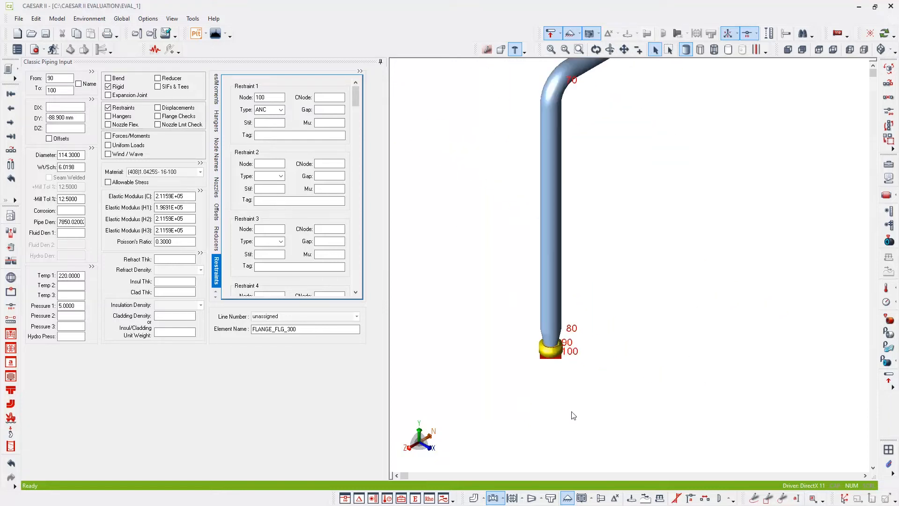
mouse_move(585, 334)
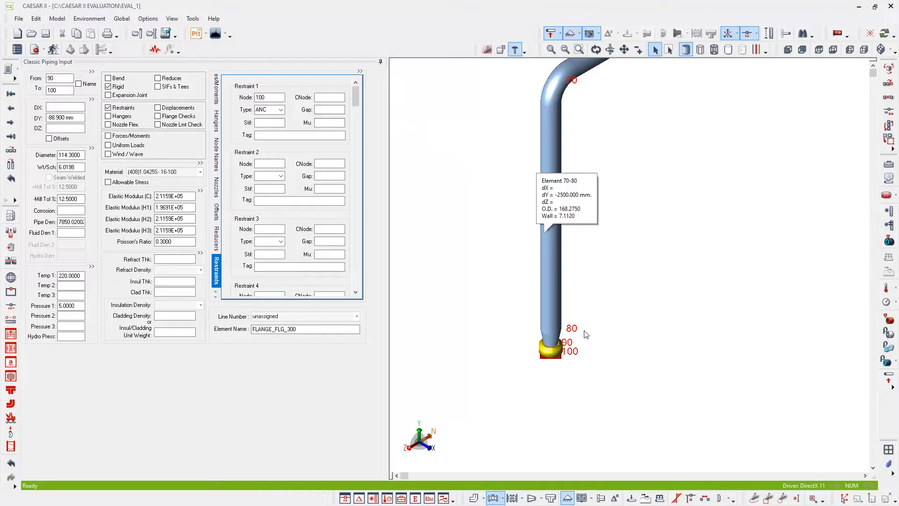
mouse_move(670, 299)
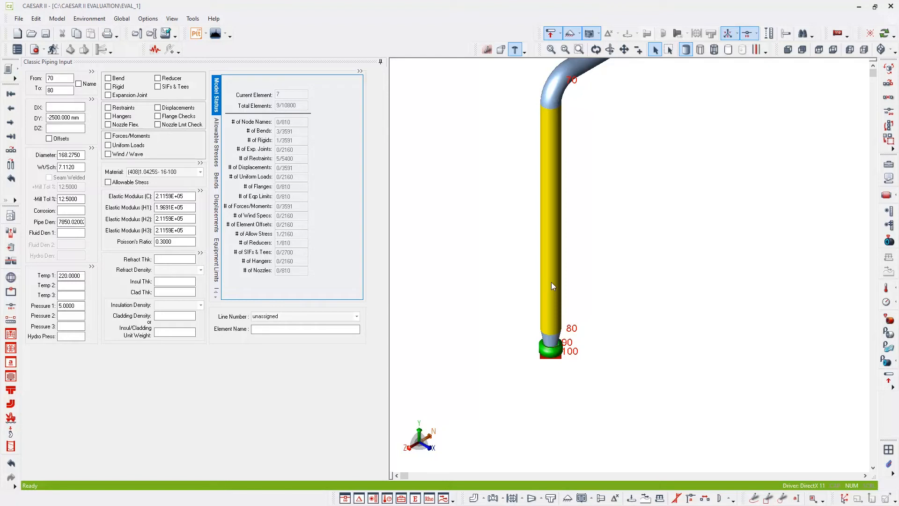
mouse_move(530, 380)
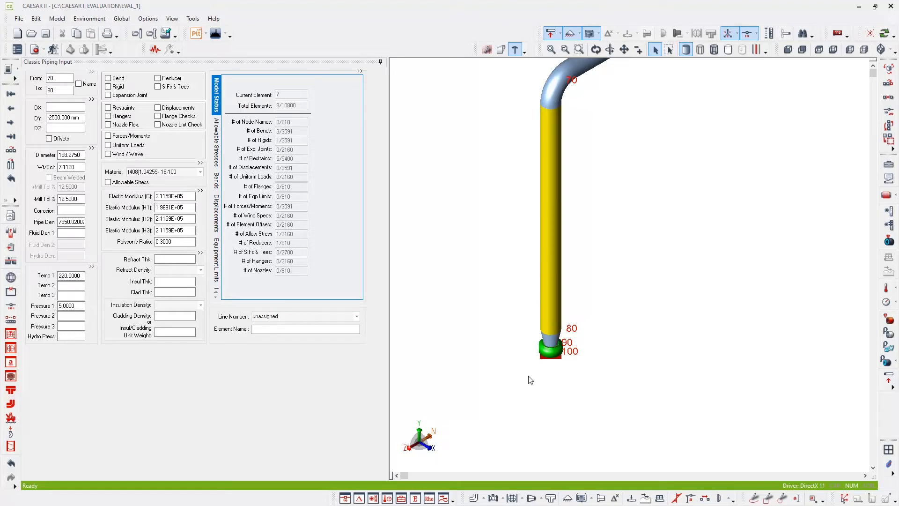
mouse_move(725, 287)
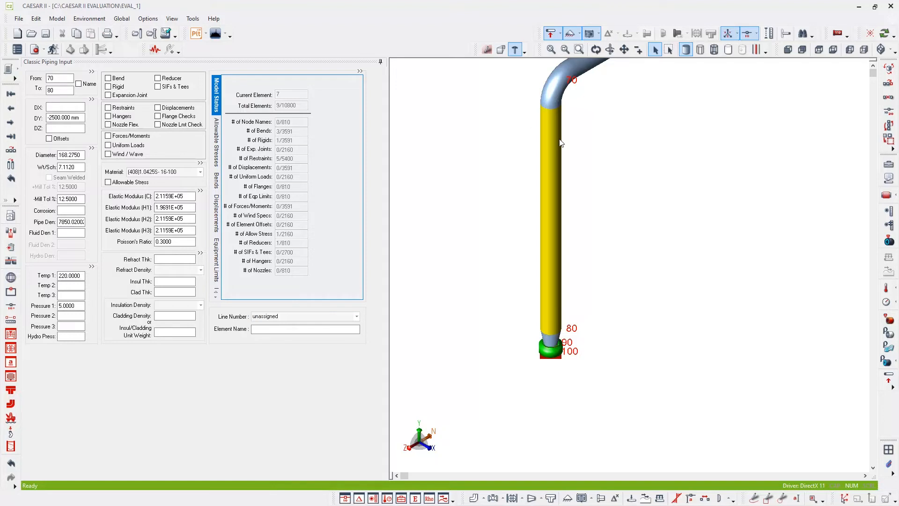
mouse_move(549, 314)
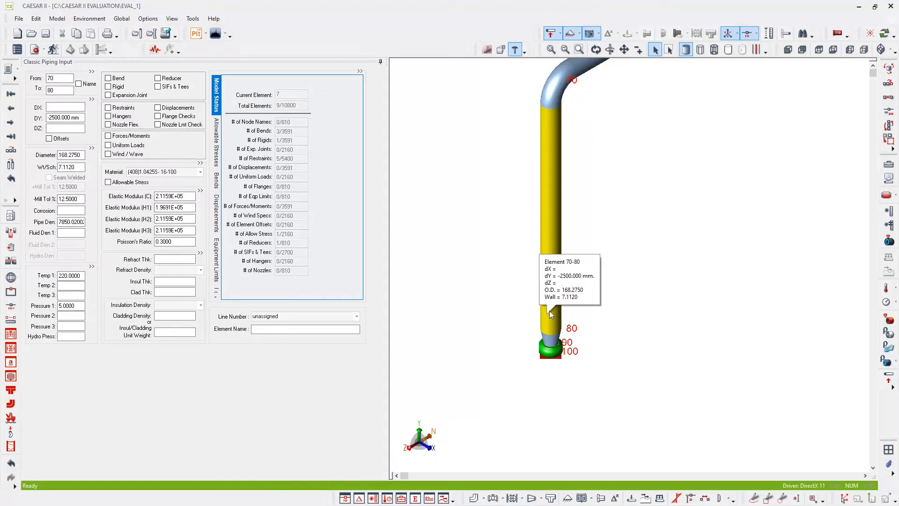
Insert a class-300 flanged check valve with flanges on both sides at the end of 70–80
right_click(549, 312)
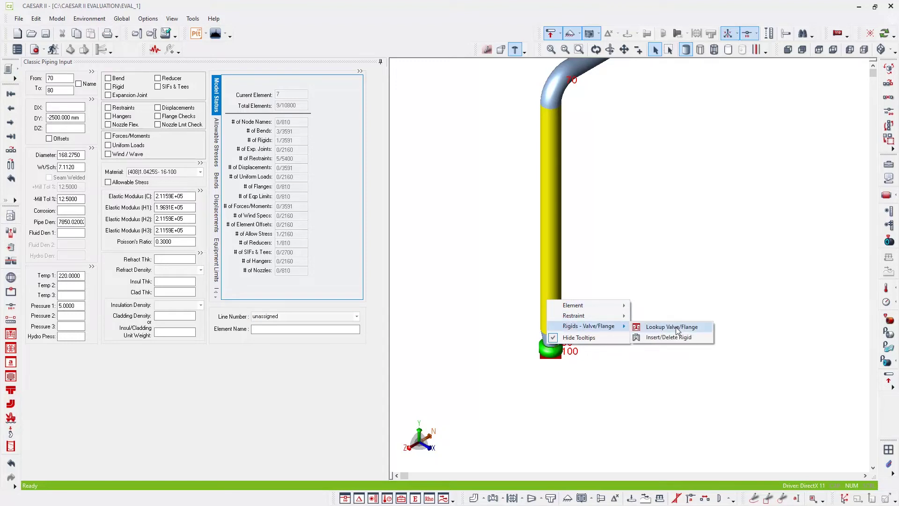
mouse_move(688, 331)
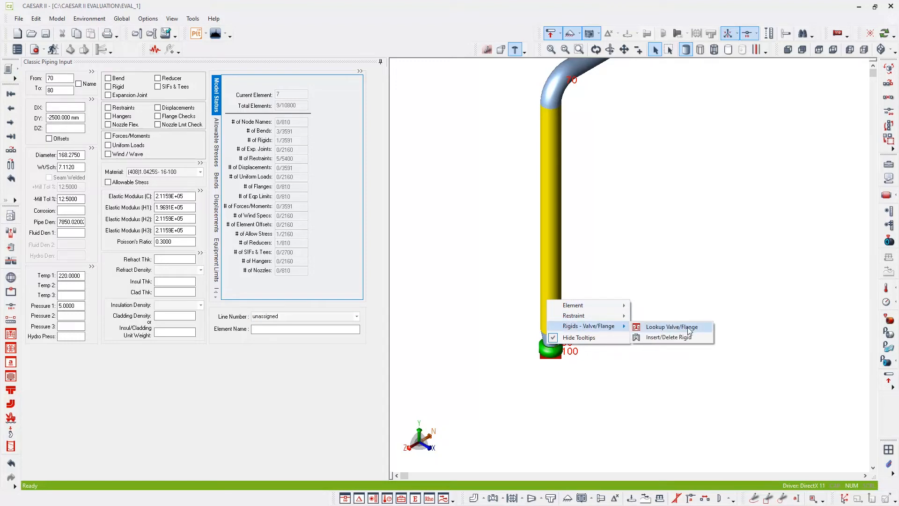
mouse_move(688, 329)
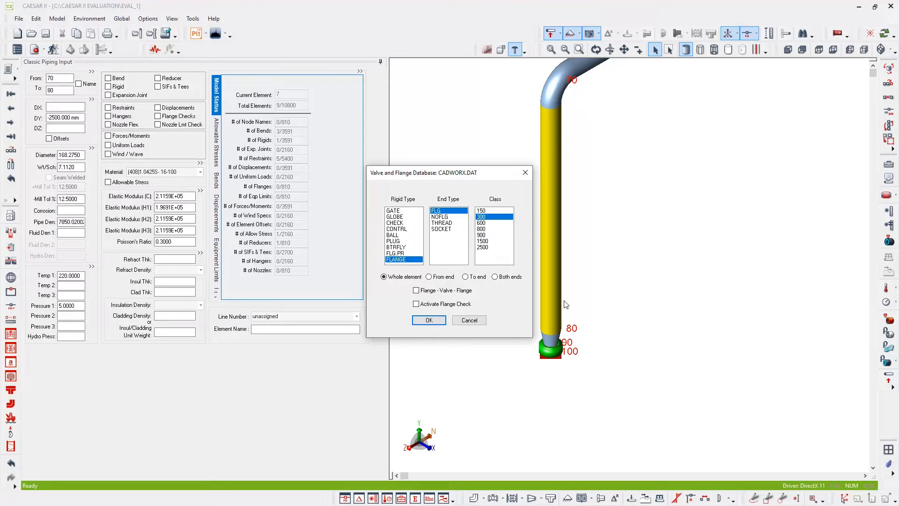
click(396, 222)
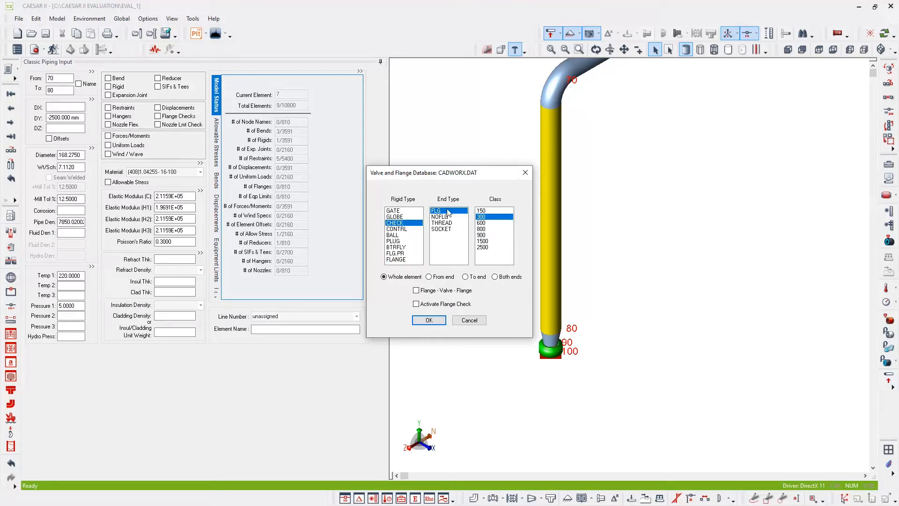
click(482, 217)
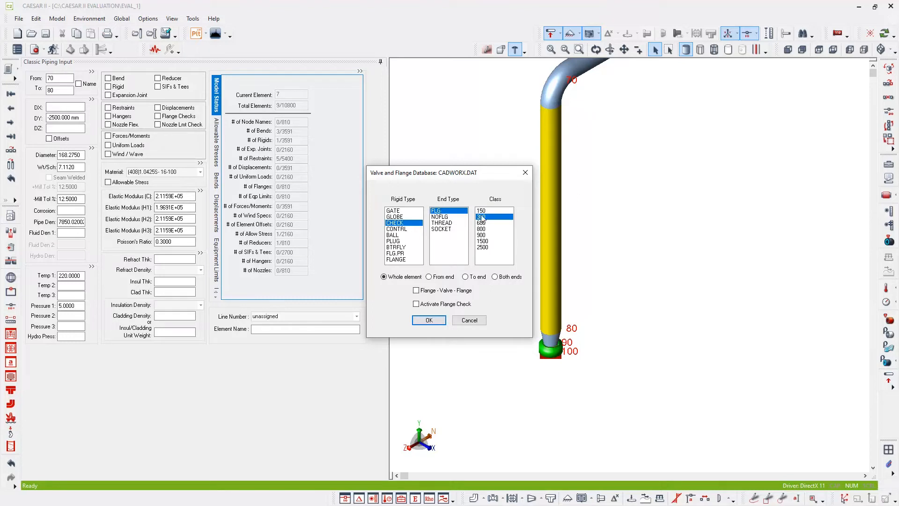
click(492, 222)
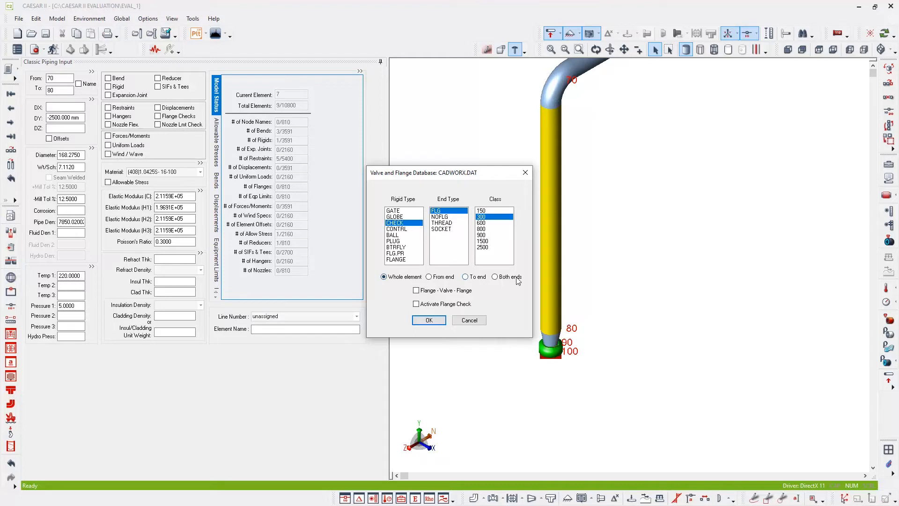
mouse_move(384, 277)
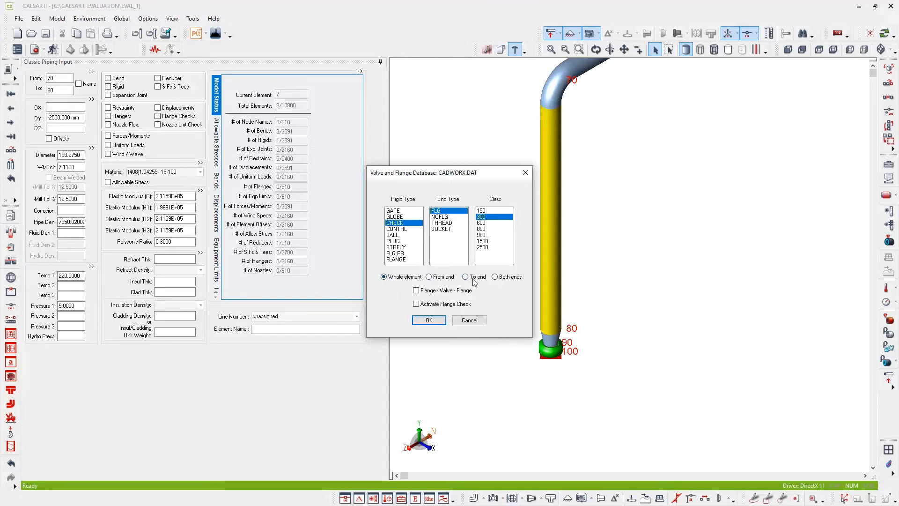
click(466, 277)
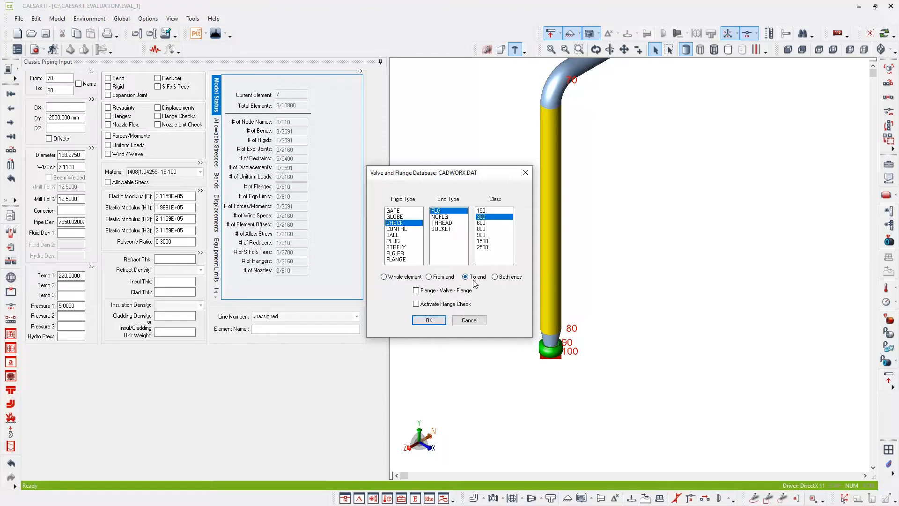
mouse_move(562, 327)
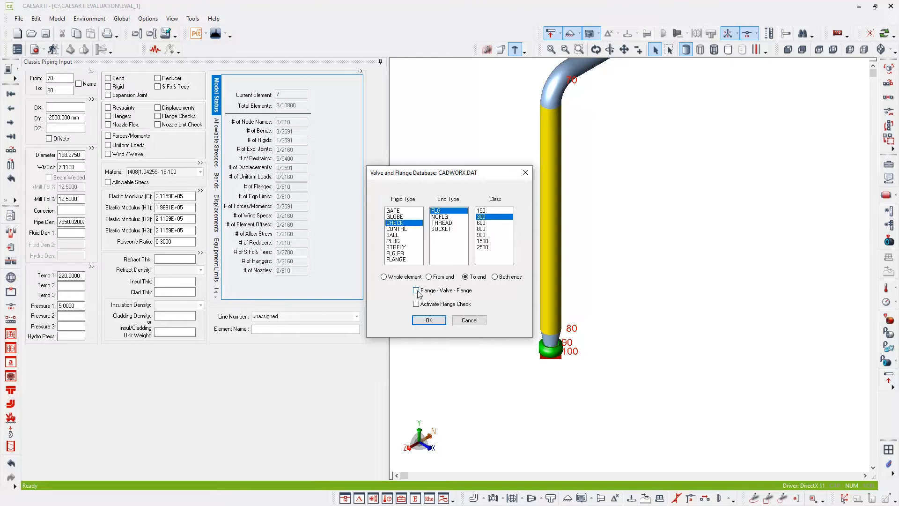
click(416, 290)
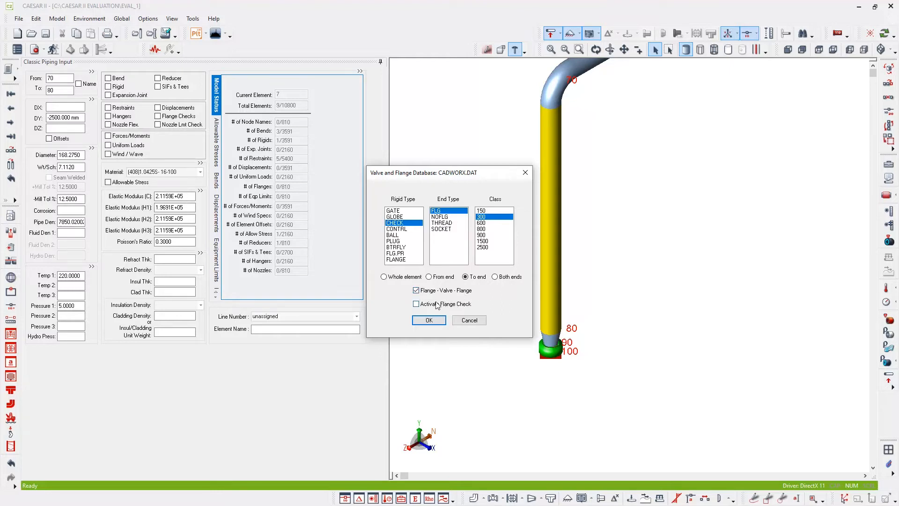
click(416, 304)
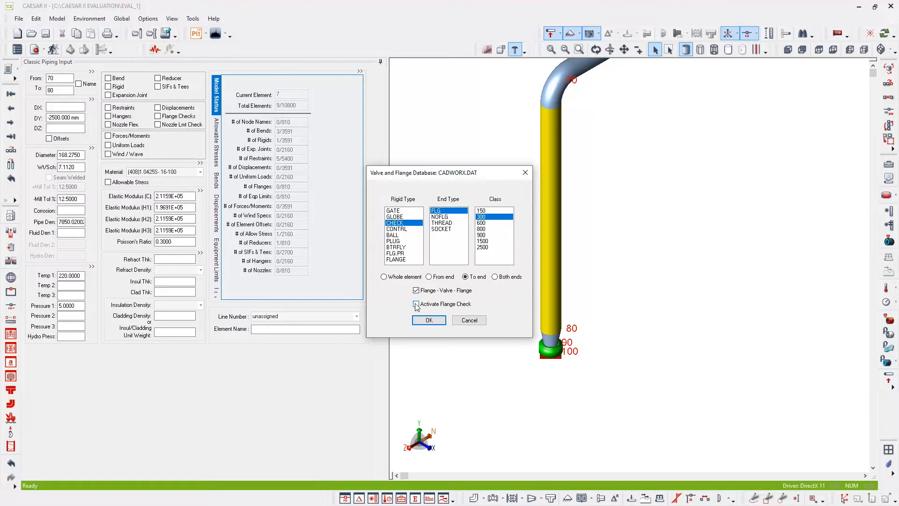
click(416, 303)
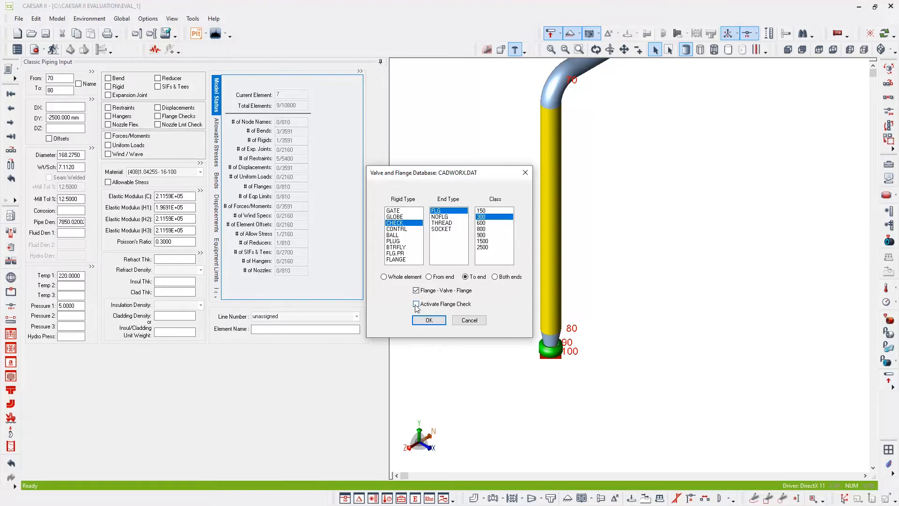
click(415, 304)
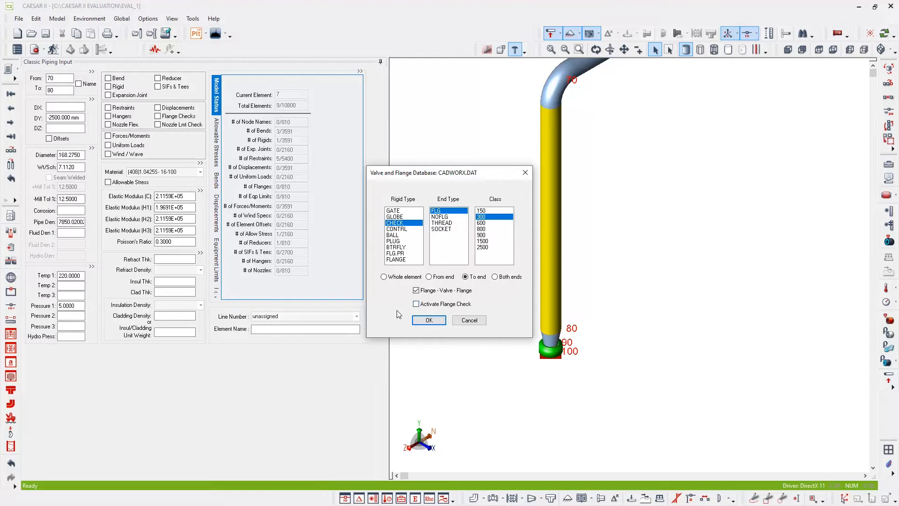
click(416, 290)
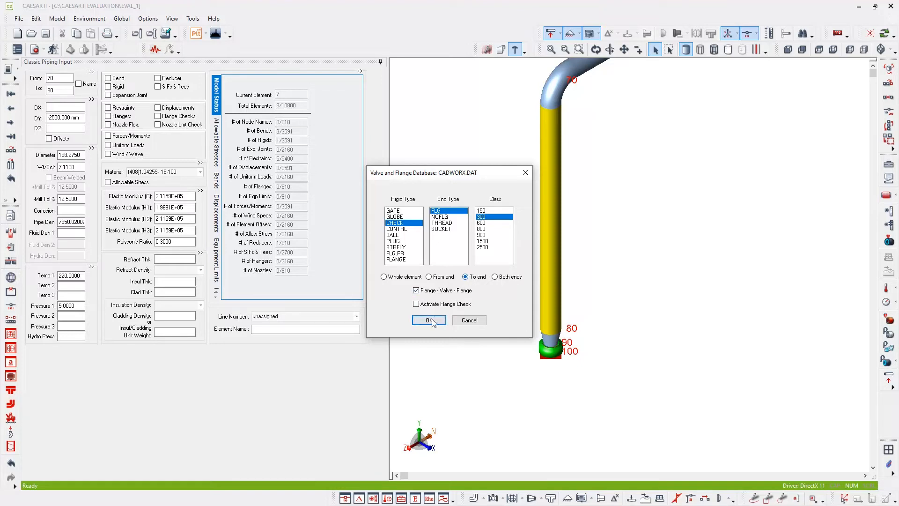
click(429, 320)
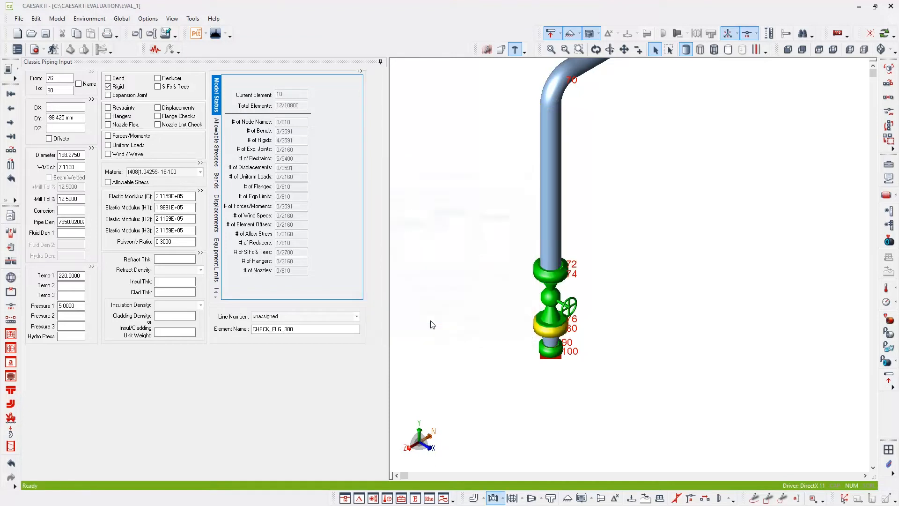
mouse_move(639, 342)
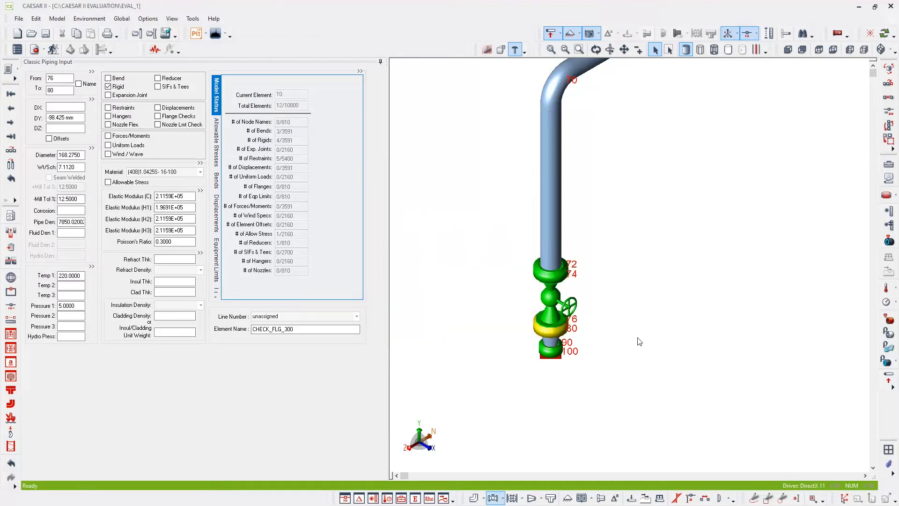
mouse_move(633, 94)
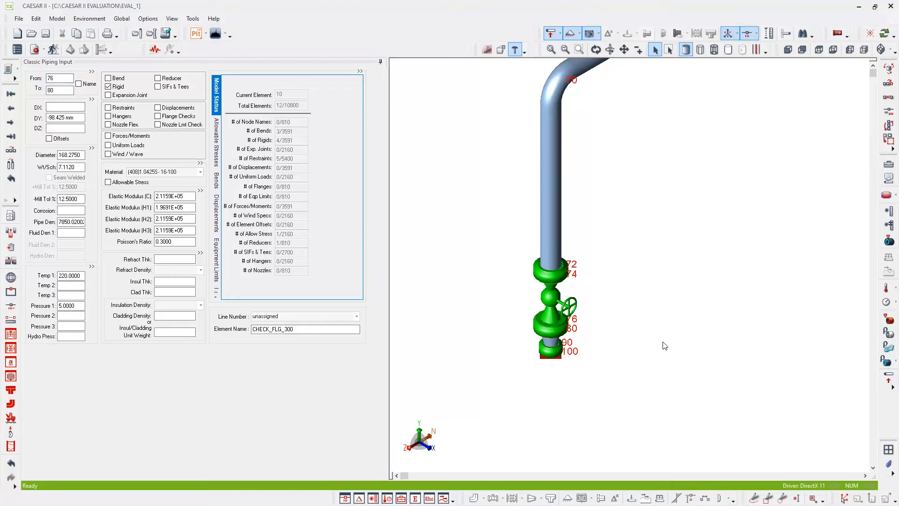
mouse_move(628, 191)
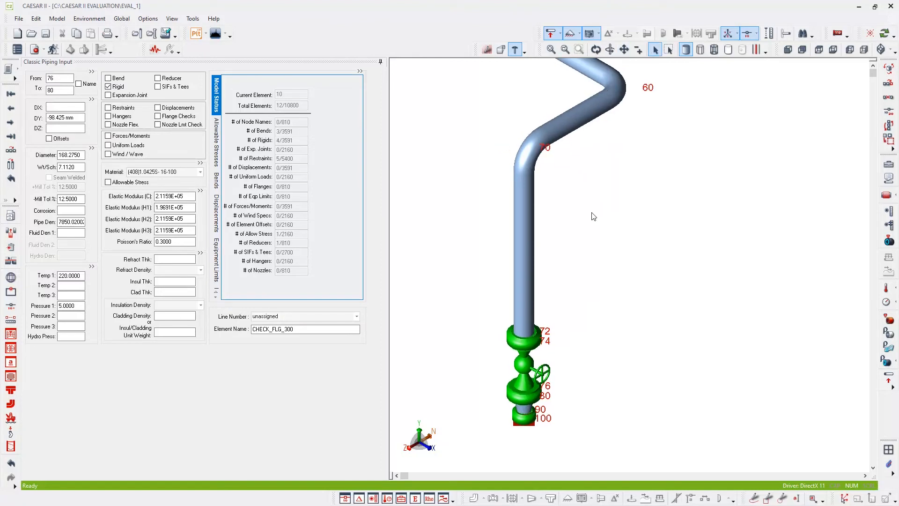
mouse_move(588, 216)
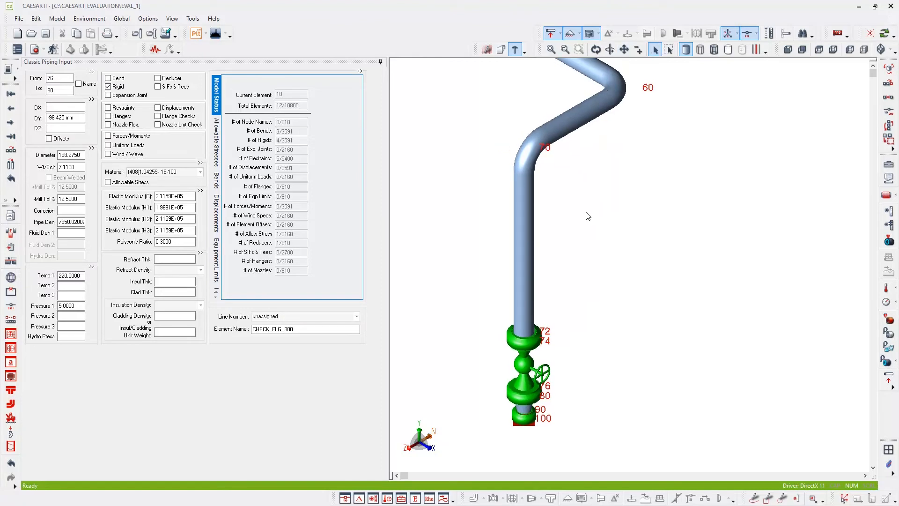
mouse_move(579, 183)
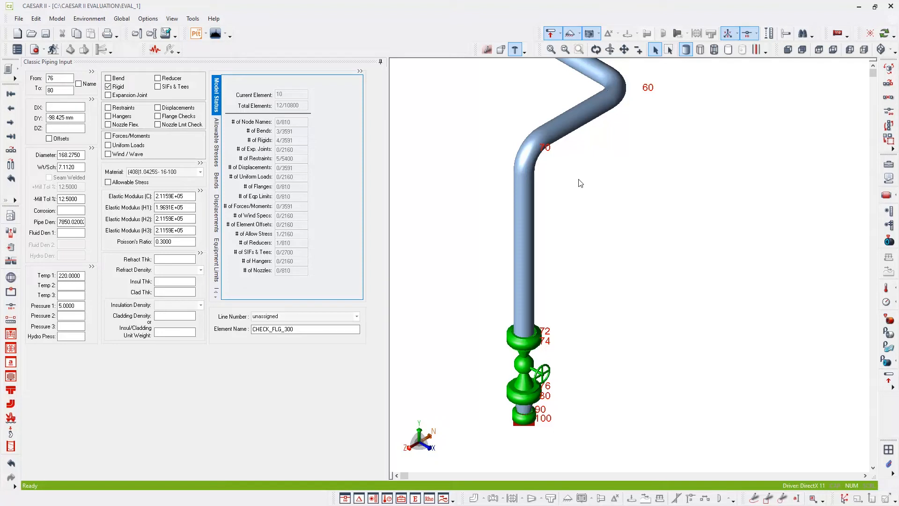
mouse_move(596, 200)
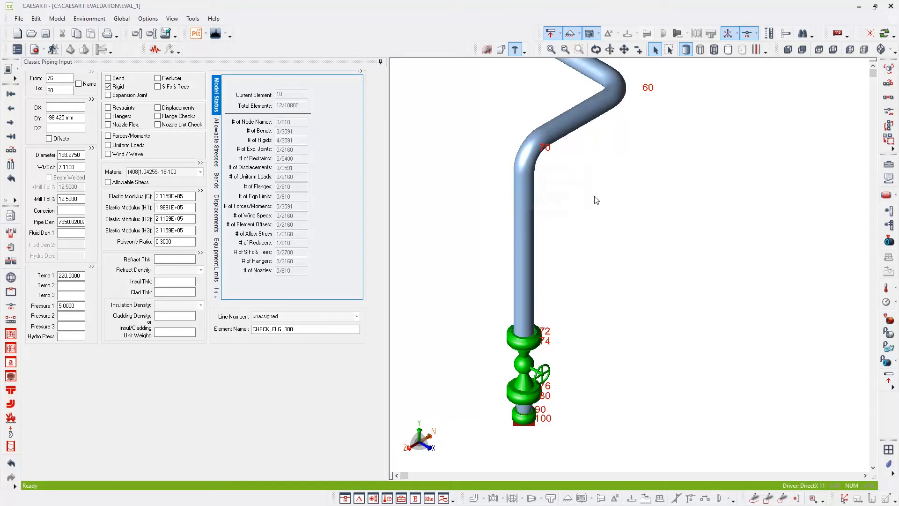
mouse_move(579, 169)
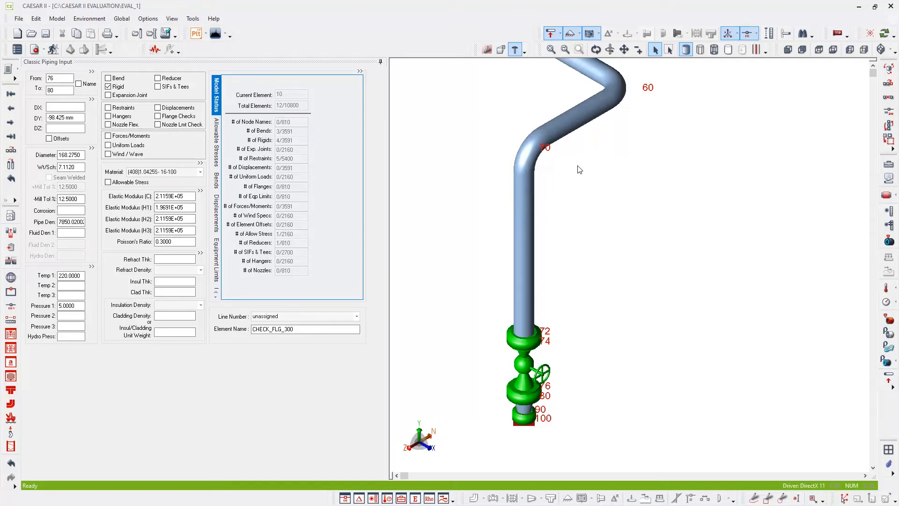
mouse_move(544, 135)
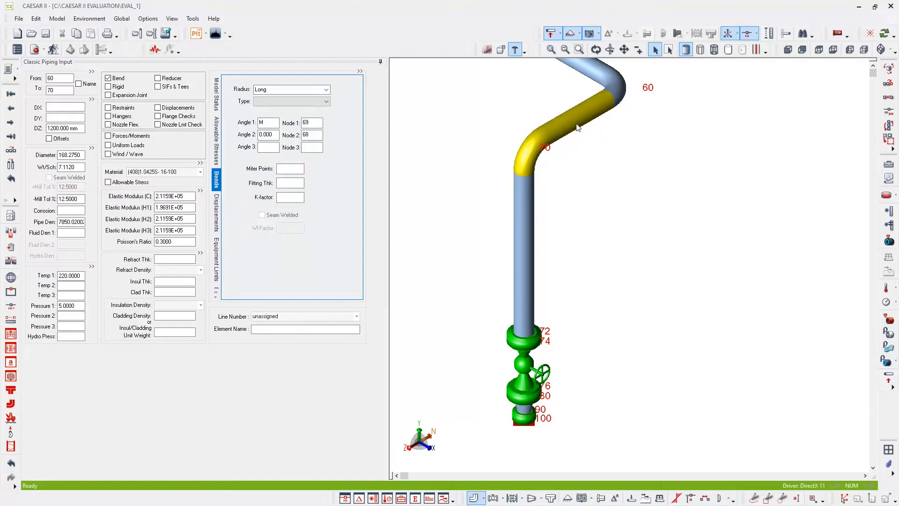
mouse_move(571, 126)
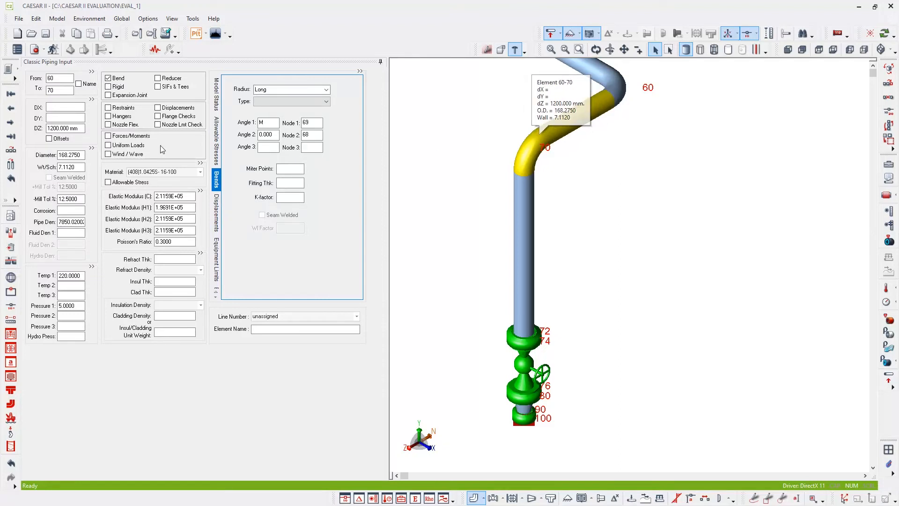
mouse_move(109, 118)
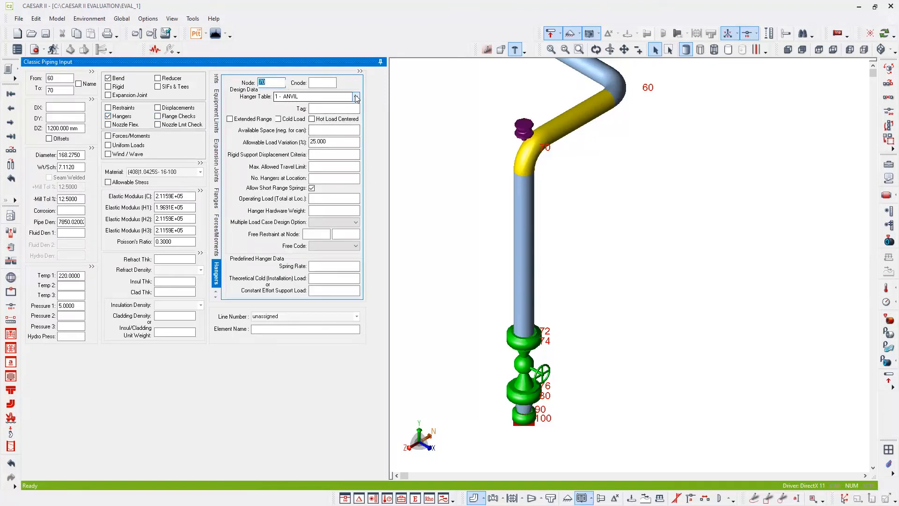
Set the node 70 hanger to use the 16 - Carpenter & Paterson hanger table
click(355, 95)
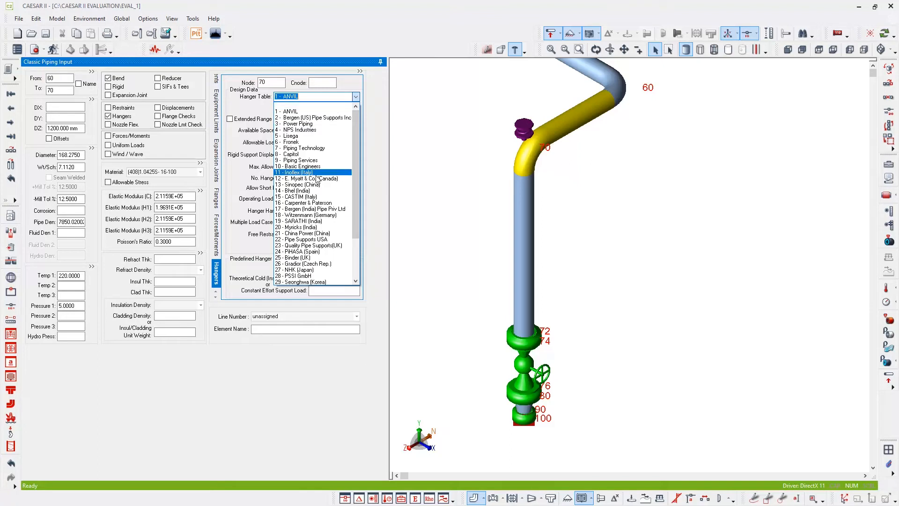
click(306, 202)
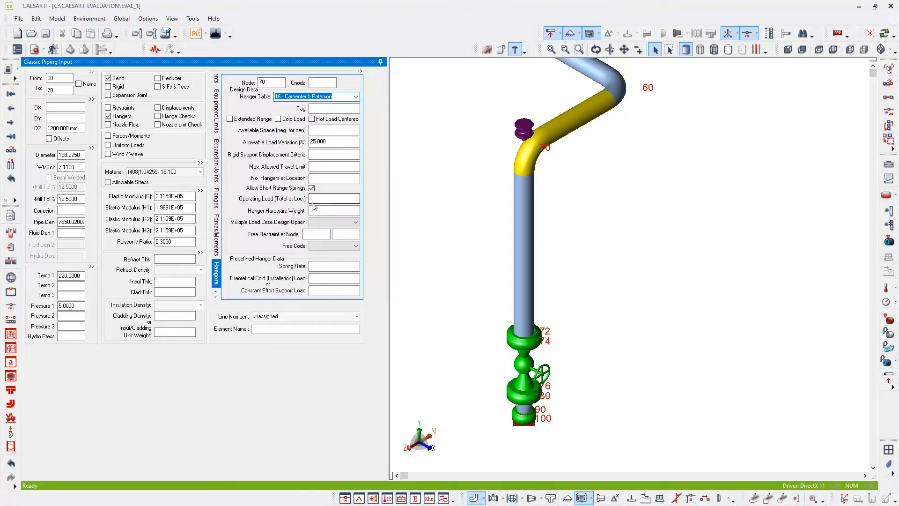
click(334, 108)
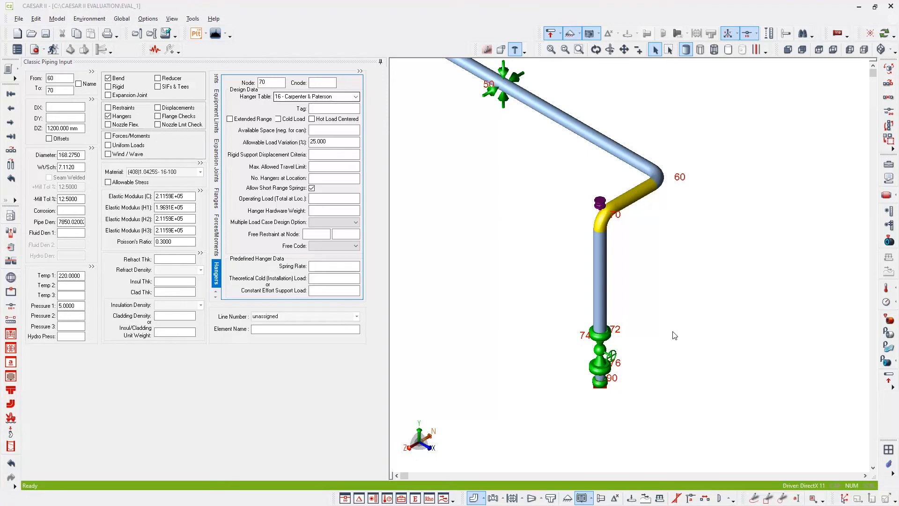
mouse_move(670, 296)
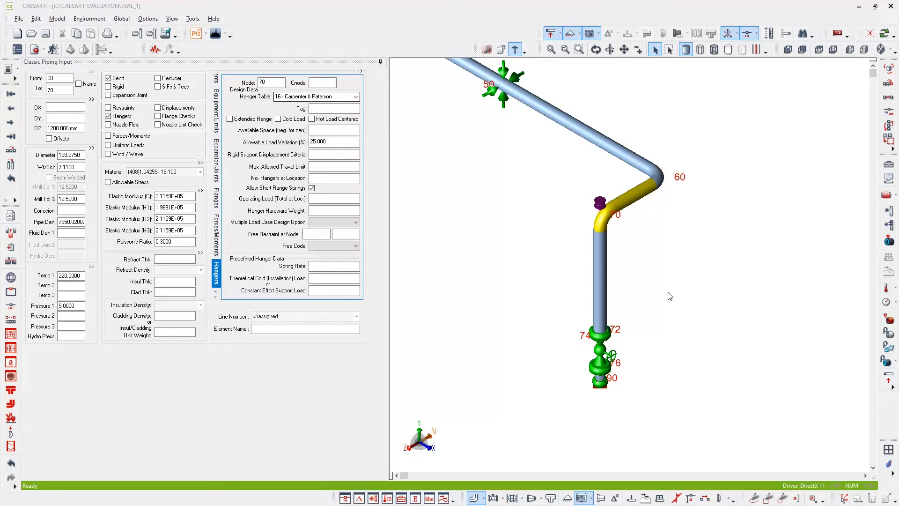
mouse_move(684, 337)
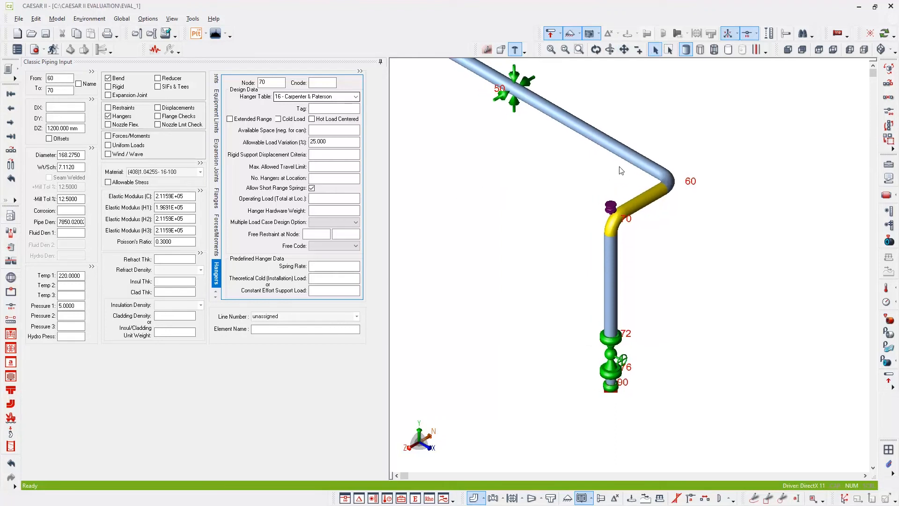
mouse_move(557, 371)
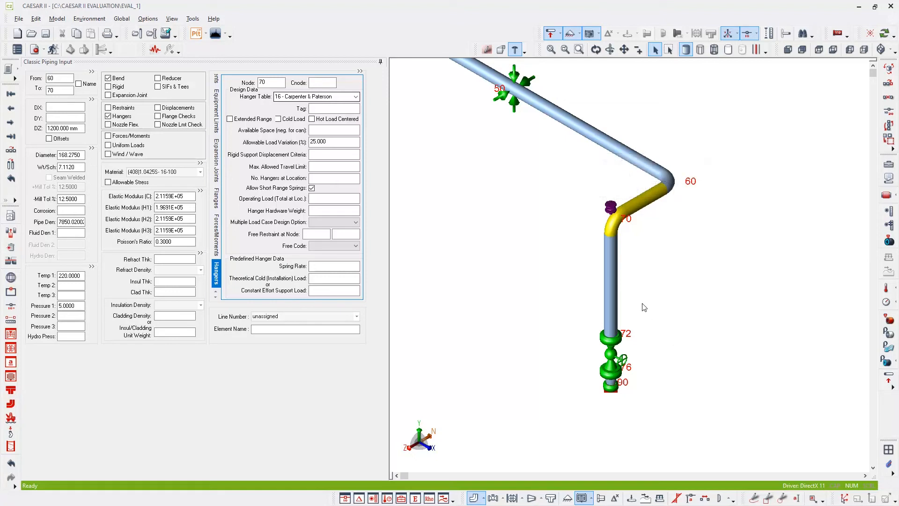
mouse_move(531, 195)
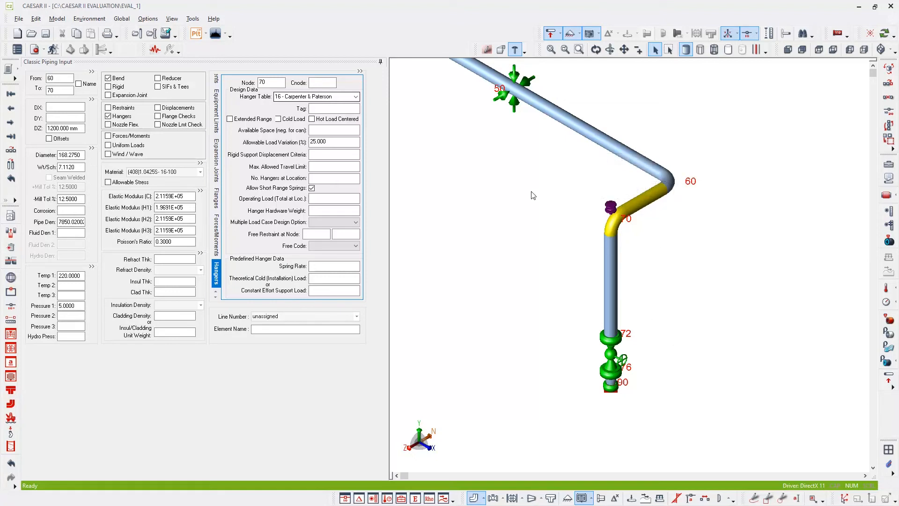
mouse_move(672, 77)
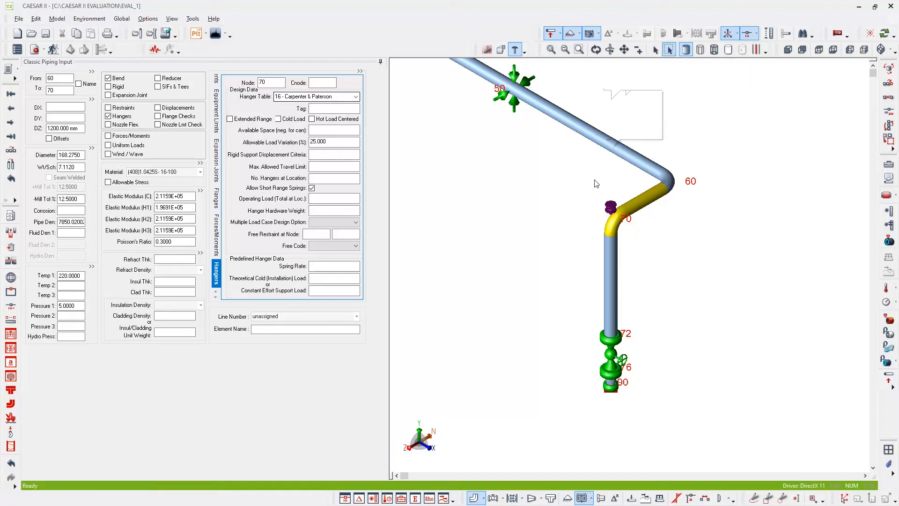
mouse_move(669, 50)
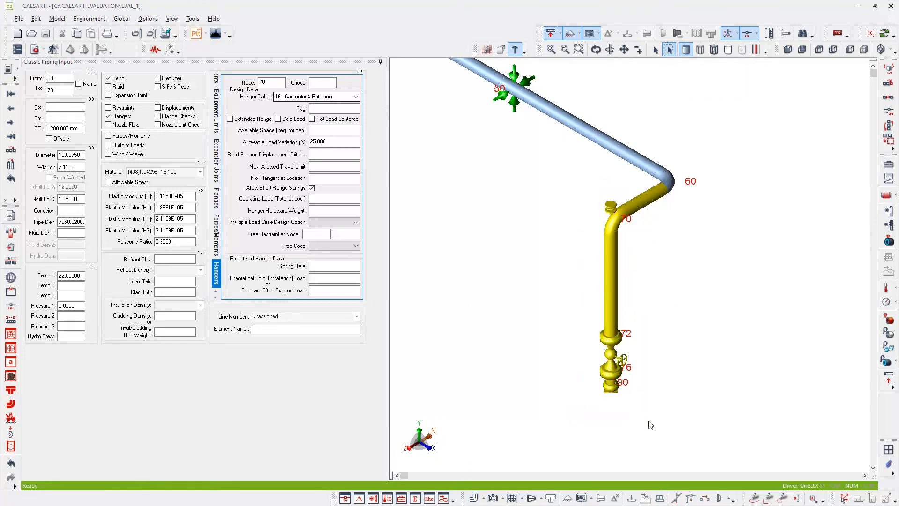
mouse_move(664, 364)
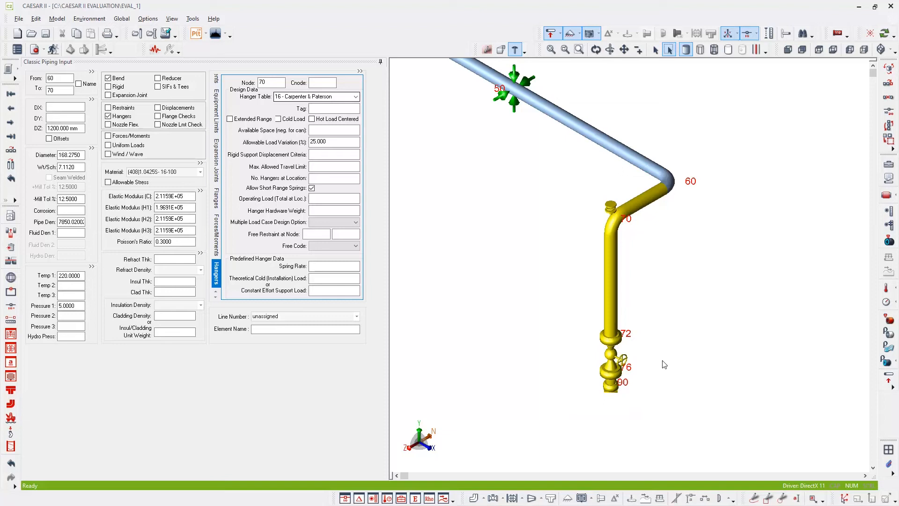
mouse_move(610, 286)
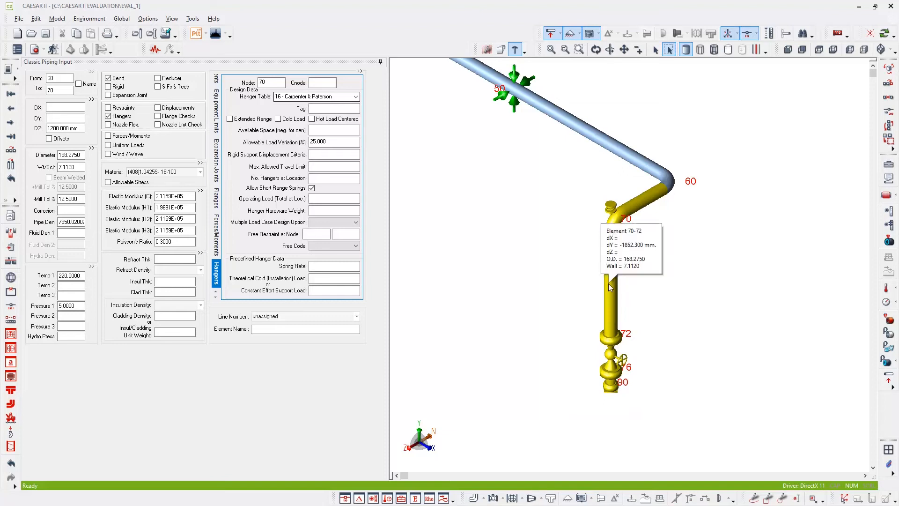
Duplicate the node 60–100 block identically with all element data and node increment 100
right_click(610, 286)
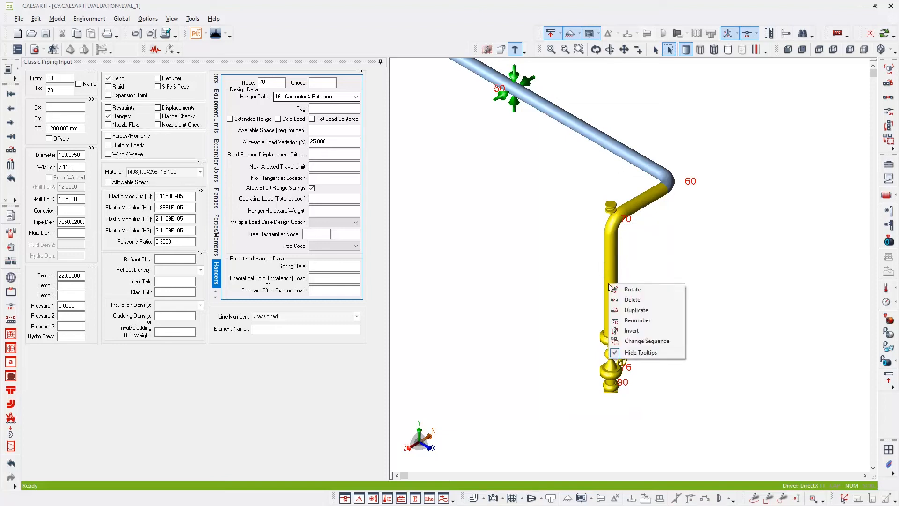
mouse_move(636, 310)
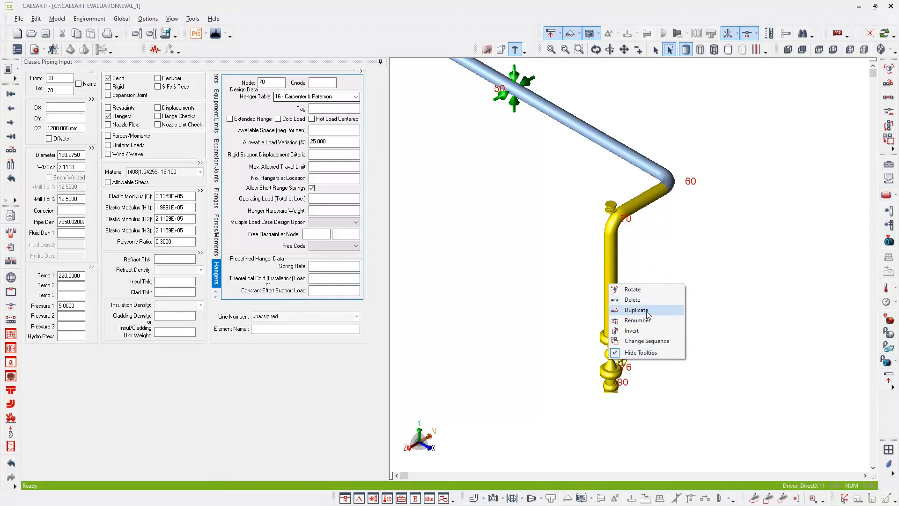
mouse_move(640, 315)
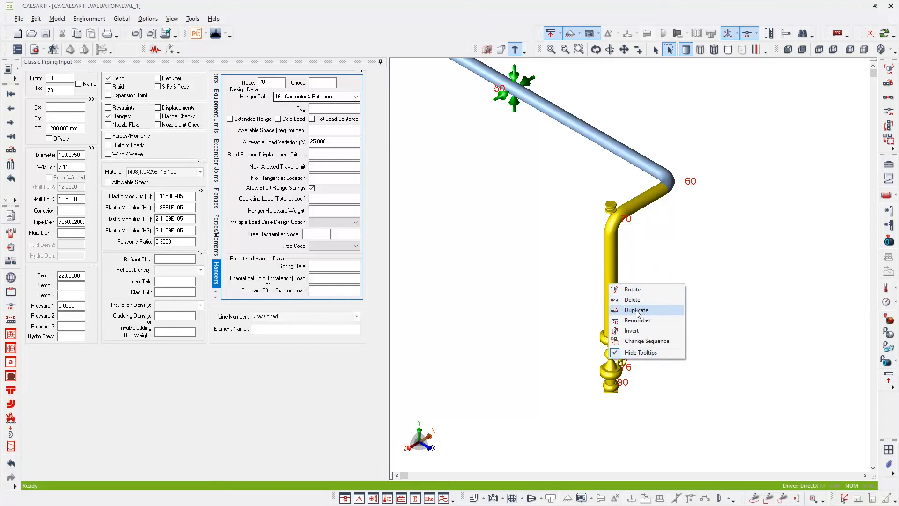
click(636, 309)
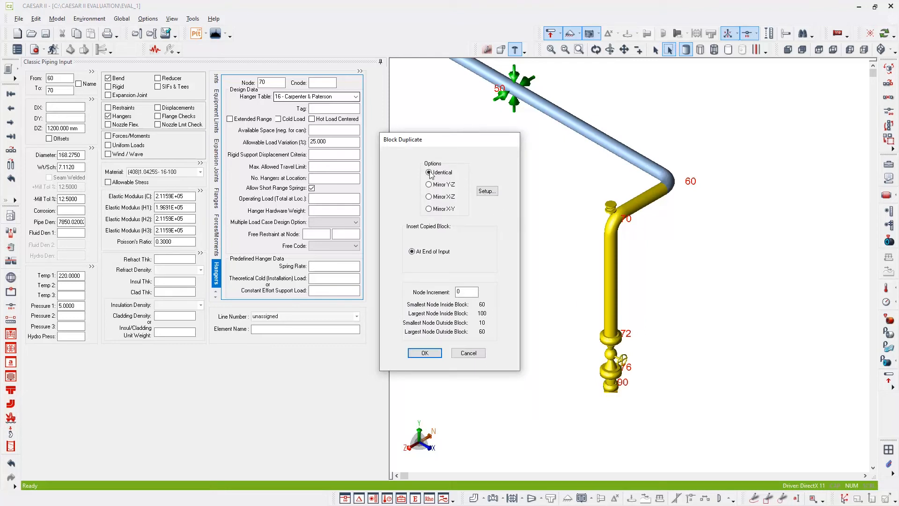
mouse_move(442, 178)
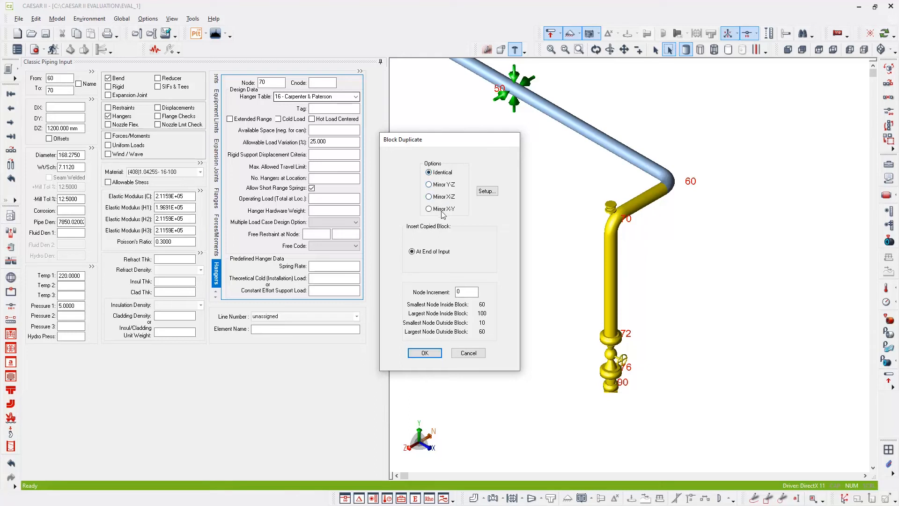
mouse_move(422, 175)
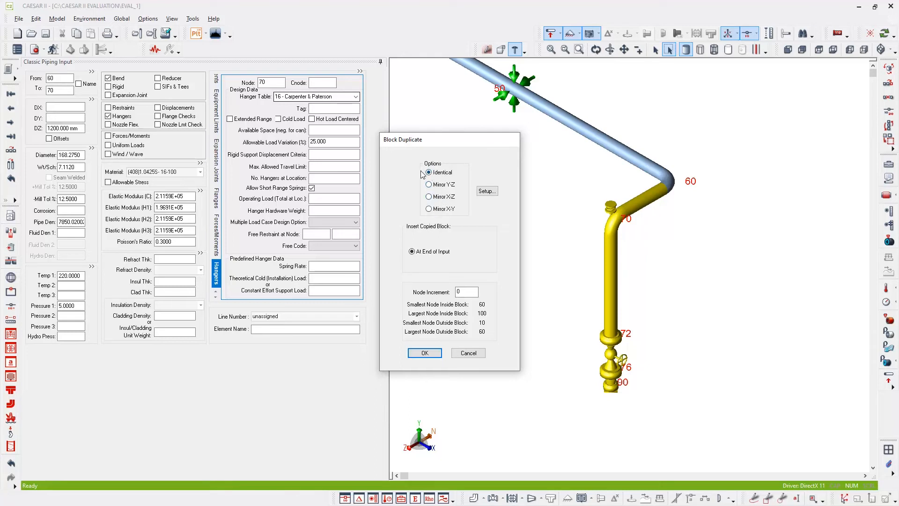
click(485, 191)
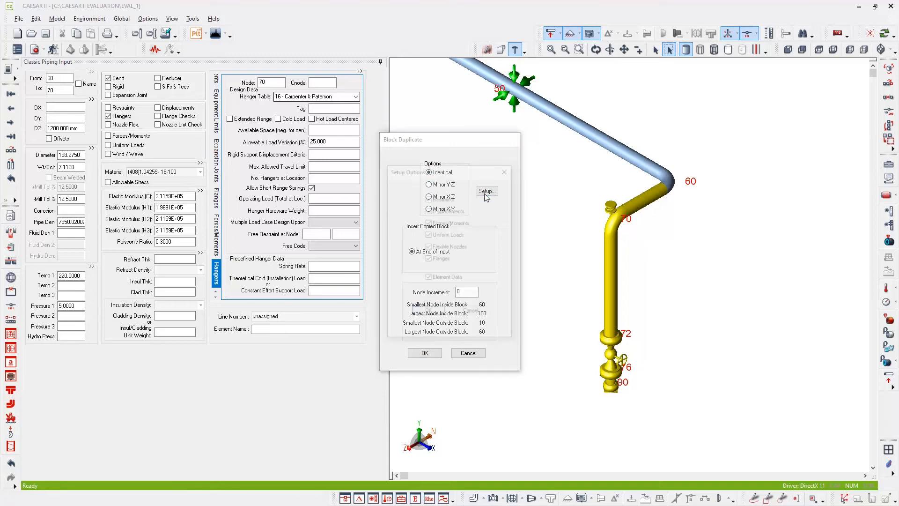
click(486, 190)
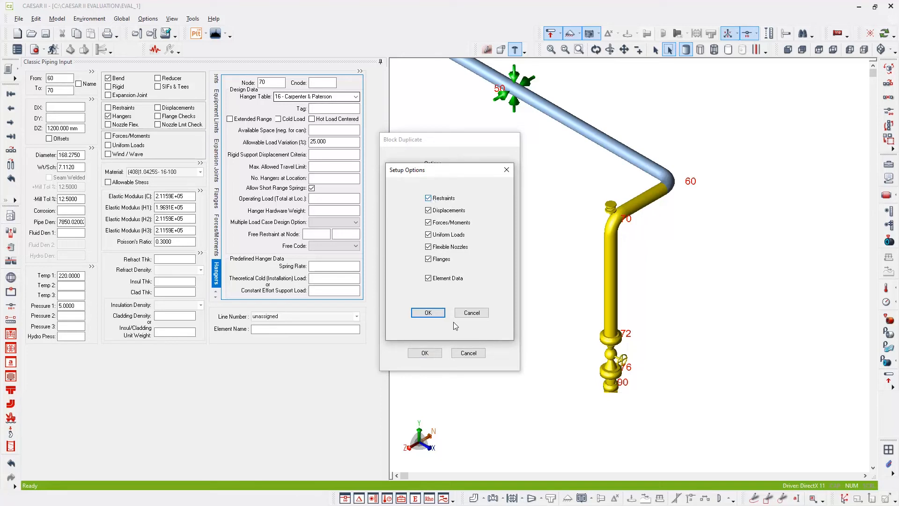
click(427, 312)
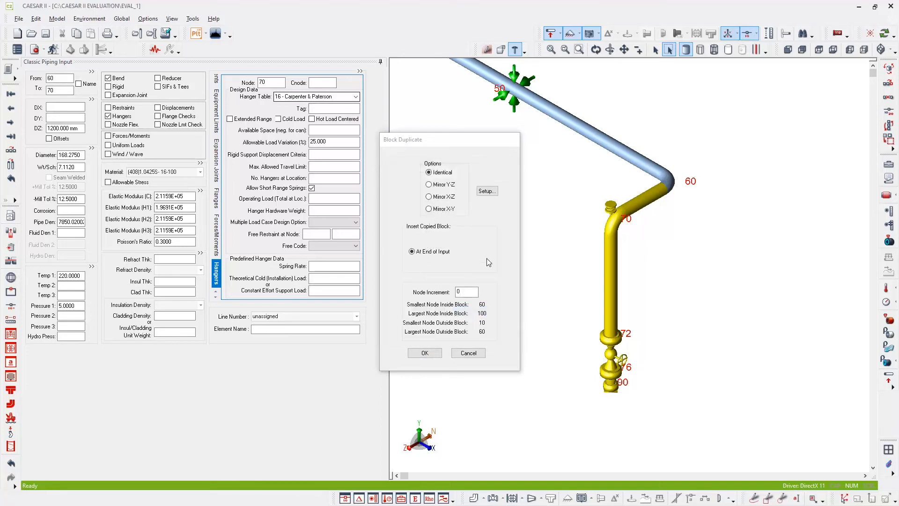
click(466, 292)
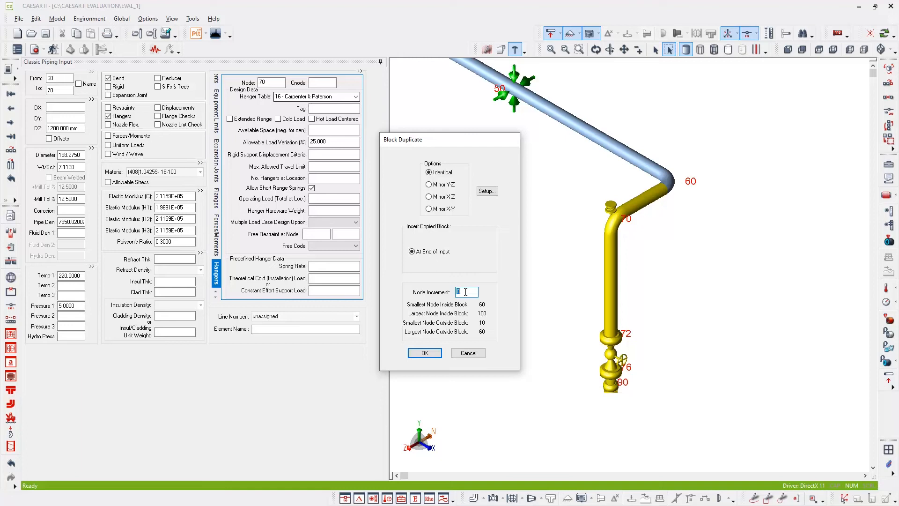
text(100)
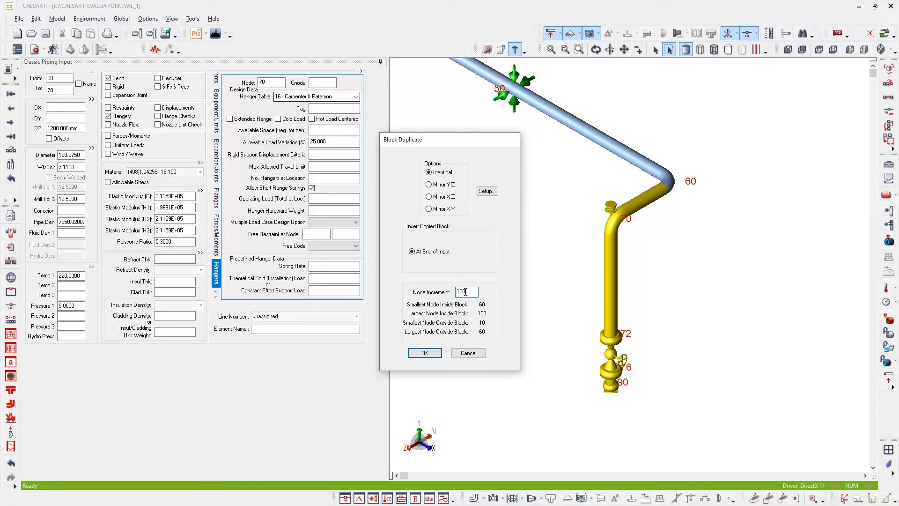
click(424, 352)
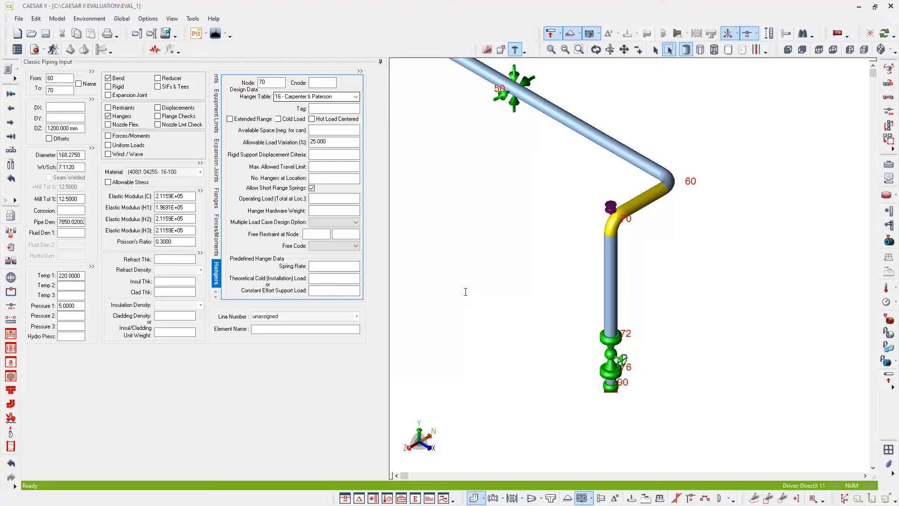
mouse_move(475, 197)
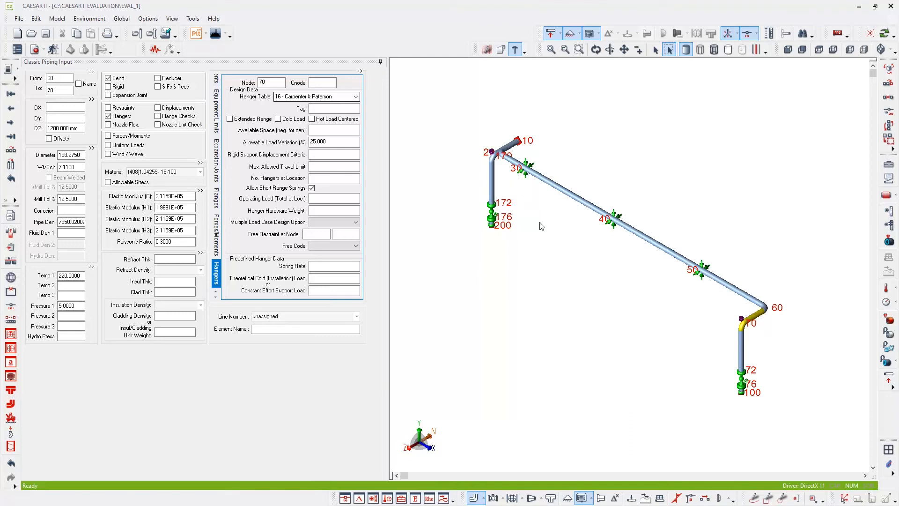
mouse_move(539, 143)
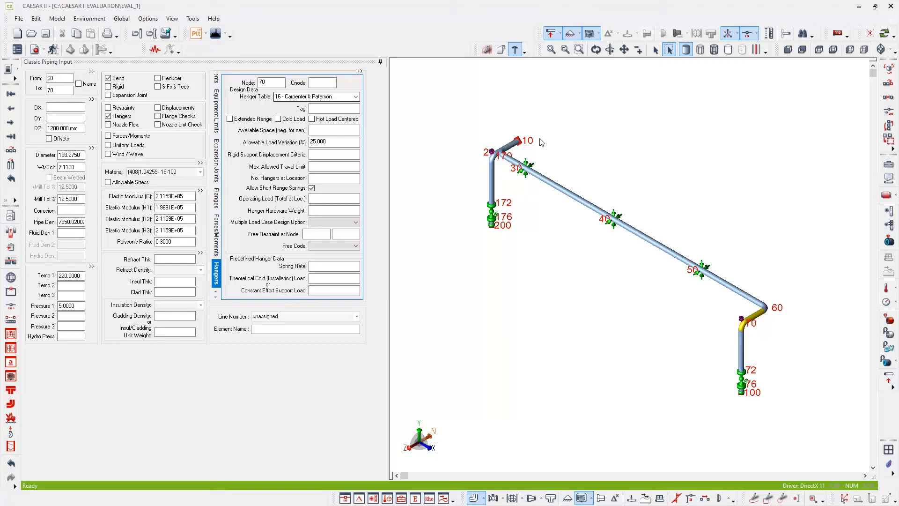
mouse_move(500, 294)
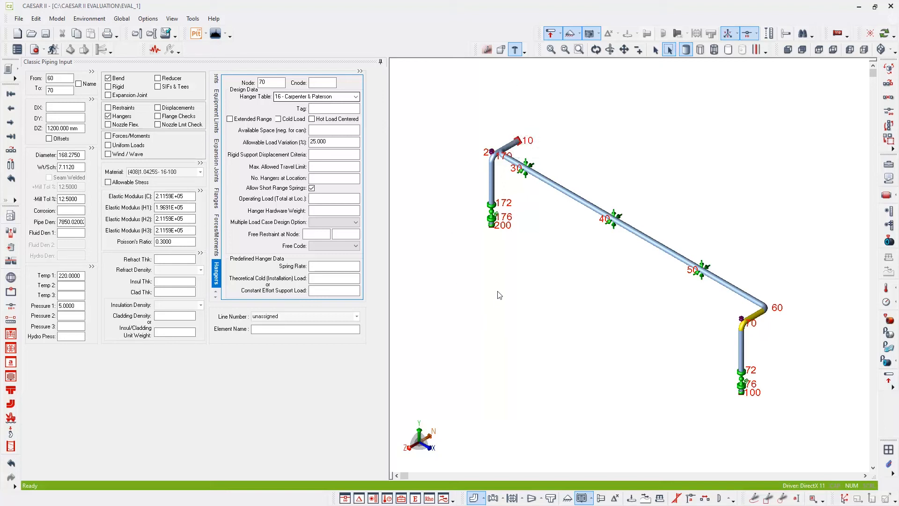
mouse_move(507, 289)
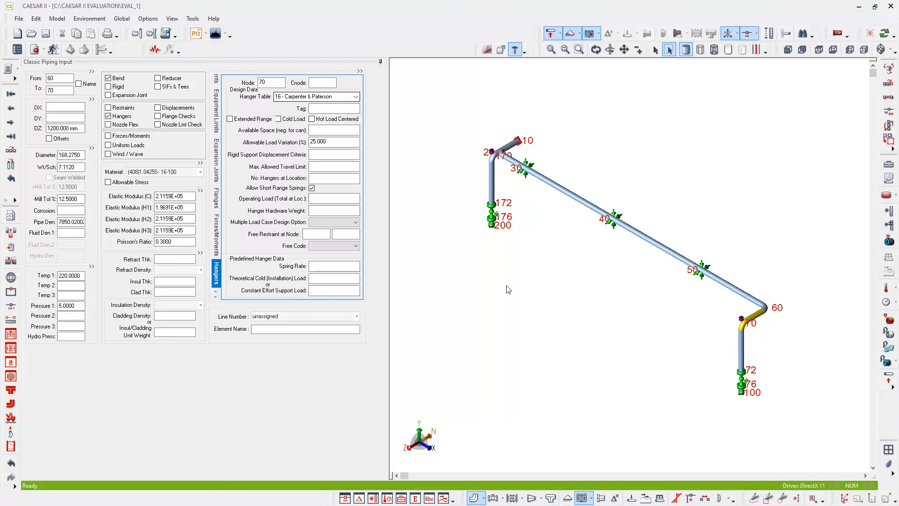
mouse_move(596, 286)
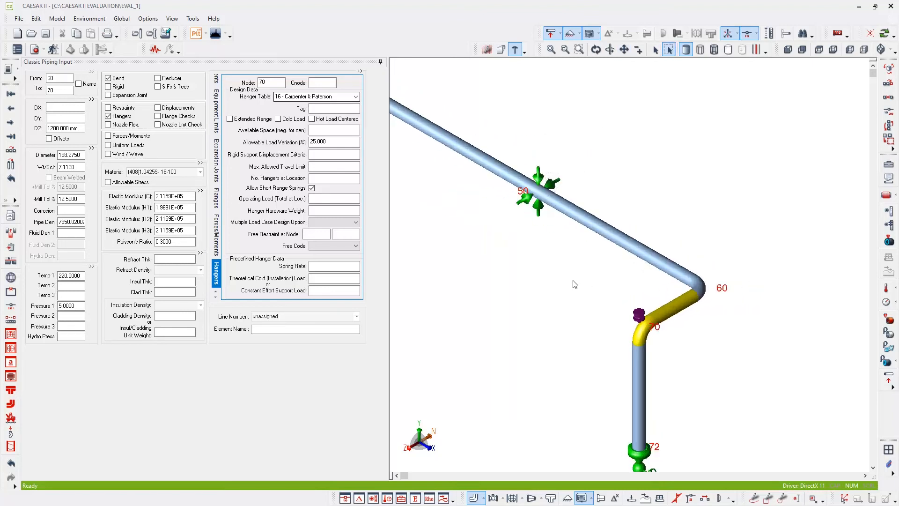
mouse_move(600, 231)
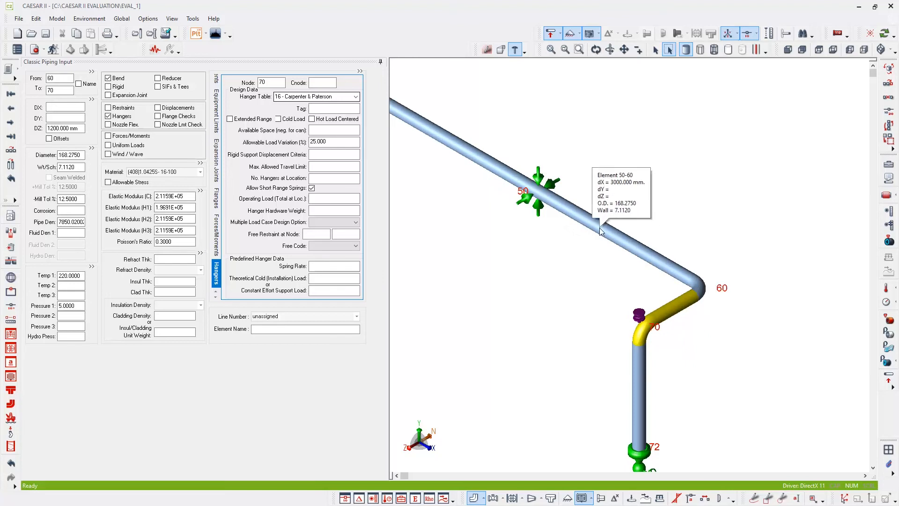
mouse_move(594, 245)
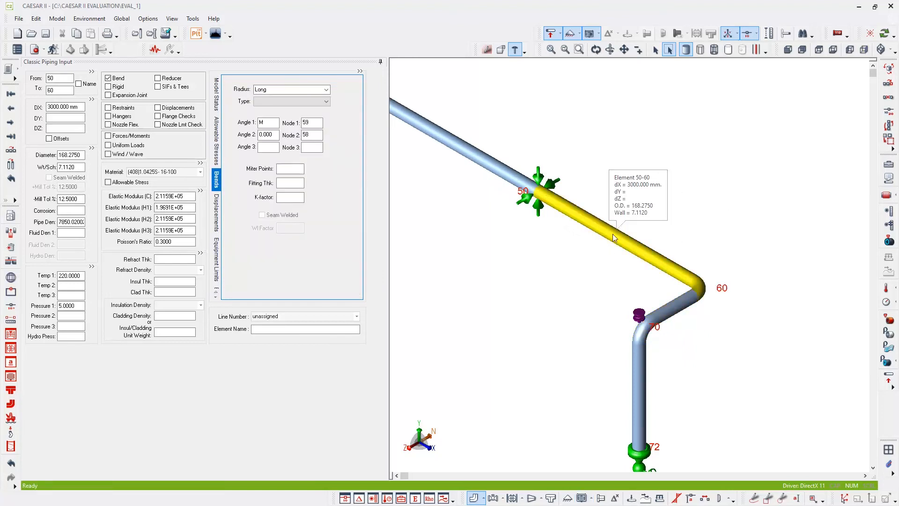
mouse_move(649, 221)
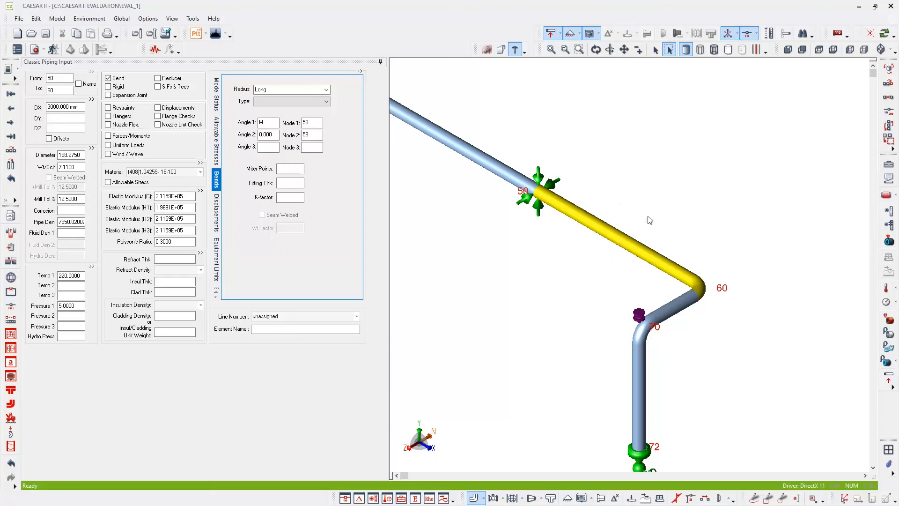
mouse_move(609, 237)
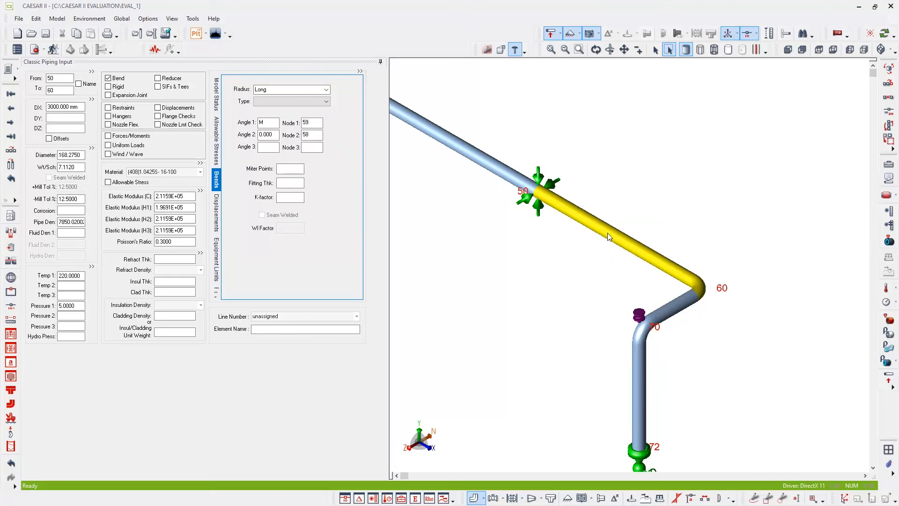
Break pipe 50–60 with Break Element, naming the new node 55 at 1000 mm
right_click(608, 237)
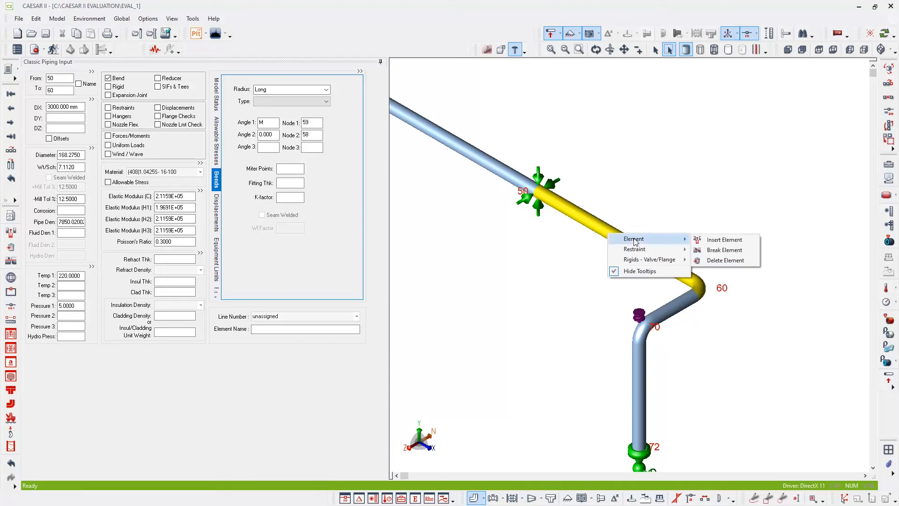
mouse_move(725, 250)
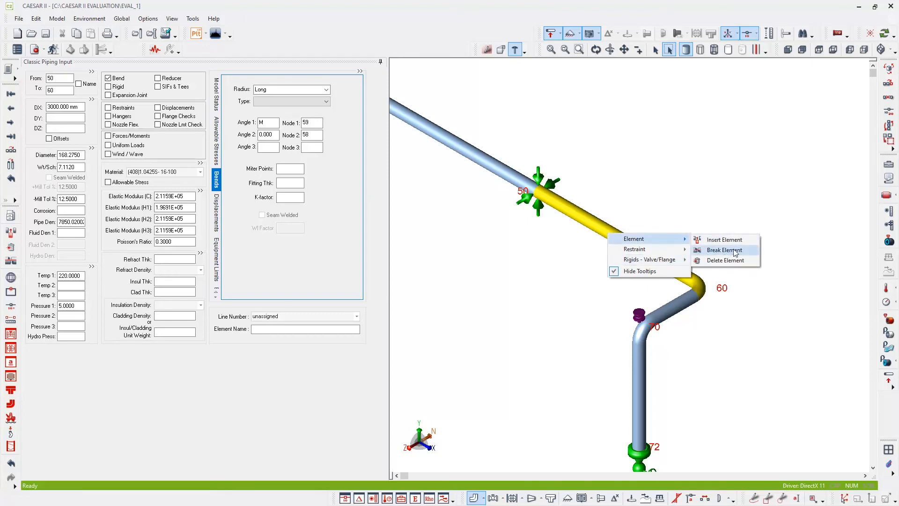
mouse_move(726, 254)
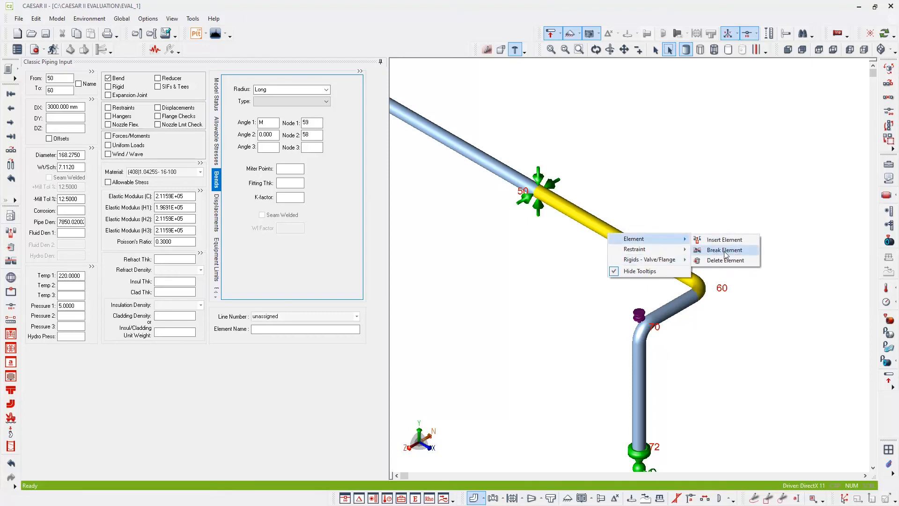
click(725, 250)
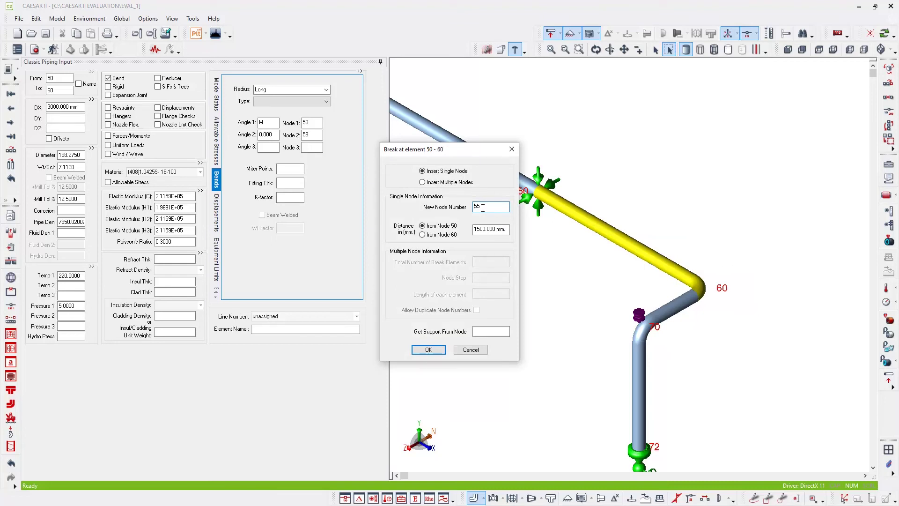
triple_click(491, 207)
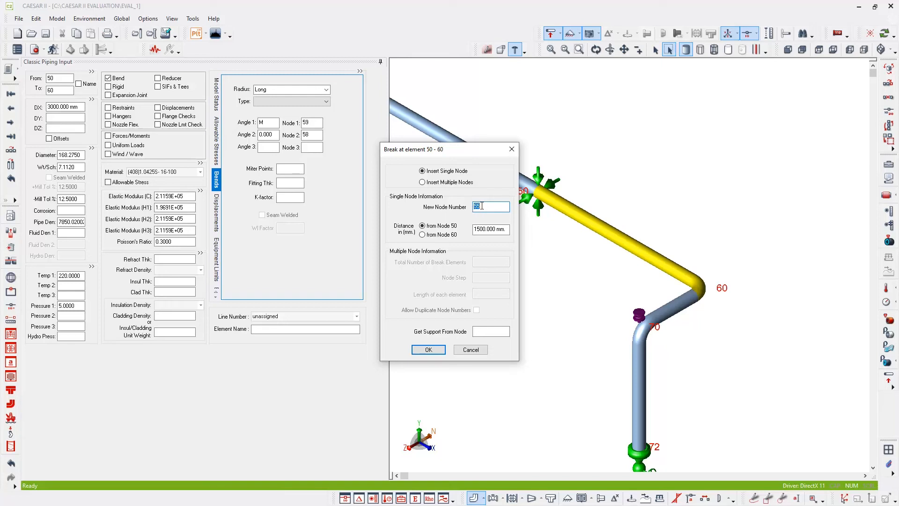
text(55)
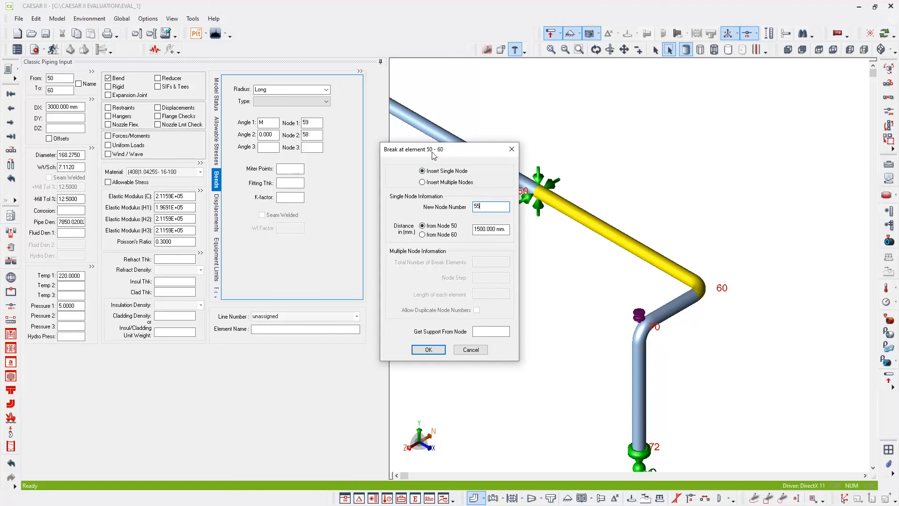
triple_click(490, 230)
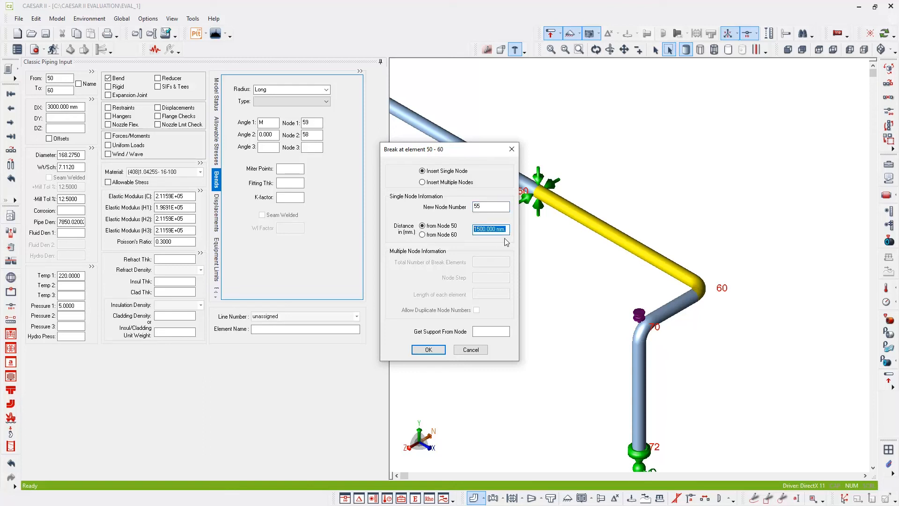
text(1000)
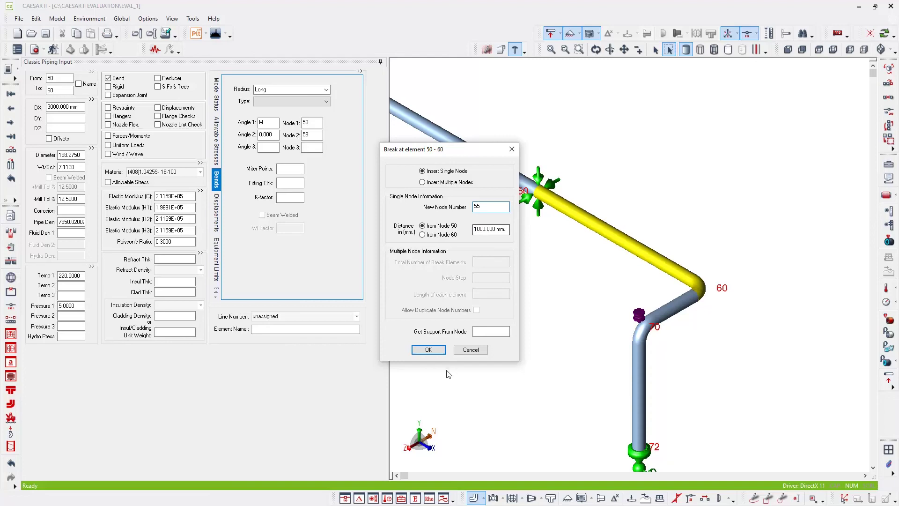
click(428, 350)
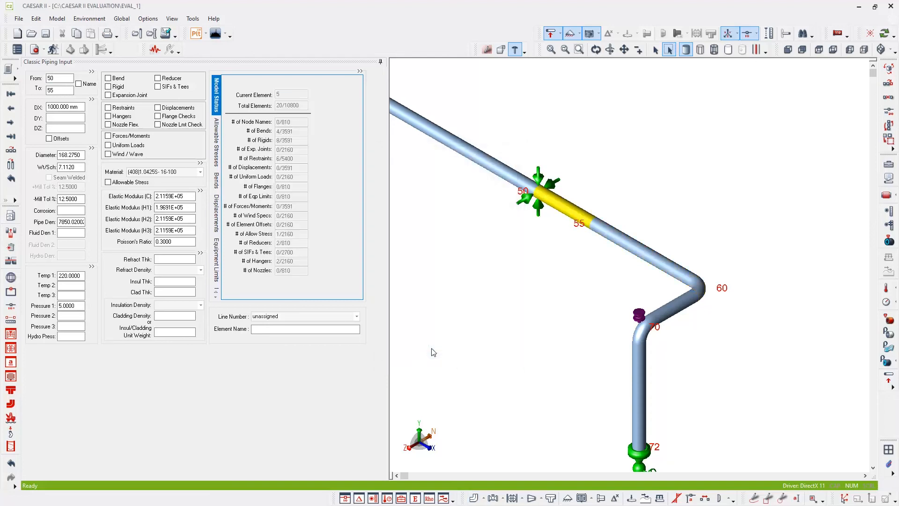
mouse_move(582, 248)
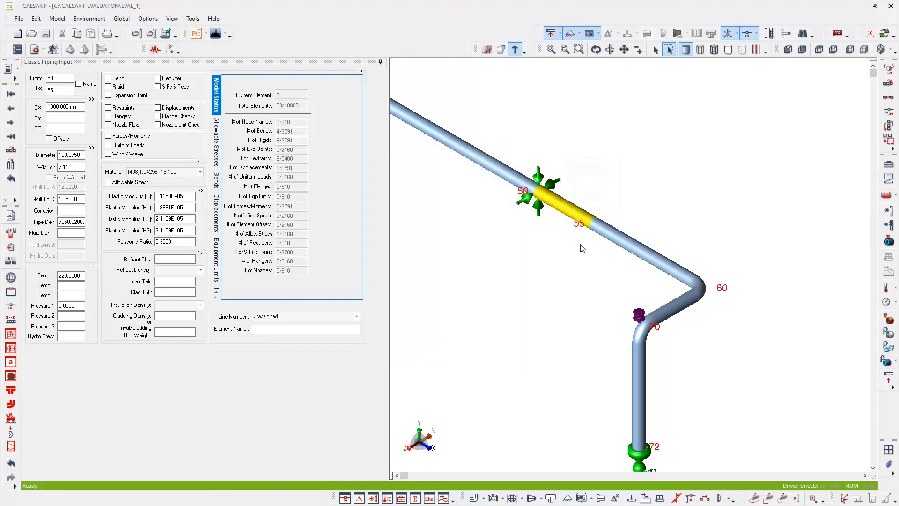
mouse_move(491, 257)
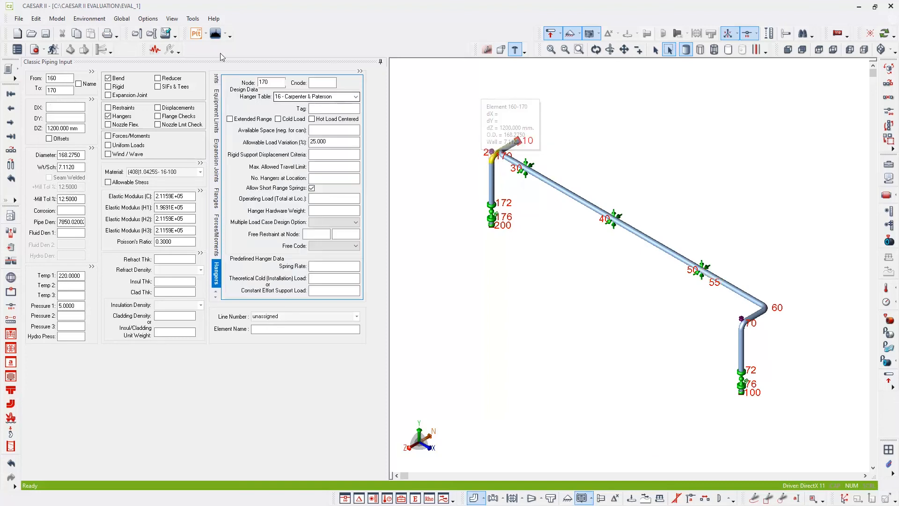
Select elbow element 160–170 of the duplicated branch
click(59, 90)
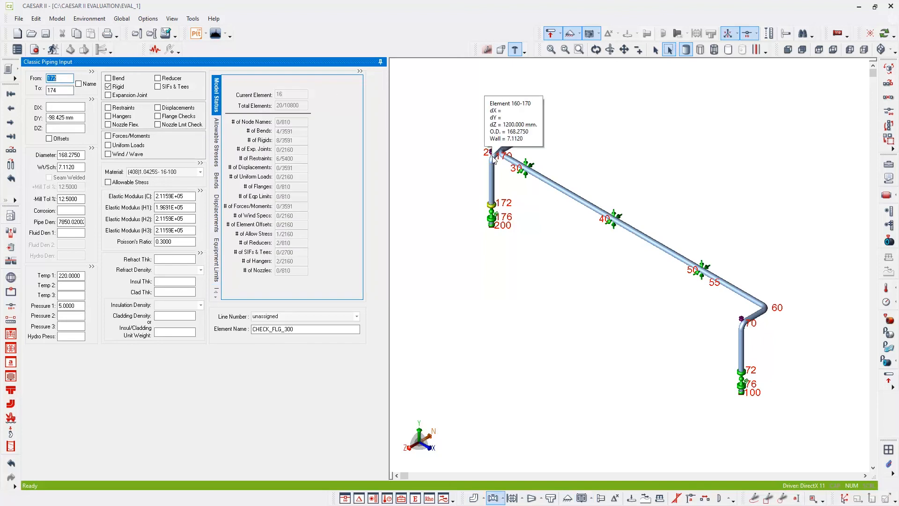
click(215, 274)
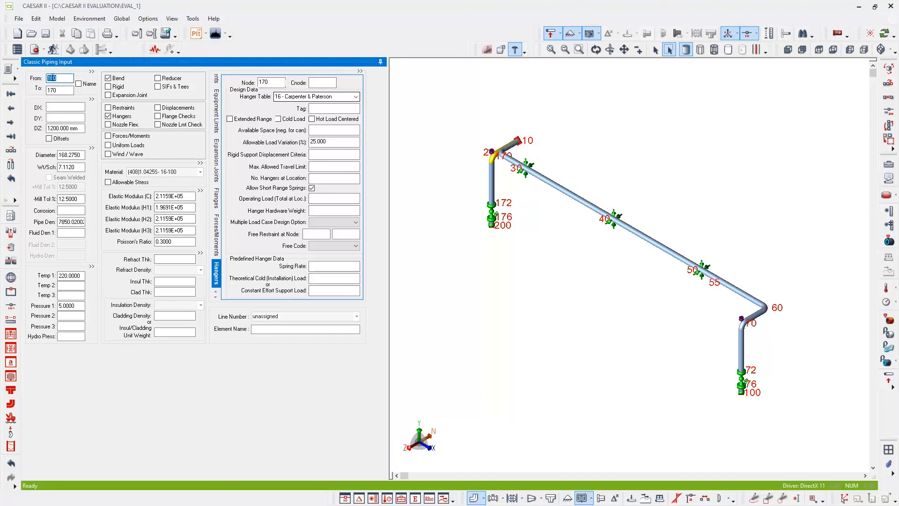
mouse_move(54, 78)
text(55)
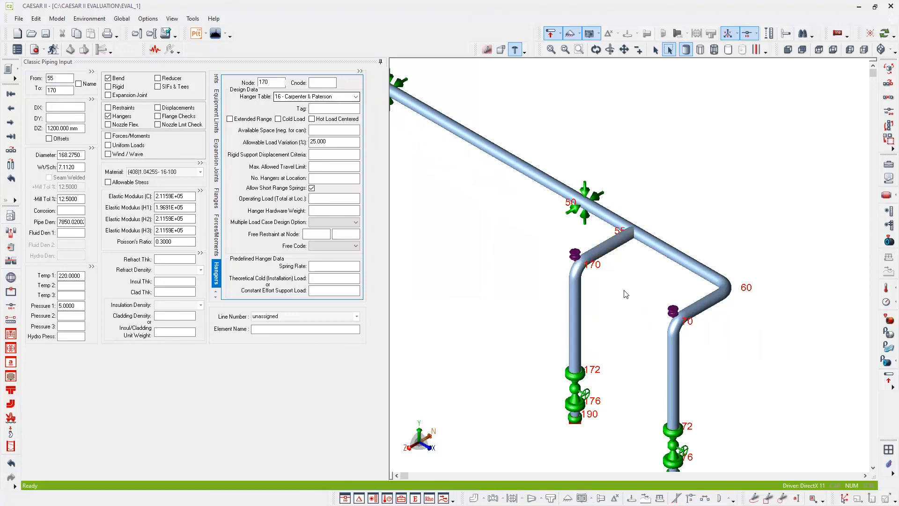
mouse_move(625, 211)
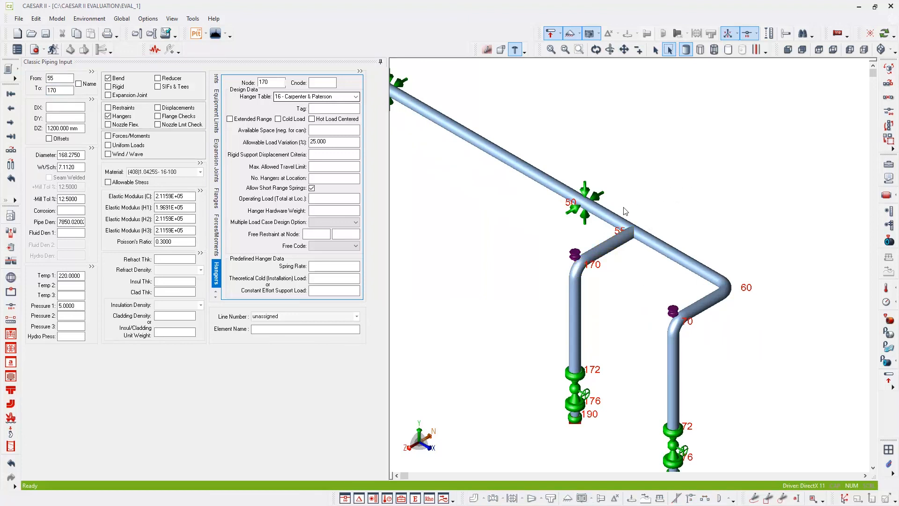
mouse_move(639, 206)
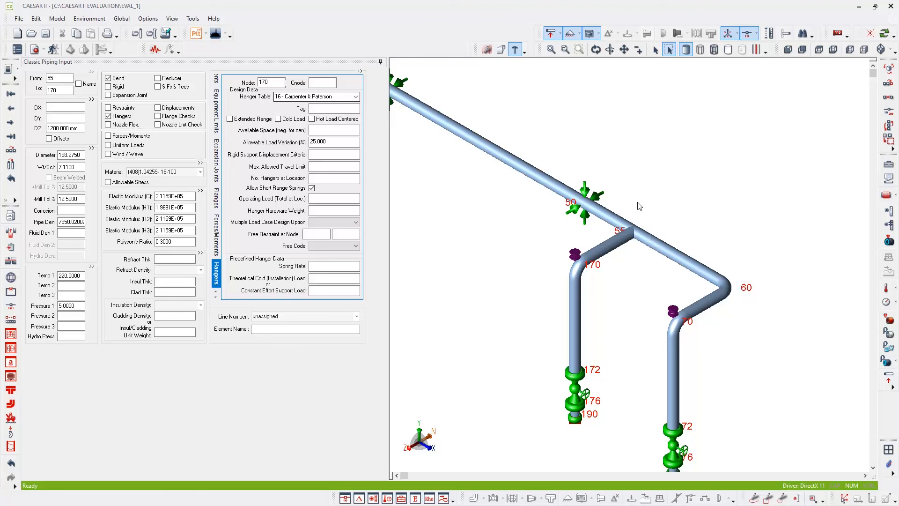
mouse_move(629, 293)
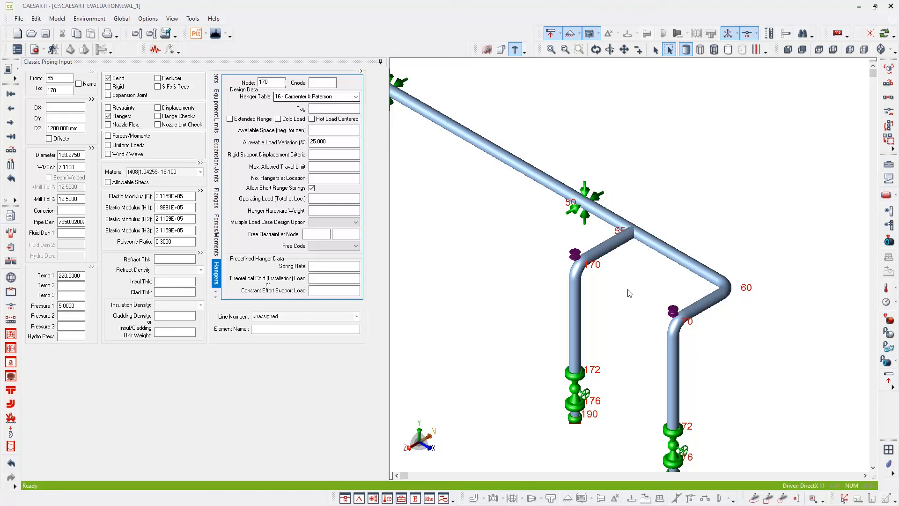
mouse_move(638, 292)
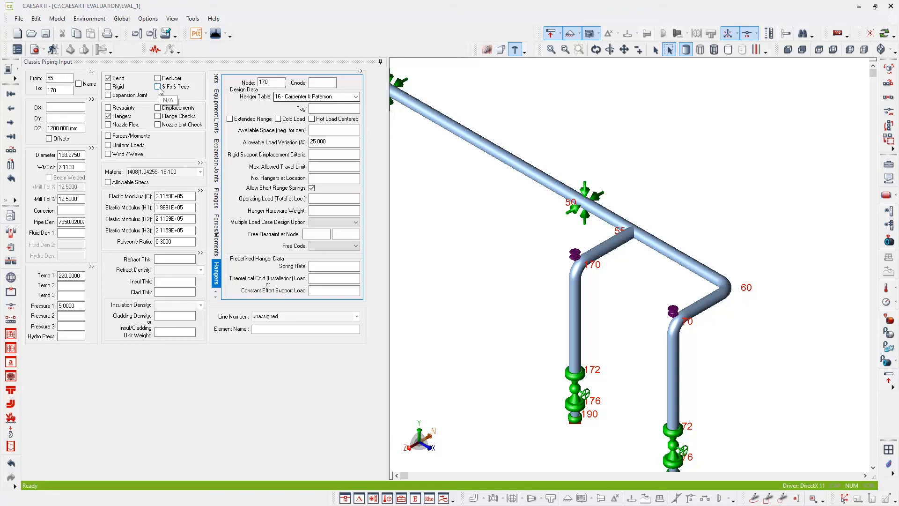
Enable SIFs & Tees on element 55–170 and set node 55 to type 3 - Welding
click(158, 87)
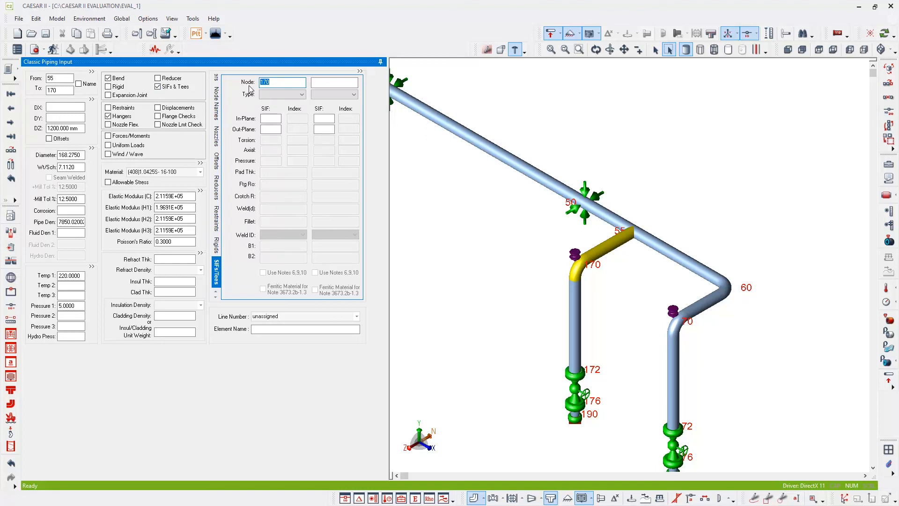
click(302, 94)
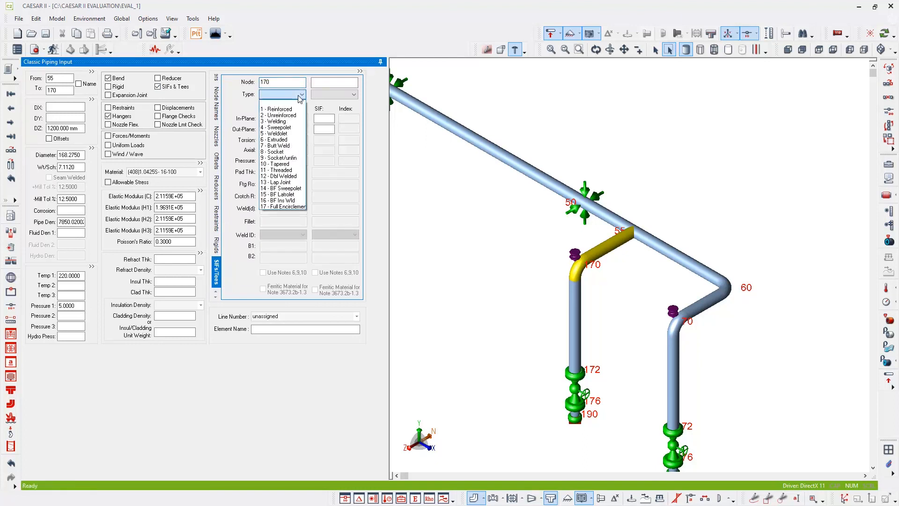
mouse_move(281, 121)
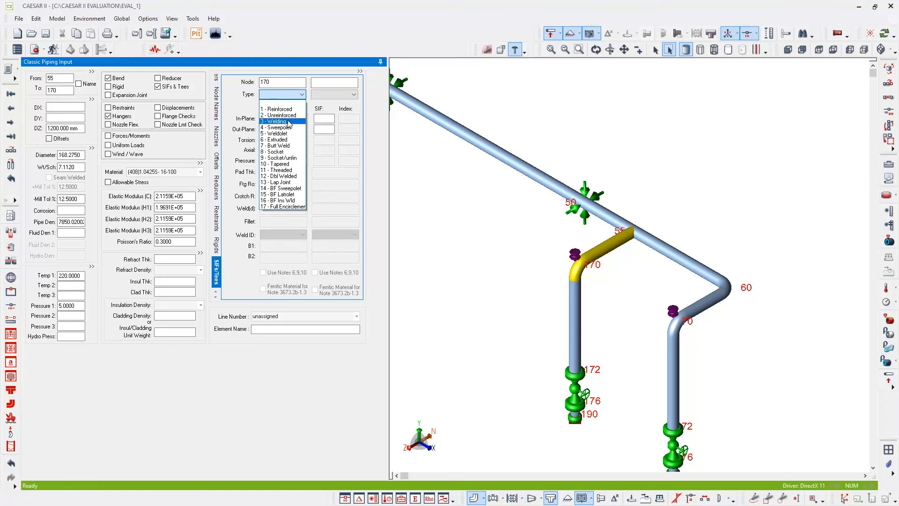
click(276, 121)
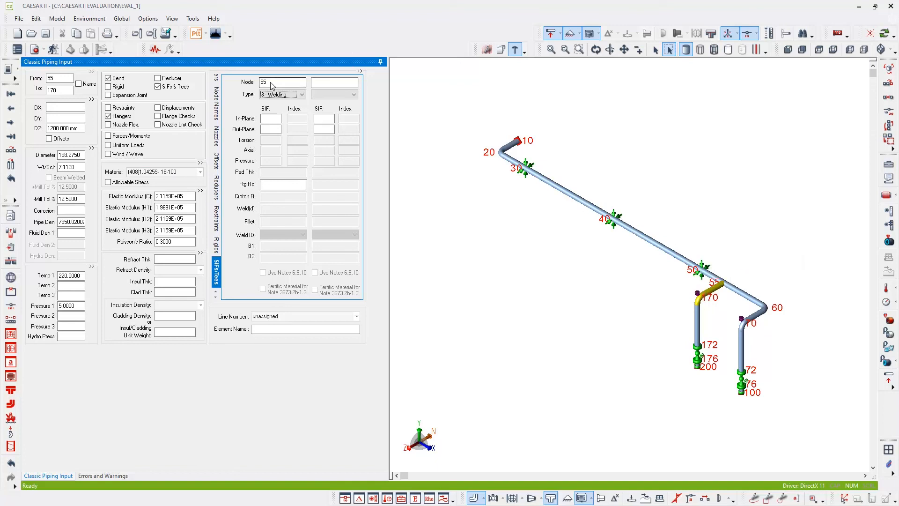
mouse_move(280, 82)
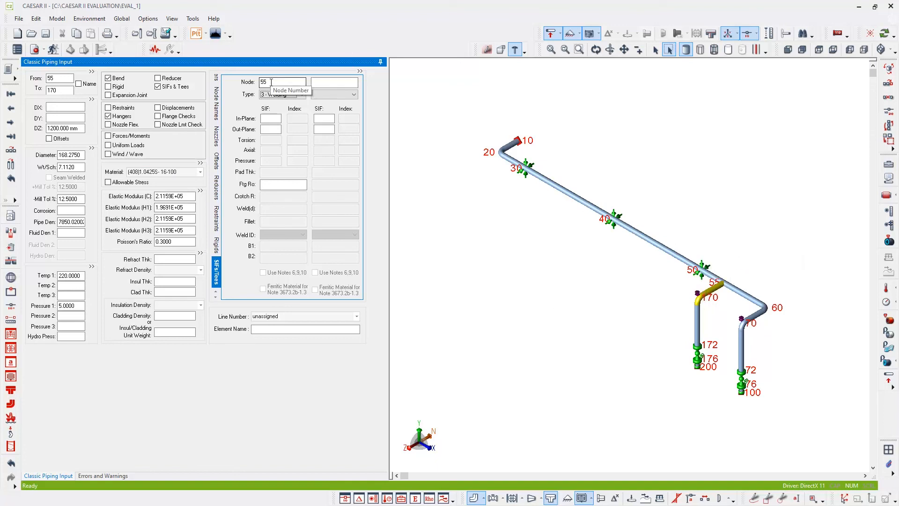